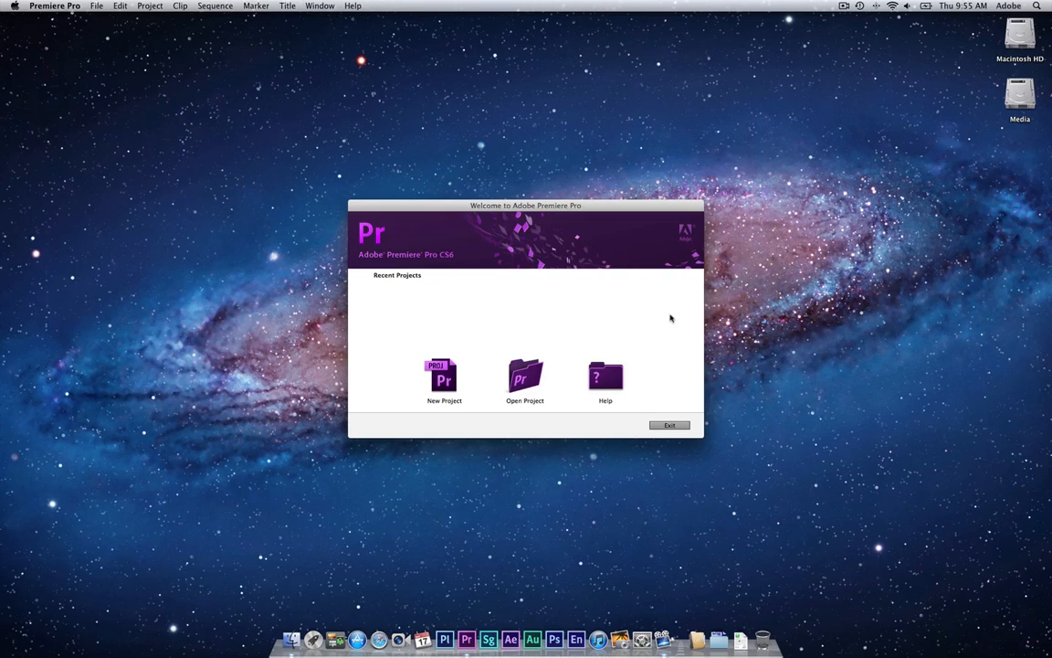
pyautogui.moveTo(393, 283)
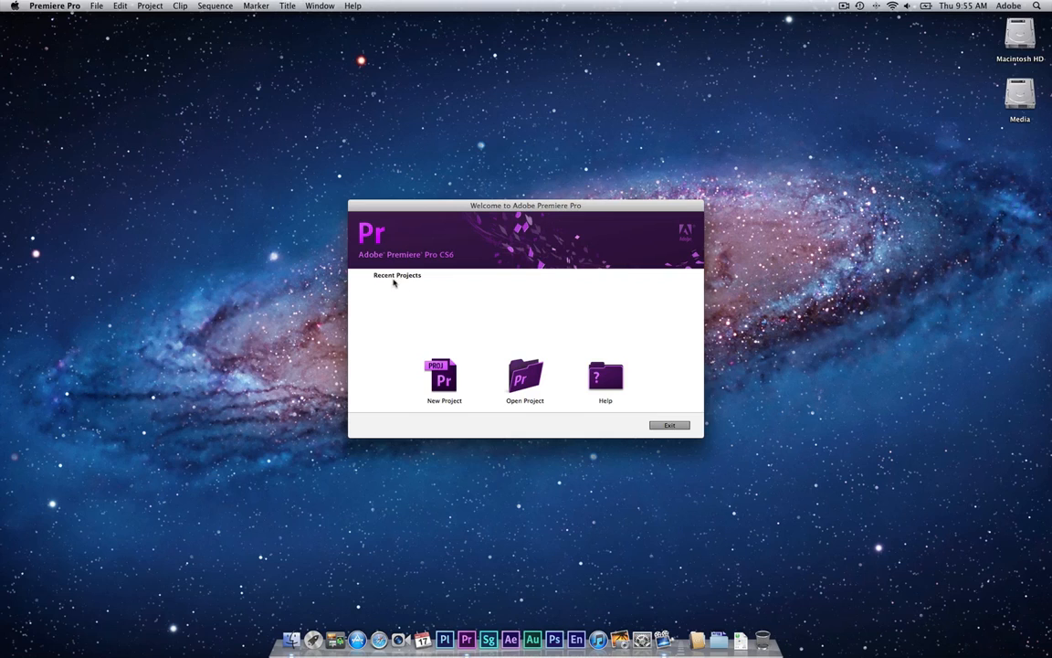
pyautogui.moveTo(413, 285)
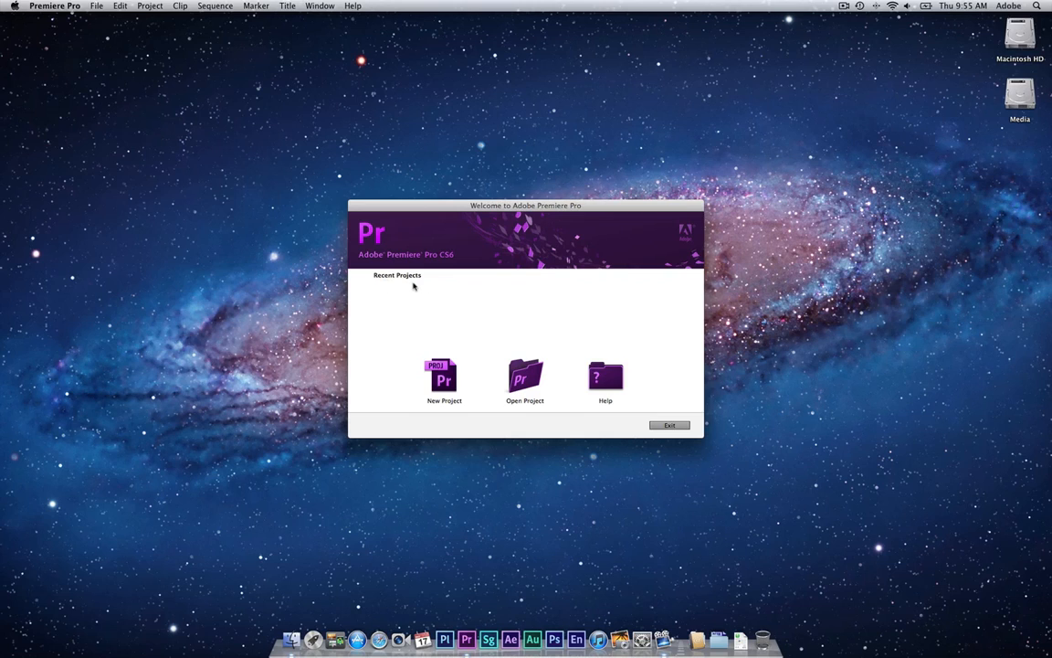
pyautogui.moveTo(398, 278)
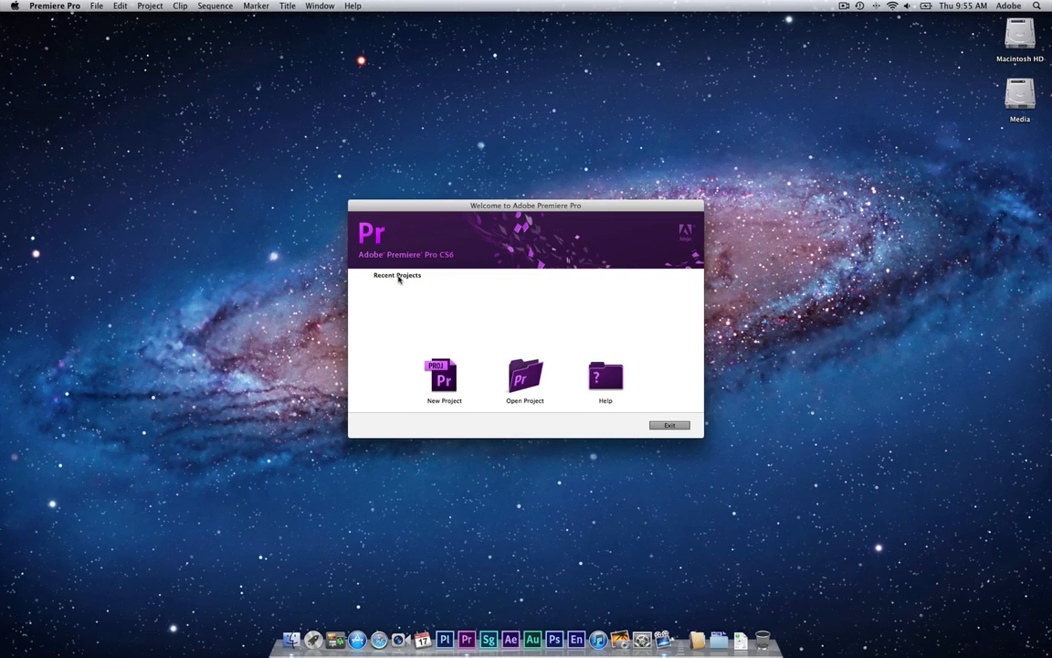
pyautogui.moveTo(589, 314)
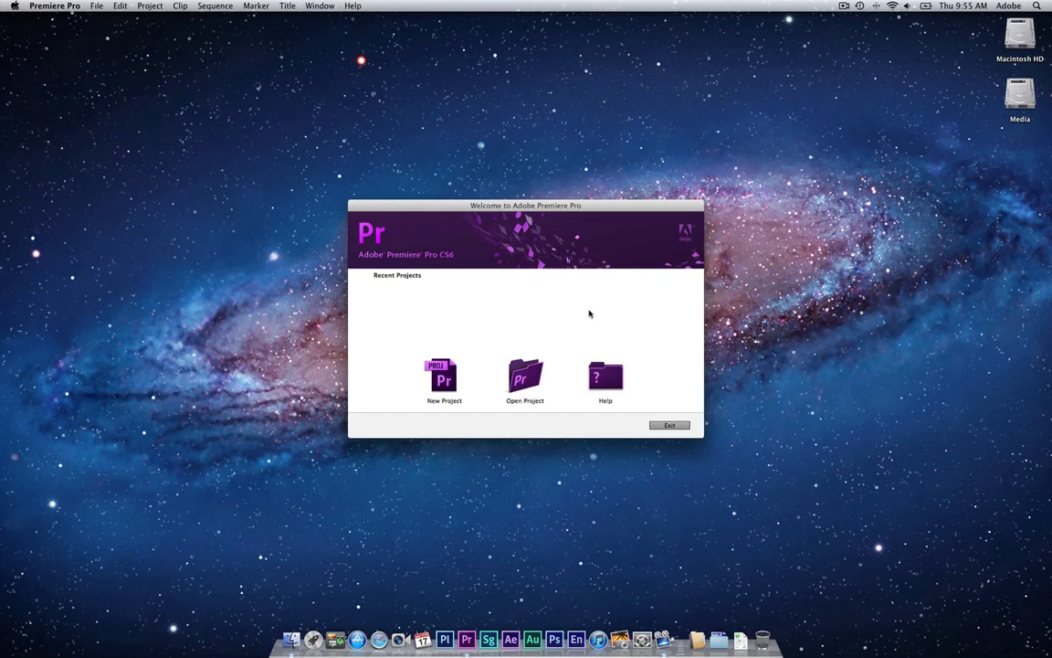
pyautogui.moveTo(471, 332)
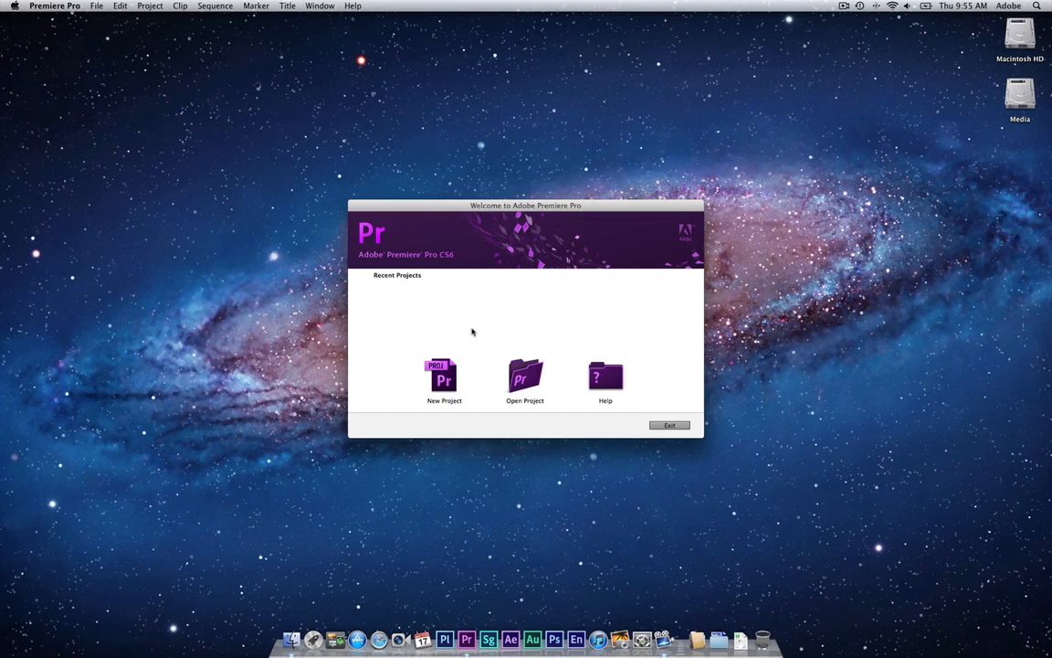
pyautogui.moveTo(444, 379)
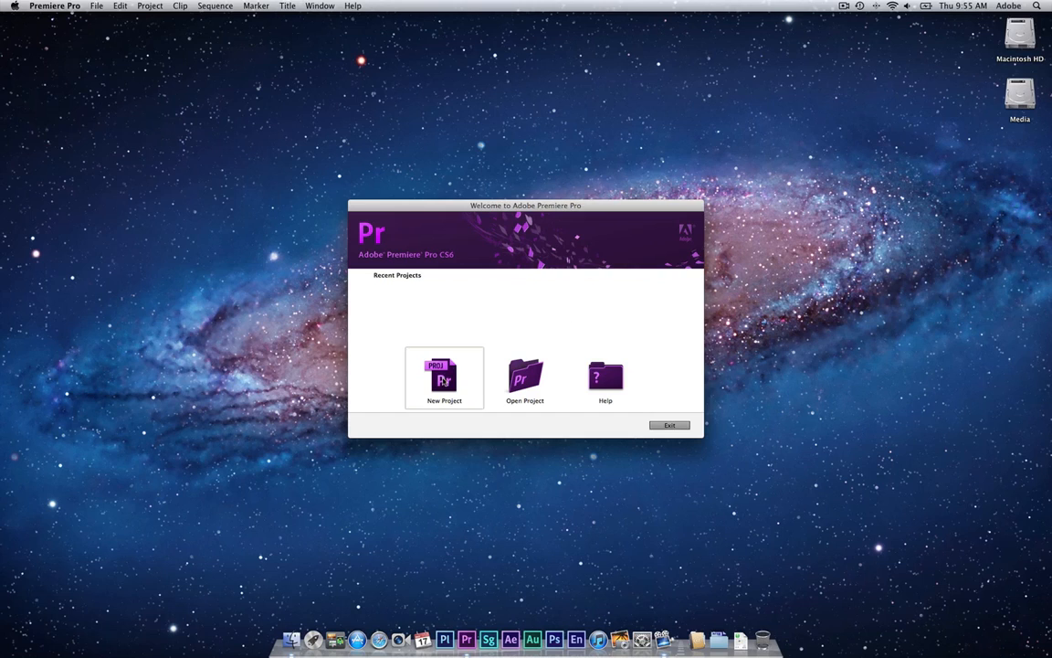
# - Start a new project keeping Audio Samples display and DV capture format, named Sample
pyautogui.click(444, 376)
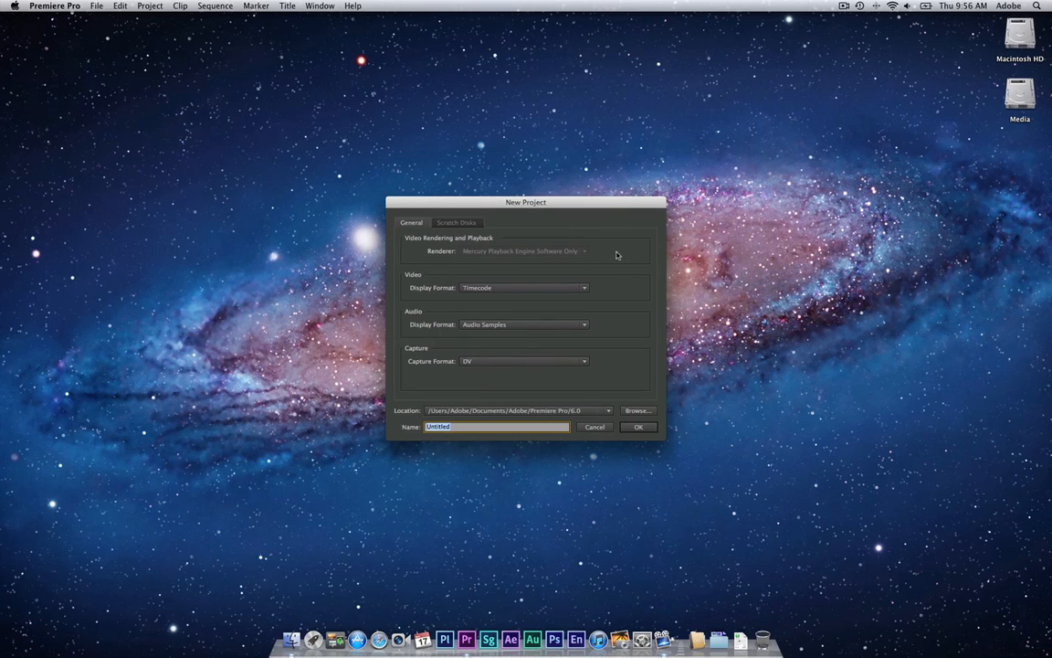
pyautogui.moveTo(442, 245)
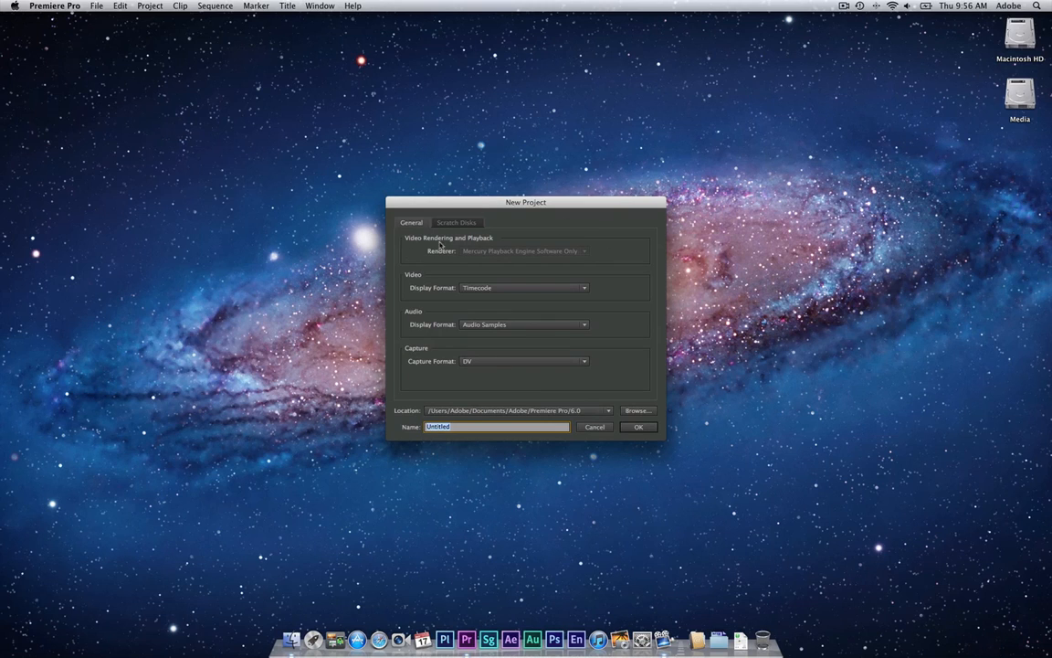
pyautogui.moveTo(559, 259)
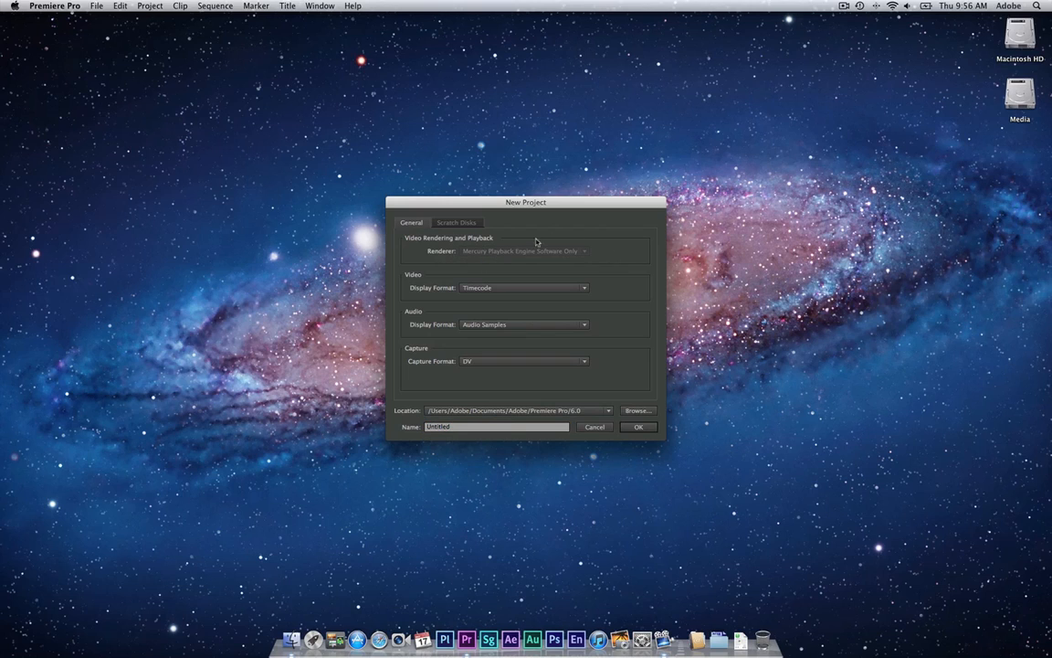
pyautogui.moveTo(615, 261)
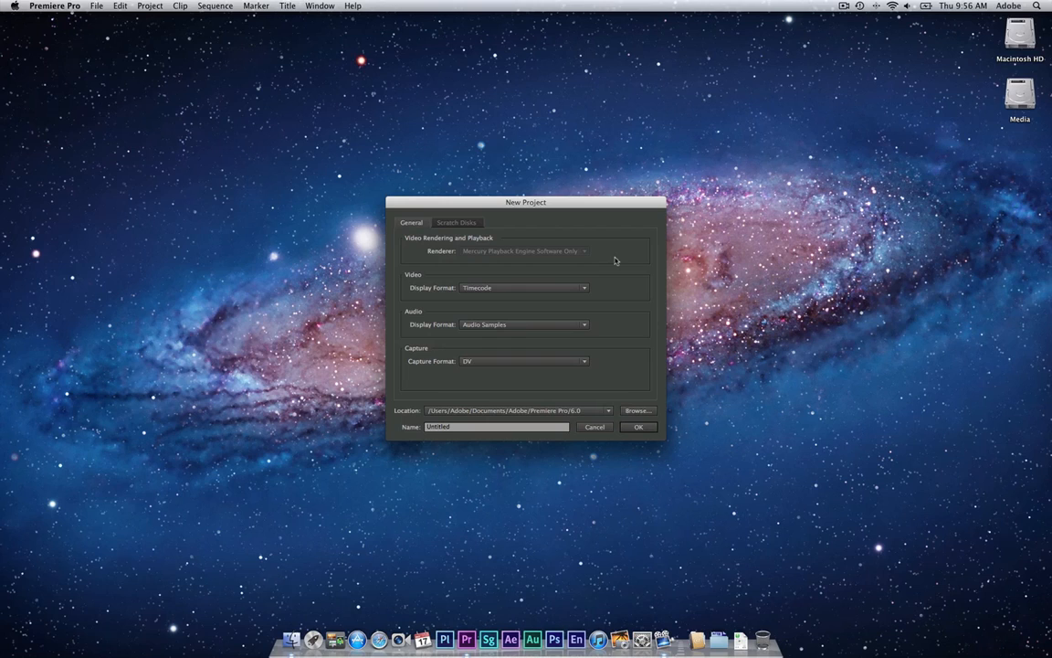
pyautogui.moveTo(541, 256)
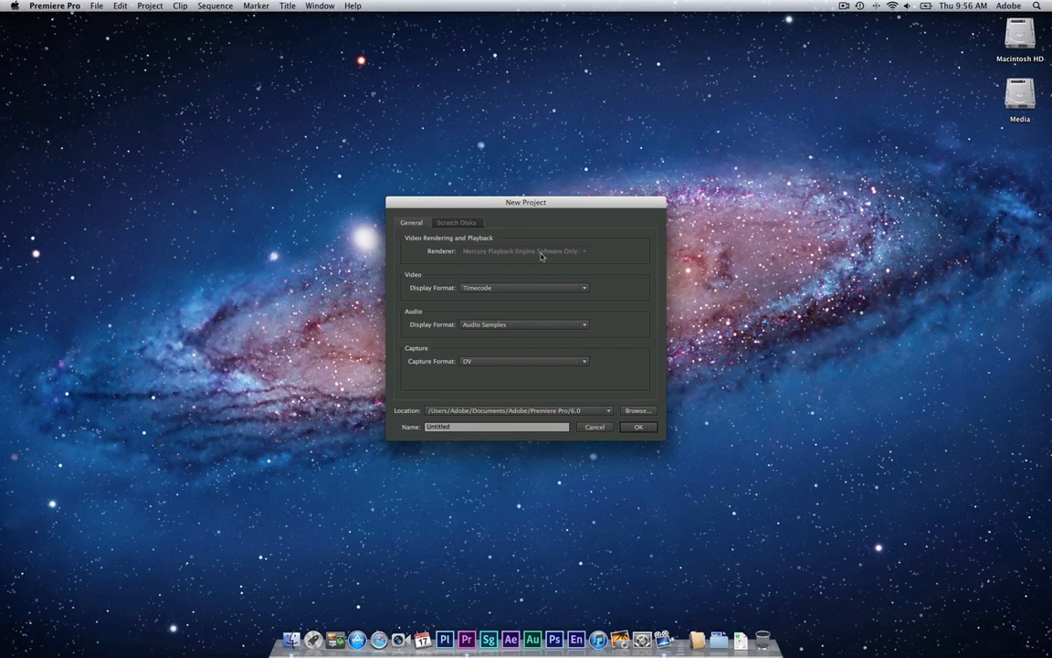
pyautogui.moveTo(545, 262)
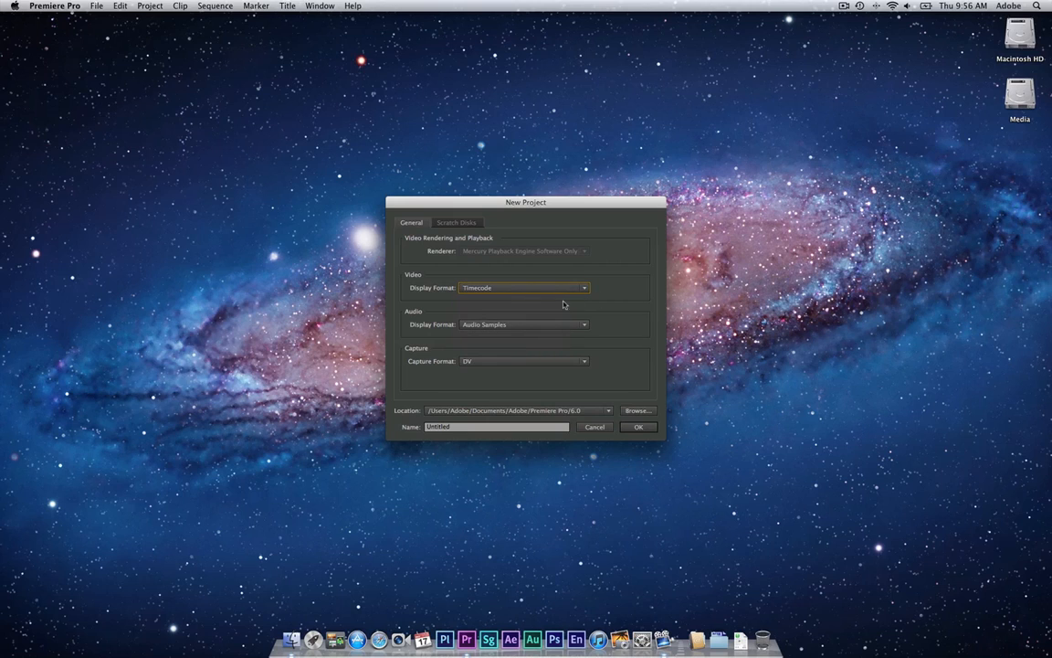
pyautogui.click(583, 325)
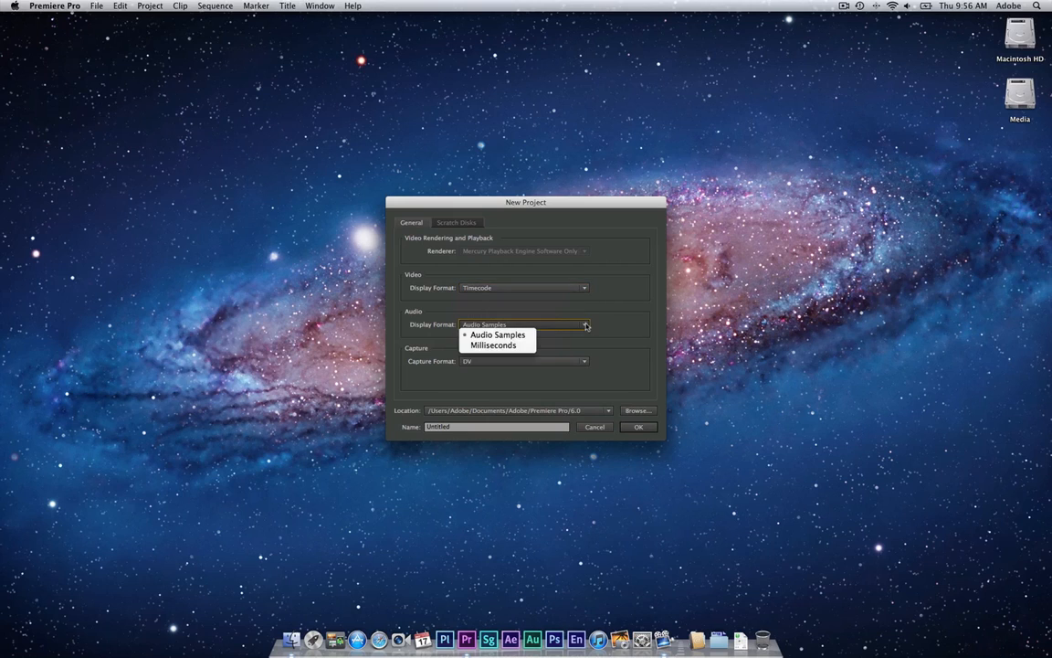
pyautogui.click(497, 334)
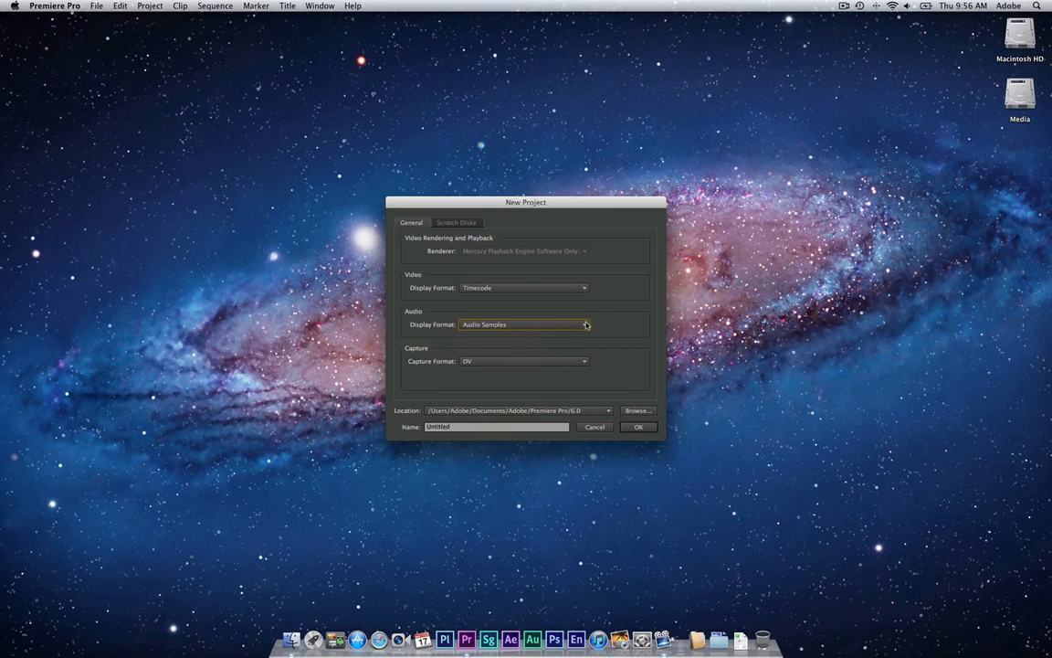
pyautogui.click(582, 362)
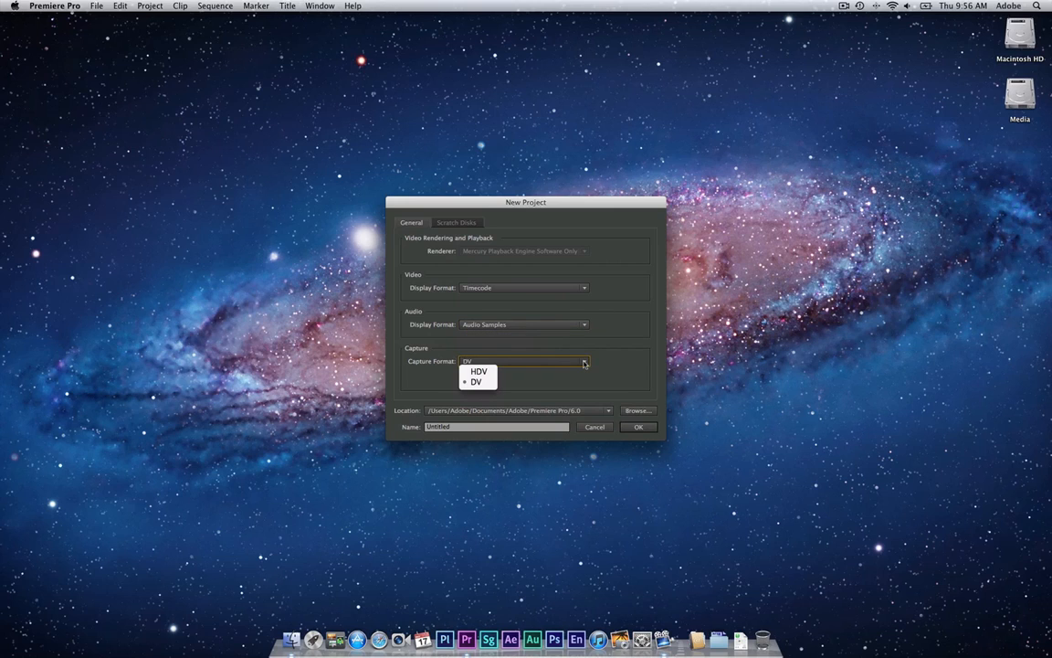
pyautogui.moveTo(632, 354)
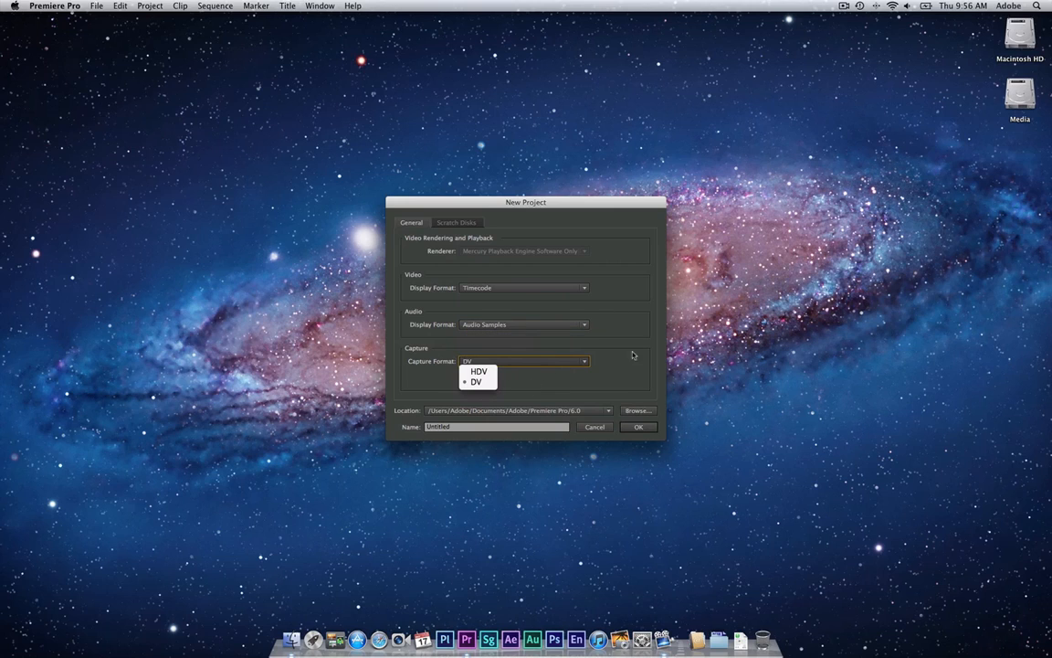
pyautogui.click(475, 382)
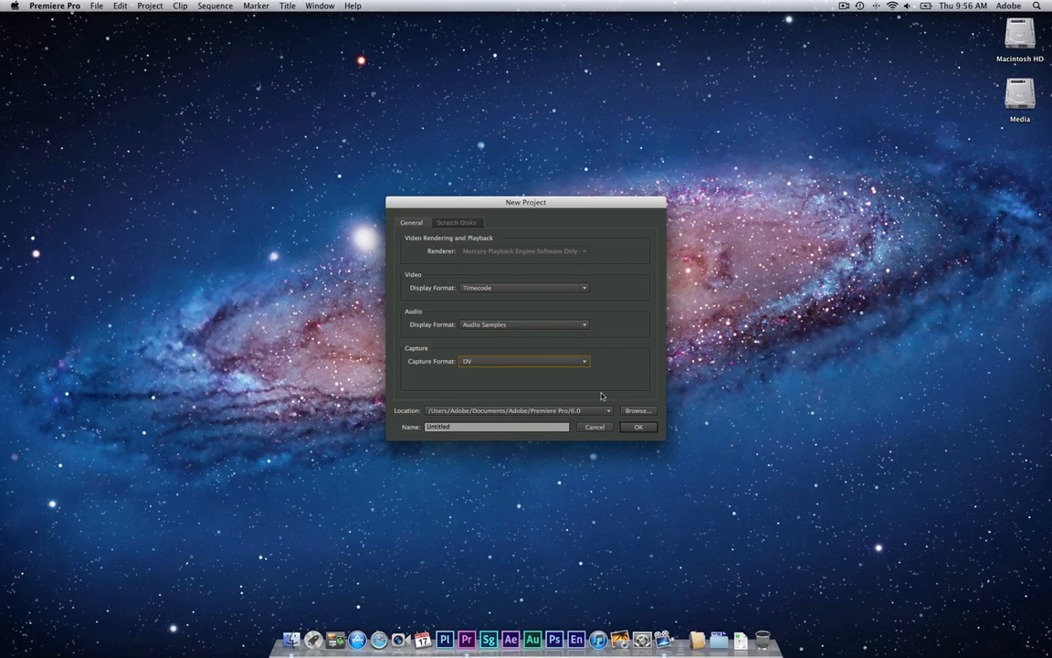
pyautogui.moveTo(611, 392)
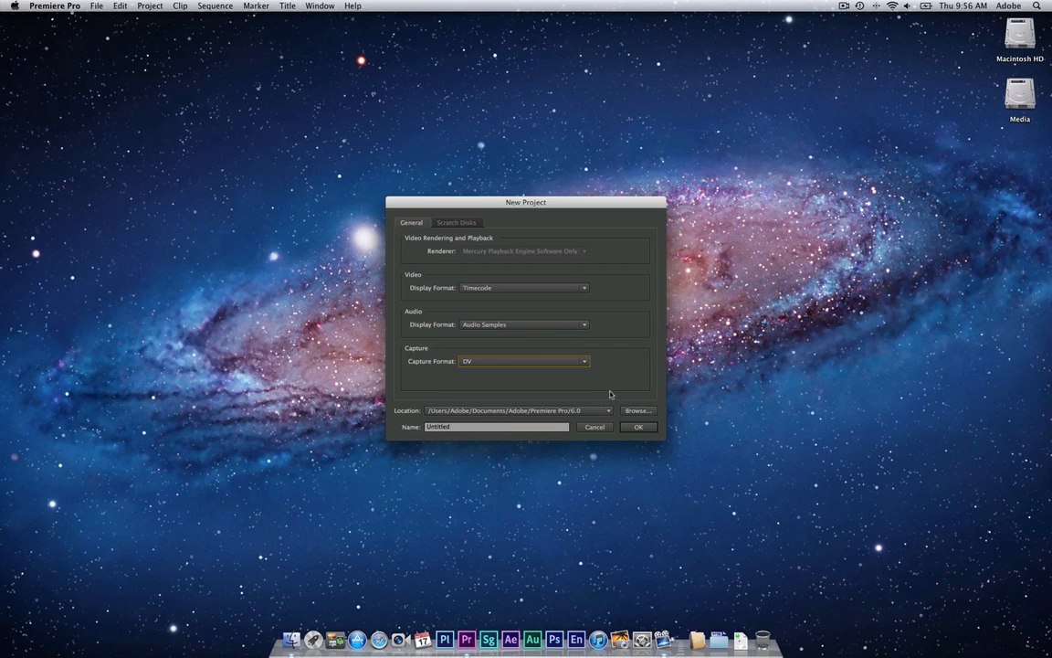
pyautogui.moveTo(610, 393)
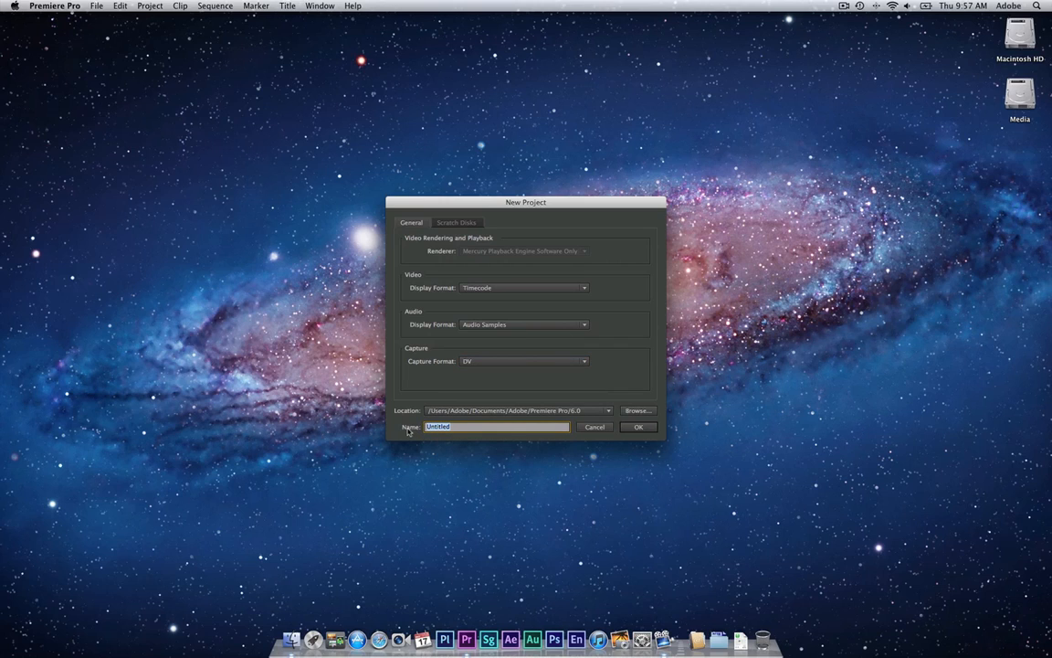
pyautogui.write('Sample 1')
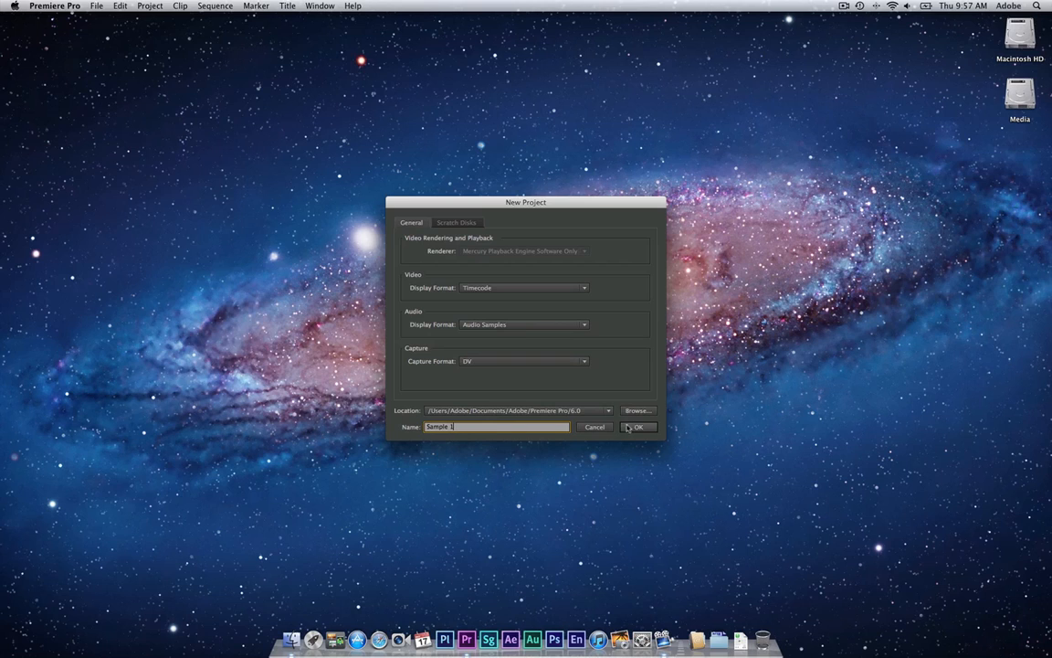
# - Create the project and view the New Sequence presets with the DV - NTSC group collapsed
pyautogui.click(639, 428)
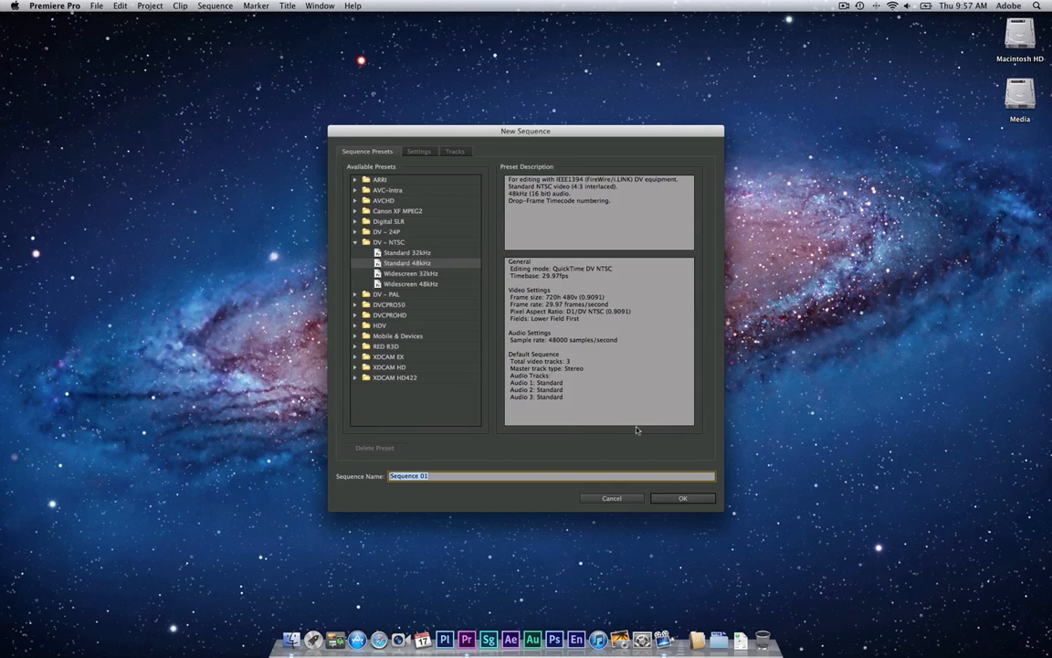
pyautogui.moveTo(624, 417)
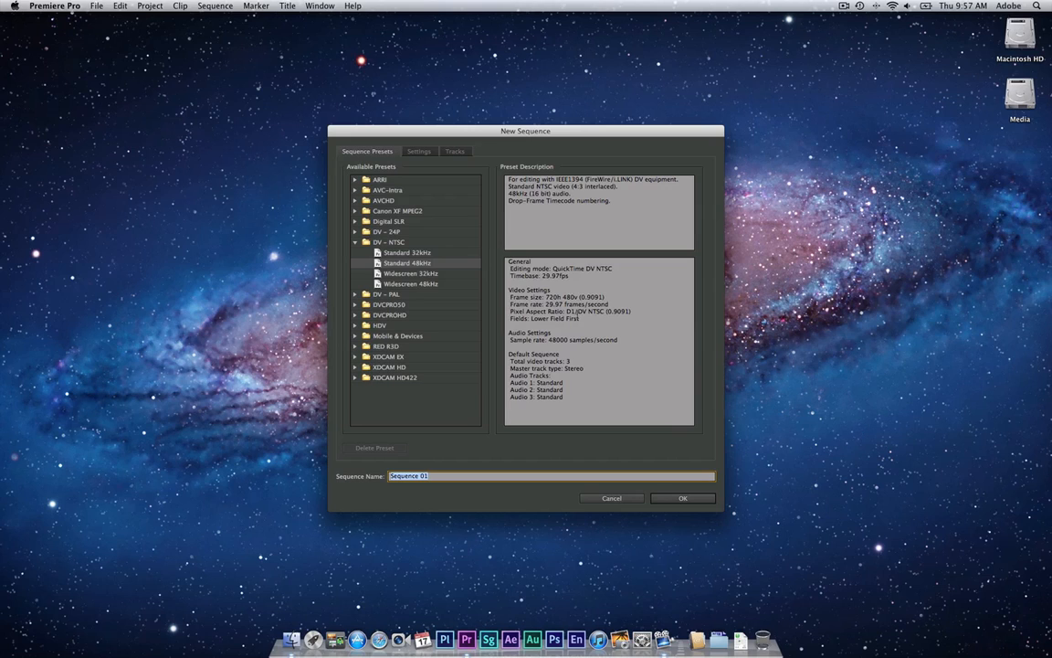
pyautogui.moveTo(380, 274)
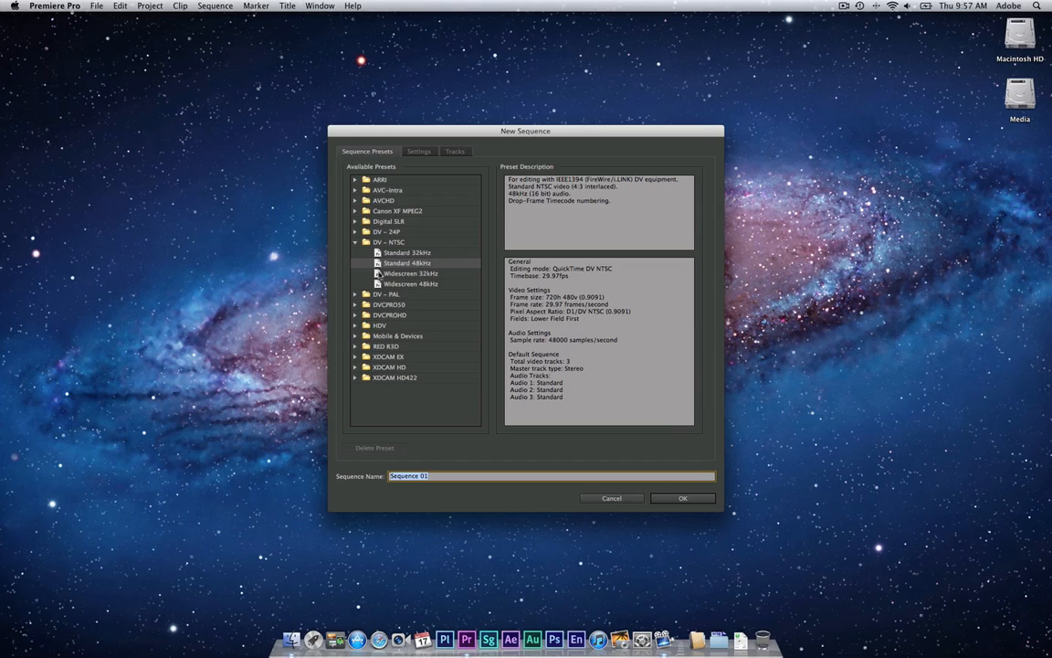
pyautogui.click(355, 241)
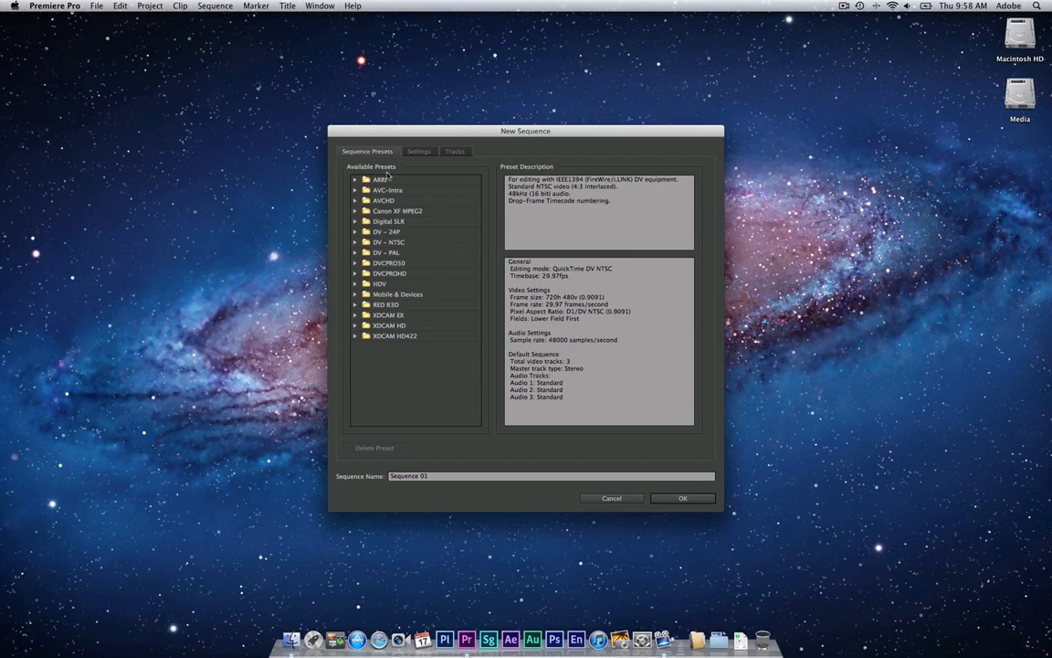
pyautogui.moveTo(391, 201)
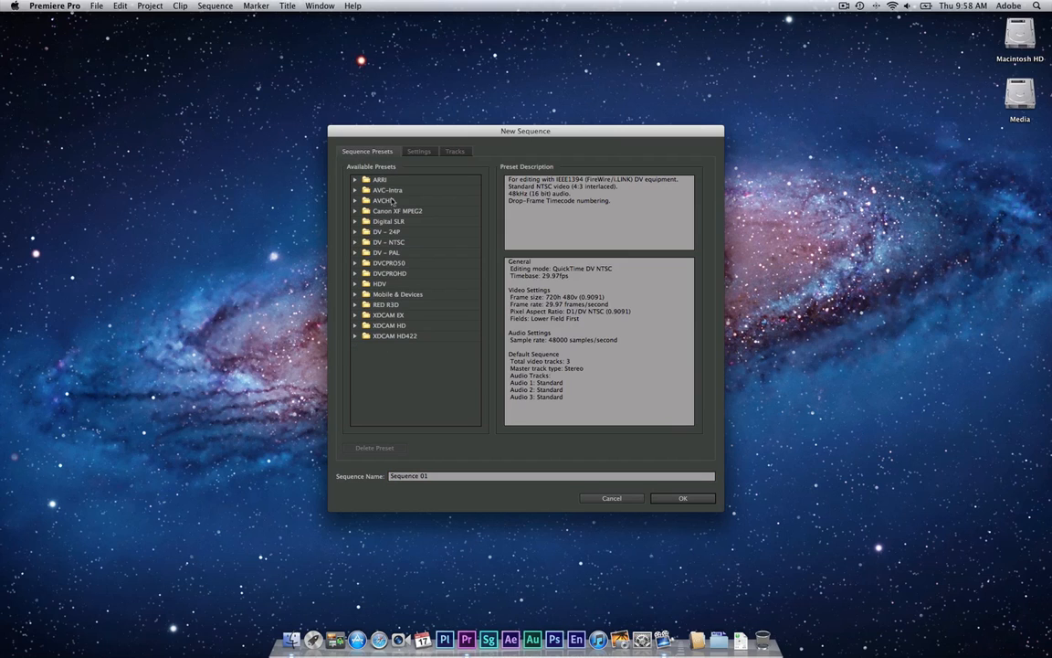
pyautogui.moveTo(391, 181)
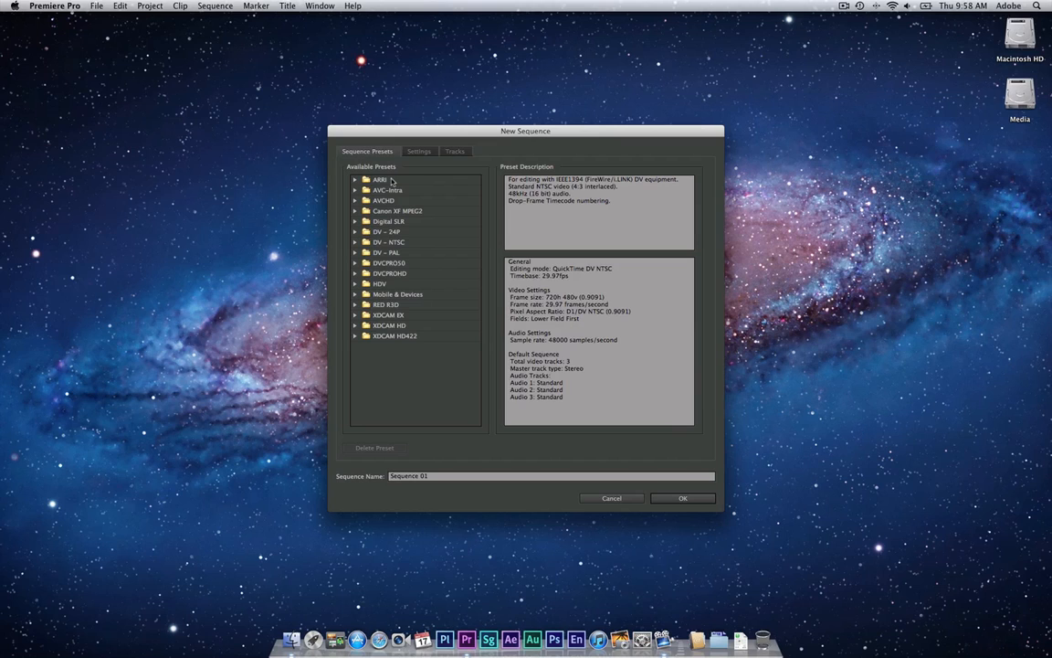
pyautogui.moveTo(391, 181)
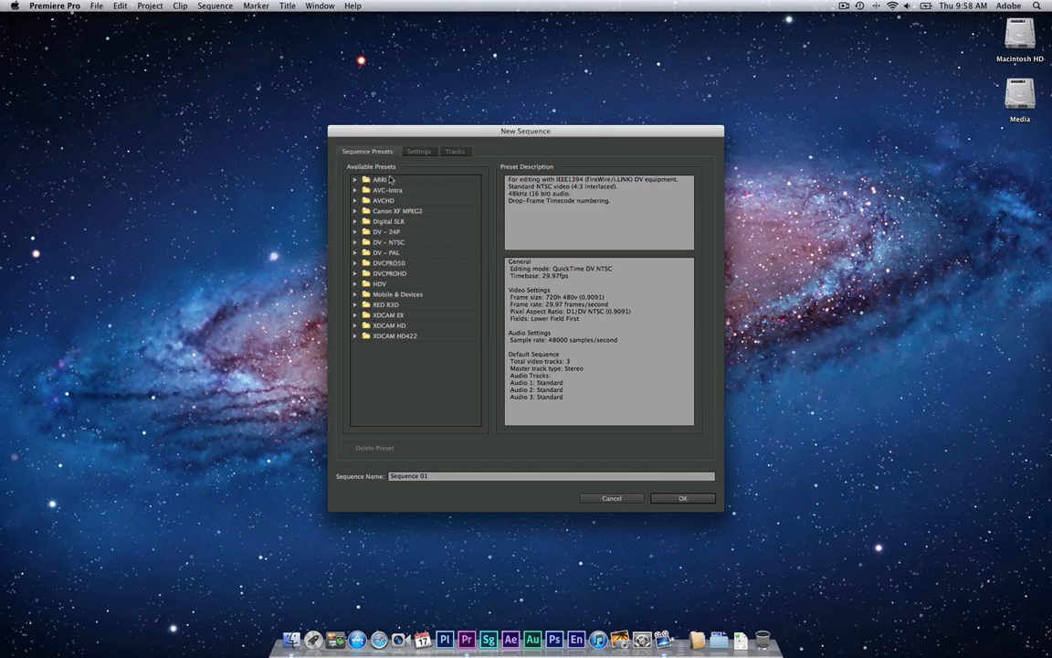
# - Choose the Digital SLR 1080p preset at 29.97 fps and rename the sequence Practice 1
pyautogui.click(354, 221)
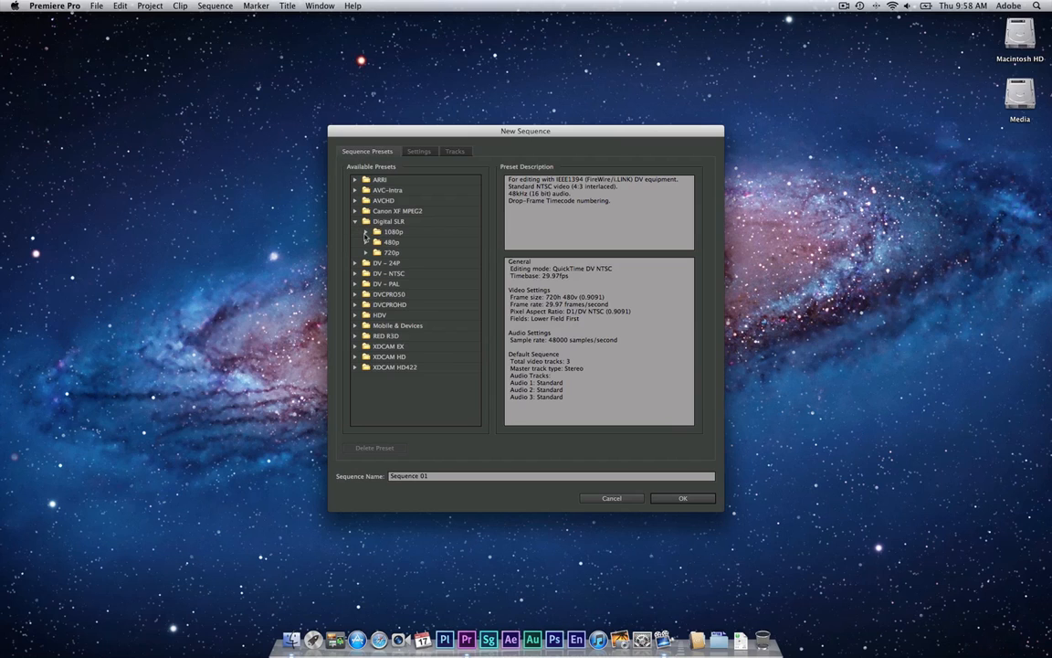
pyautogui.click(367, 230)
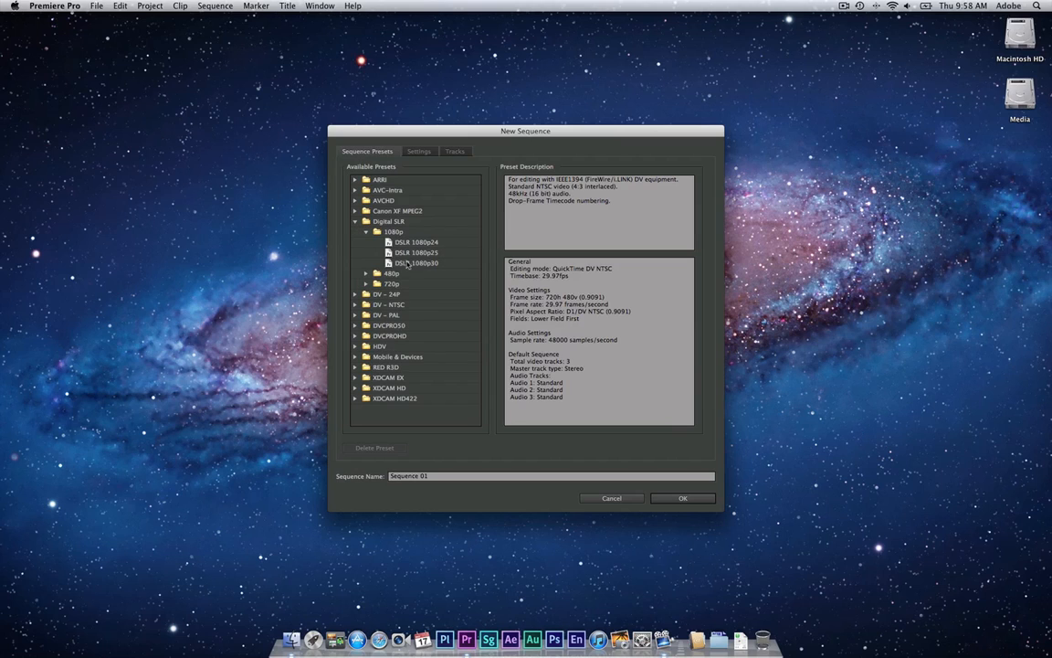
pyautogui.click(416, 263)
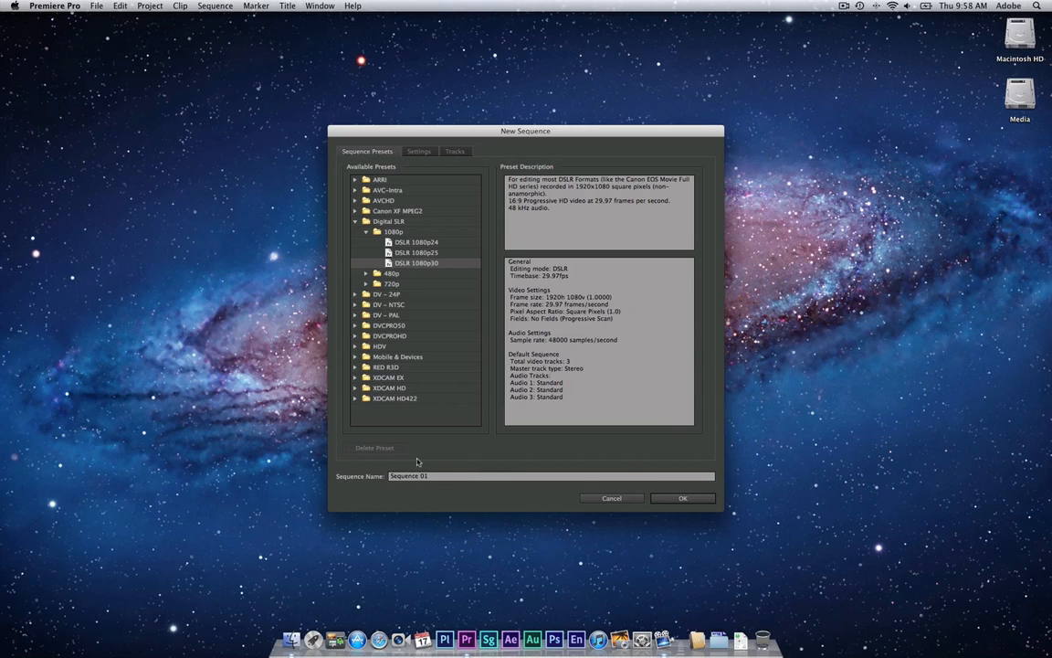
pyautogui.click(439, 475)
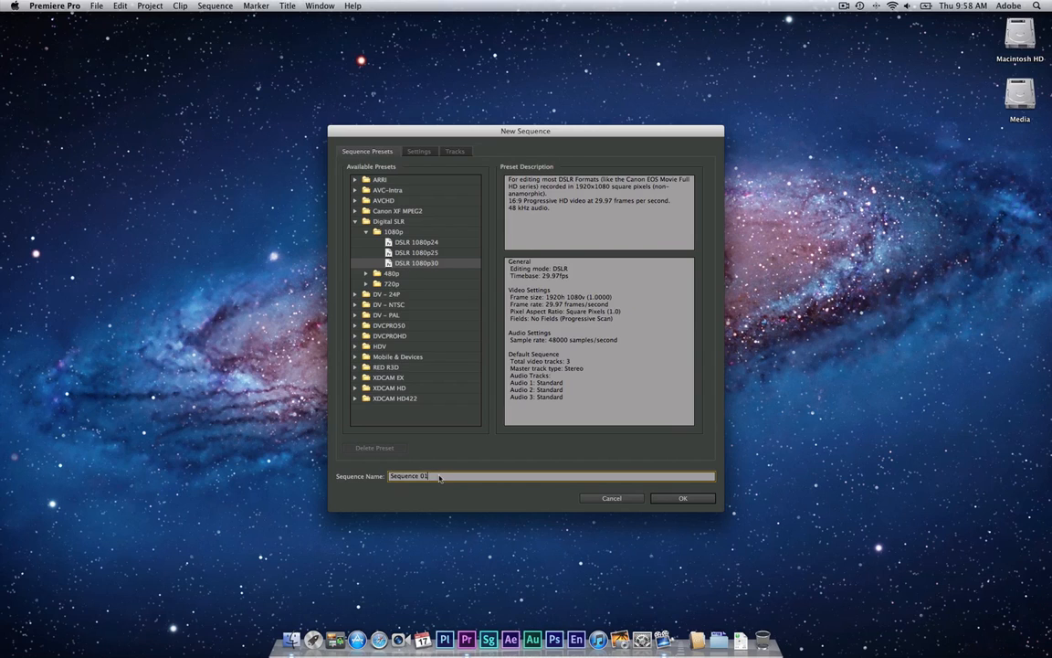
pyautogui.doubleClick(410, 475)
pyautogui.write('Practice 1')
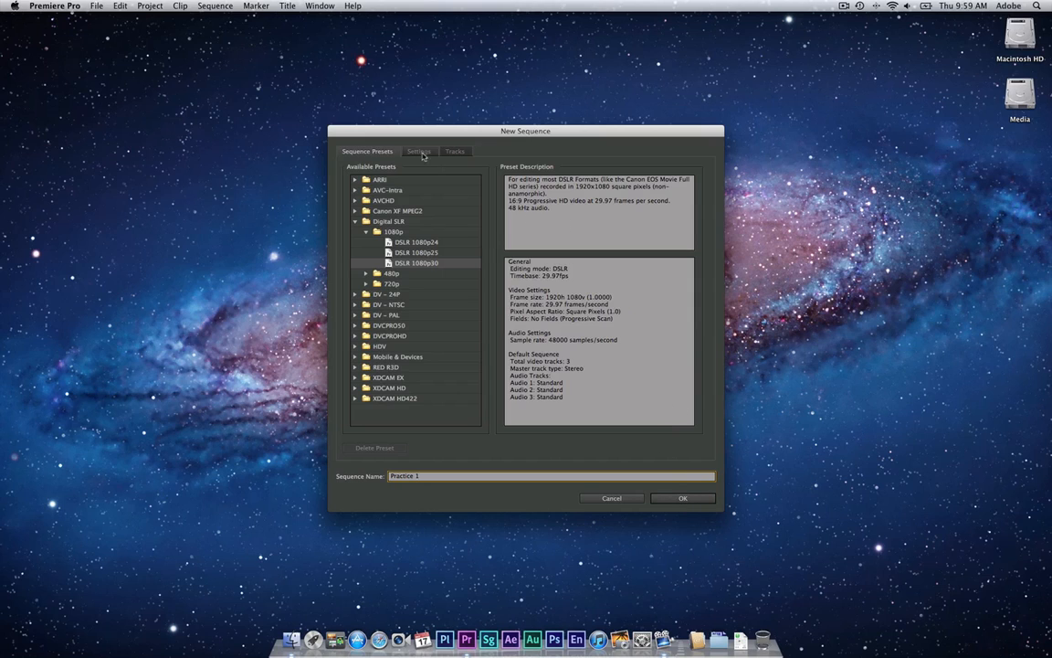
# - Review the sequence's detailed settings and editing modes, keeping DSLR as the editing mode
pyautogui.click(419, 149)
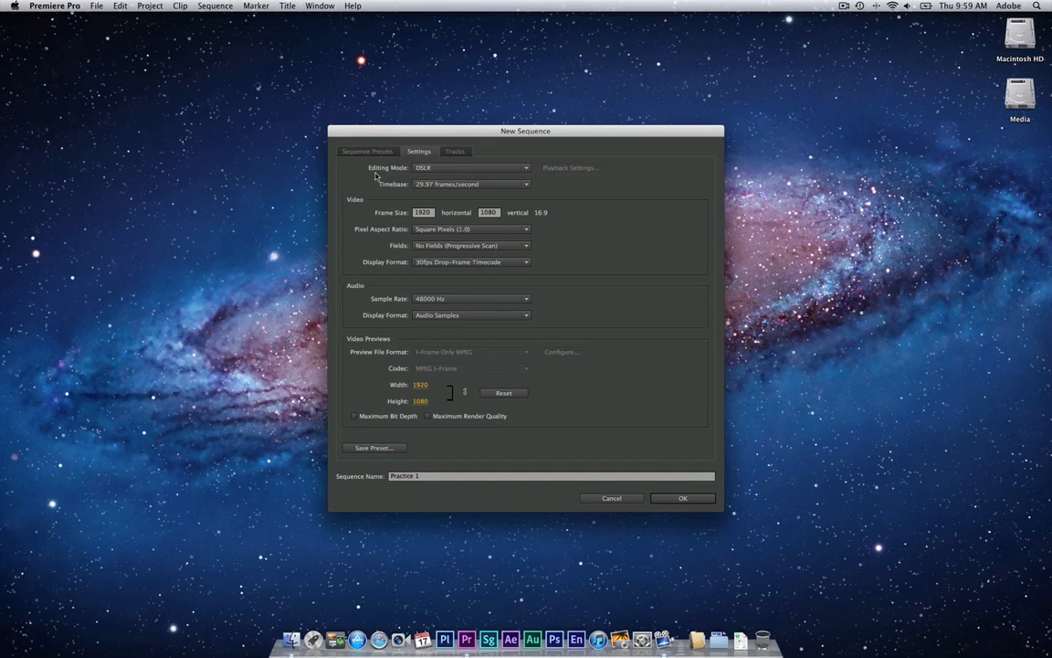
pyautogui.click(527, 168)
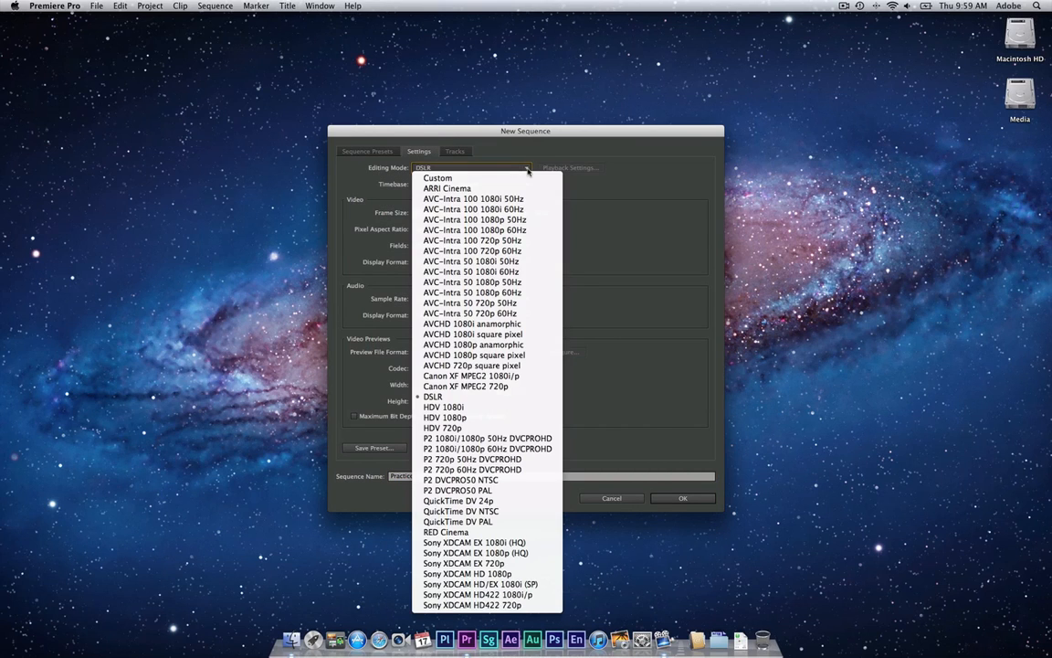
pyautogui.moveTo(486, 376)
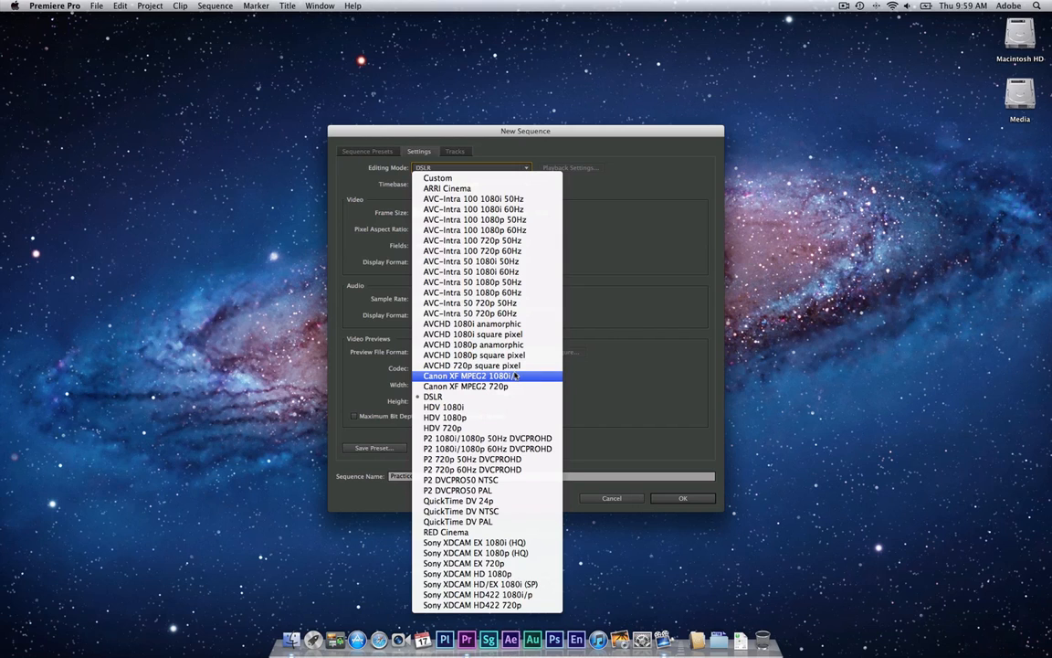
pyautogui.click(433, 397)
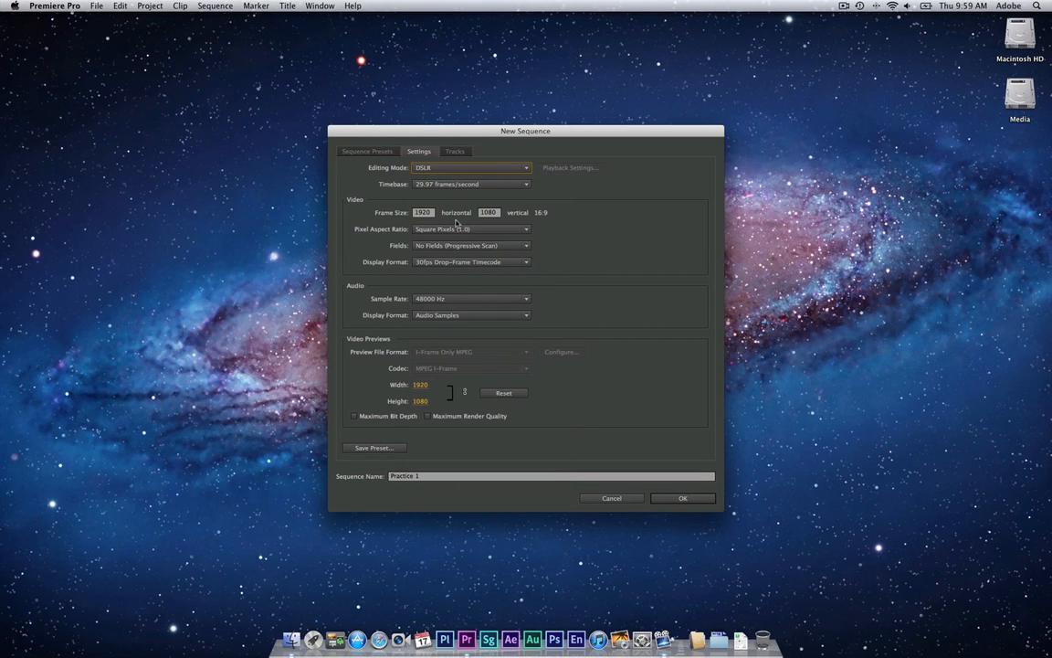
pyautogui.moveTo(498, 196)
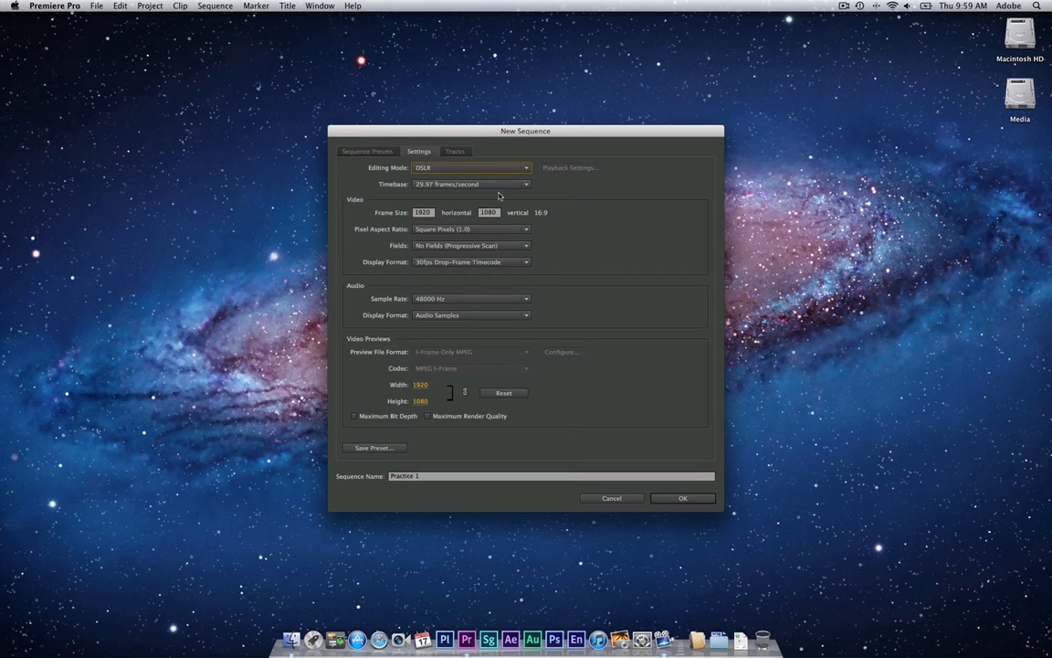
pyautogui.click(471, 182)
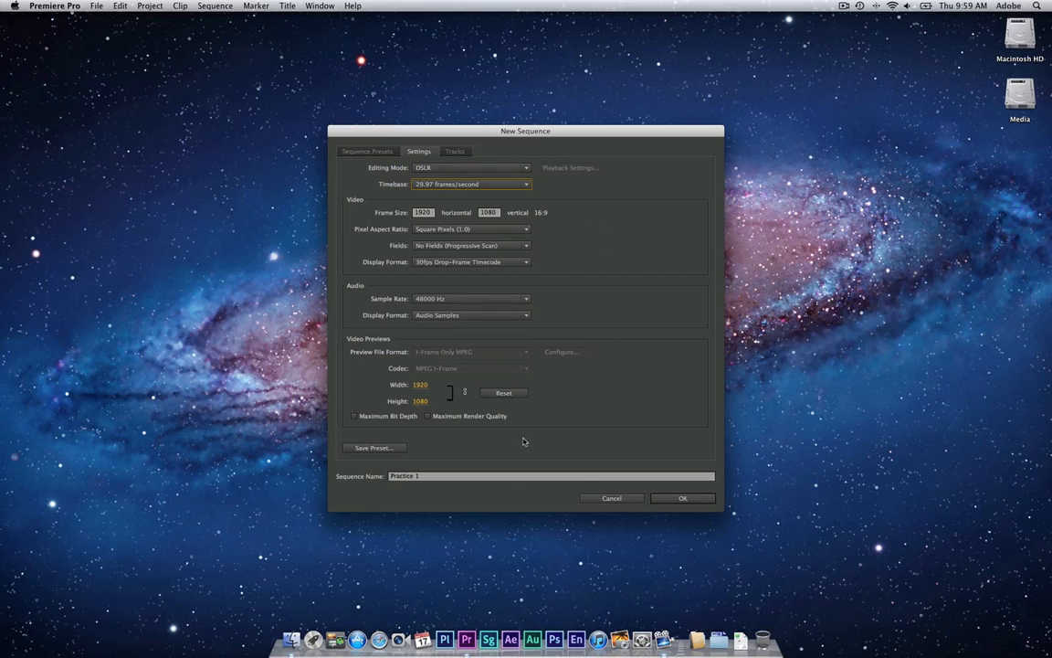
pyautogui.moveTo(526, 442)
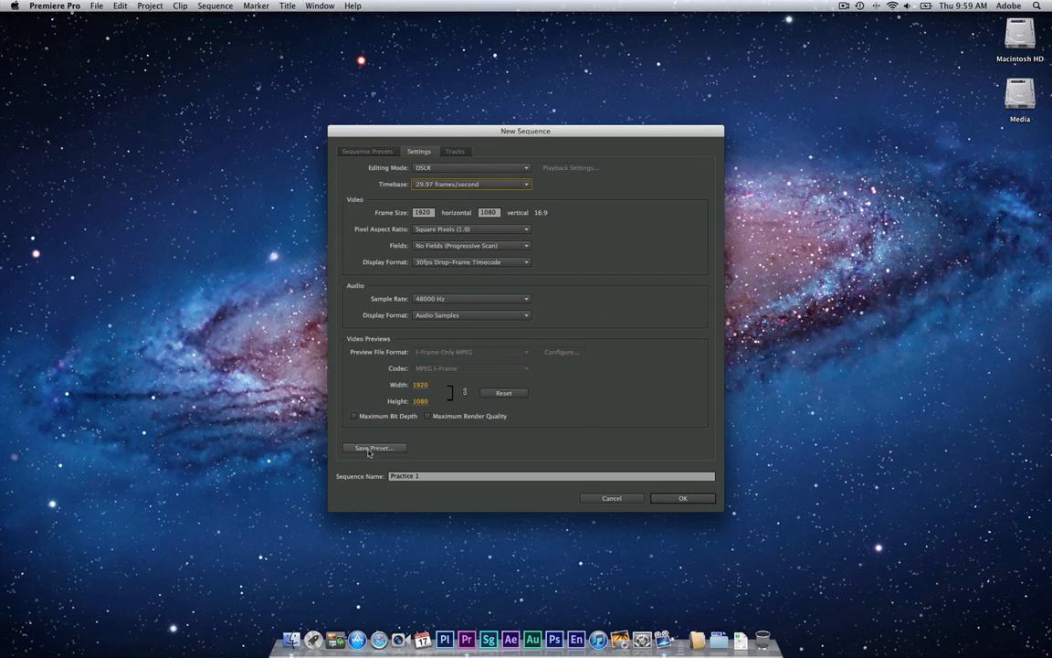
pyautogui.moveTo(402, 457)
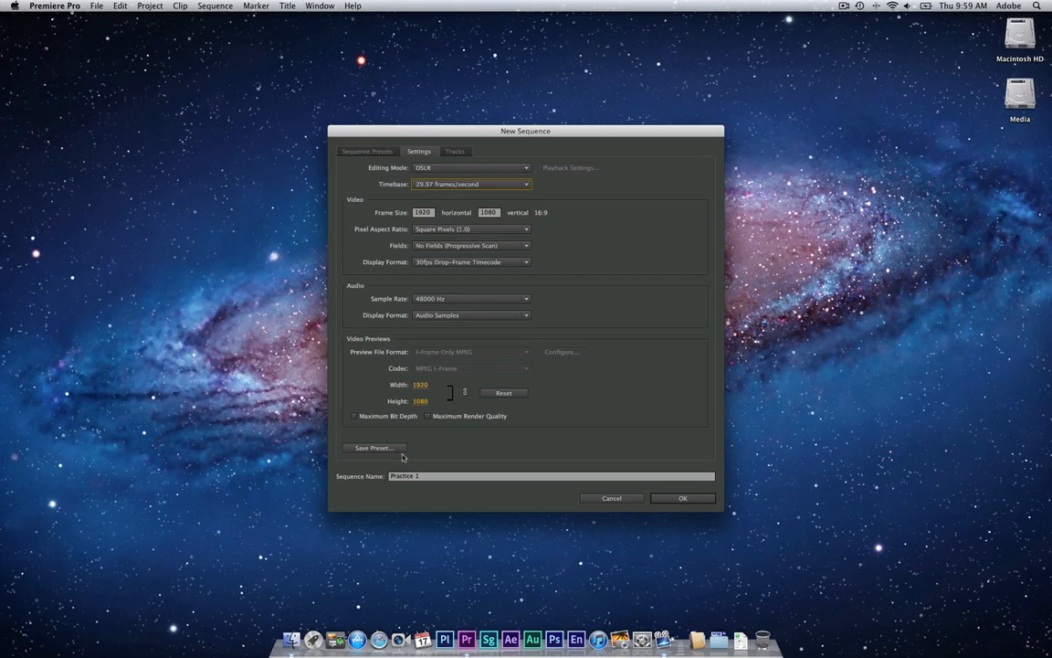
pyautogui.moveTo(508, 197)
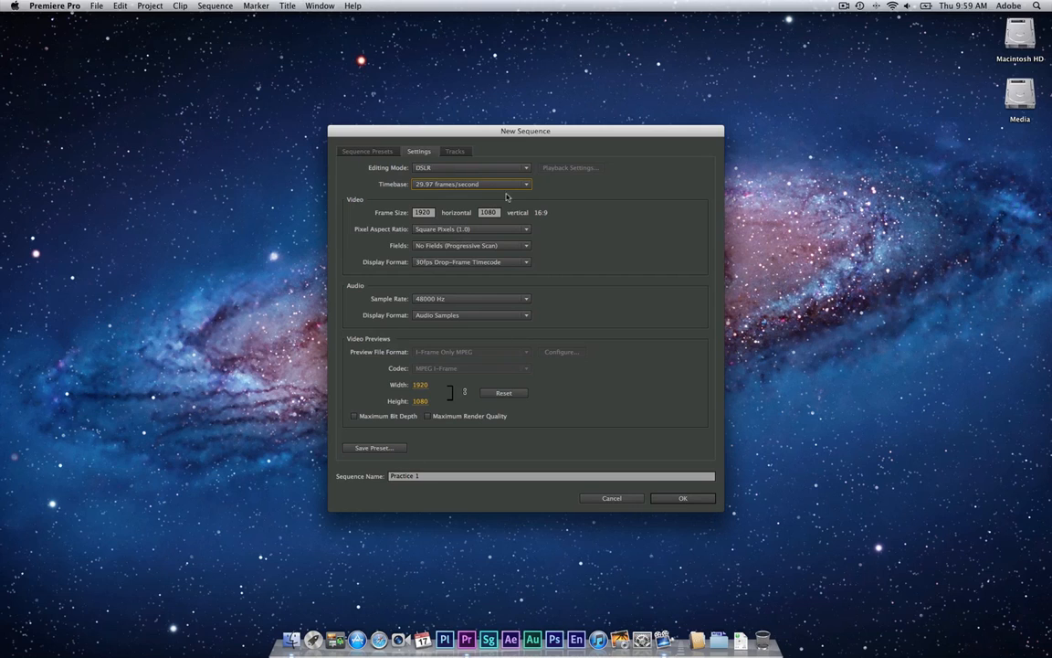
# - Show the Tracks setup with three video tracks and stereo audio tracks
pyautogui.click(455, 149)
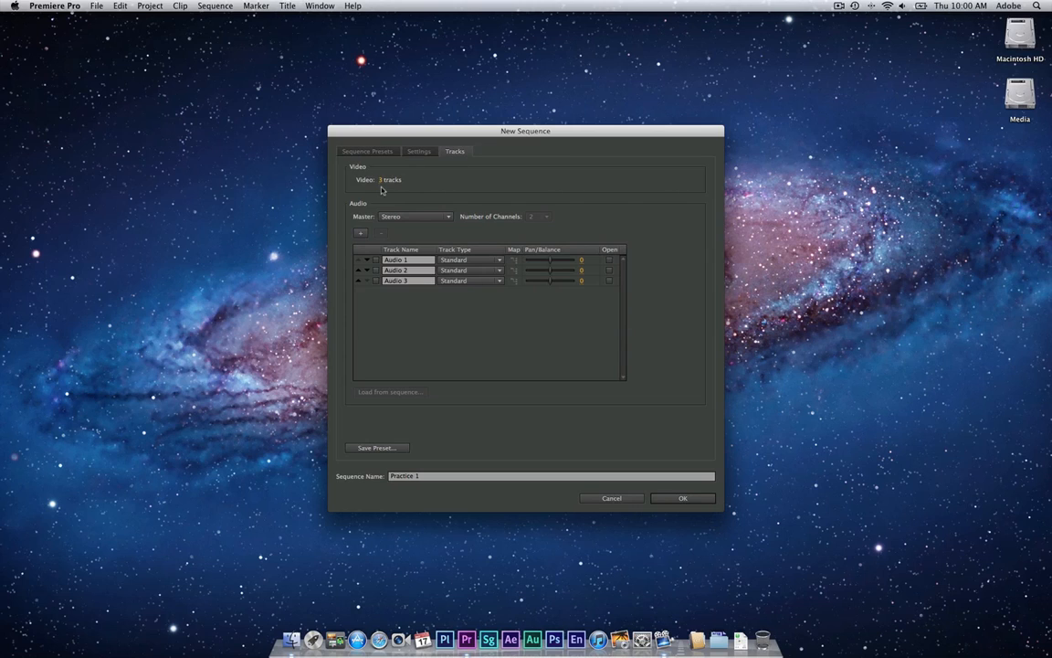
pyautogui.moveTo(384, 191)
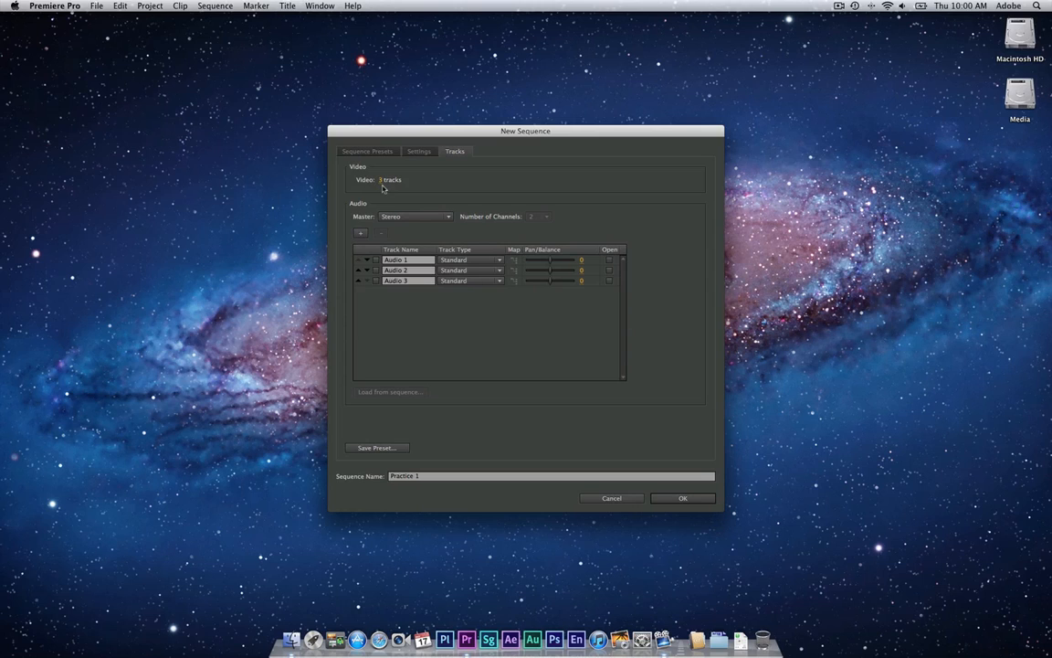
pyautogui.moveTo(387, 188)
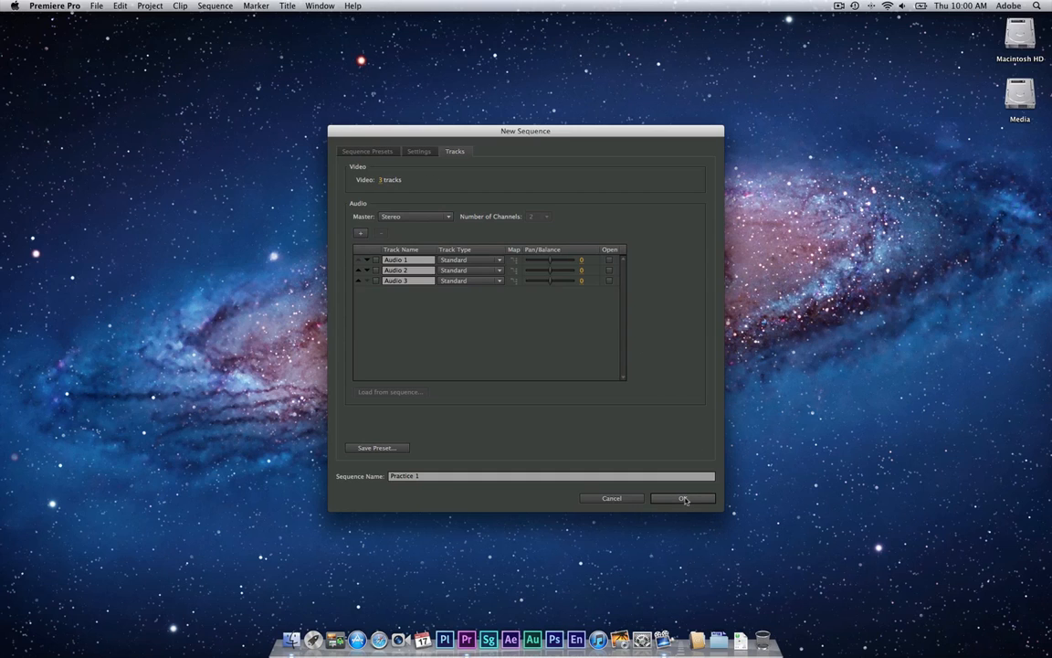
pyautogui.click(683, 497)
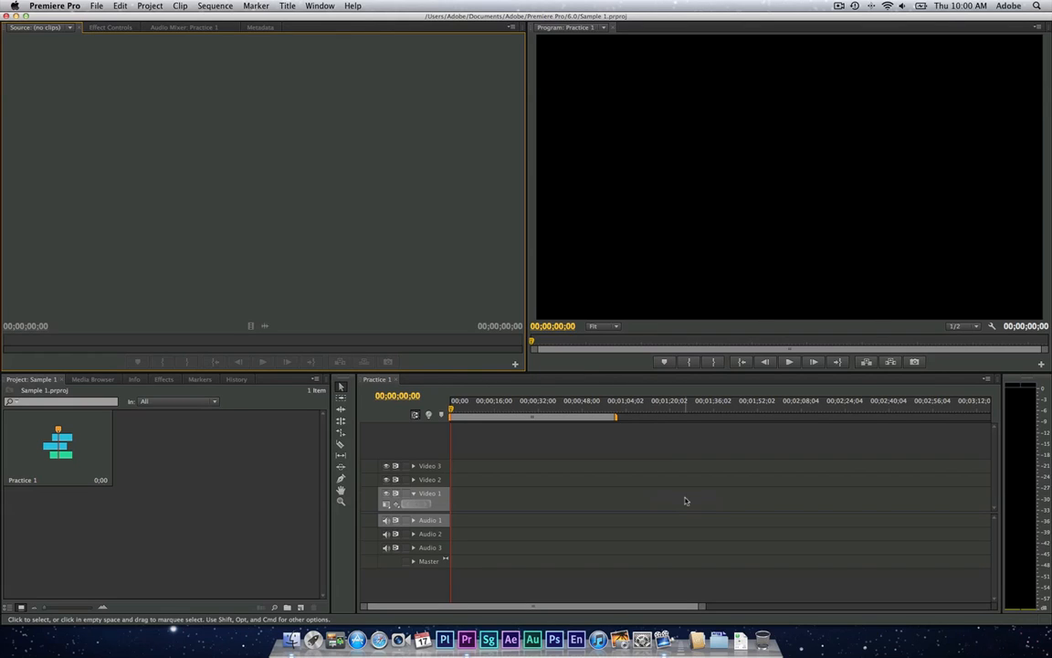
pyautogui.moveTo(310, 177)
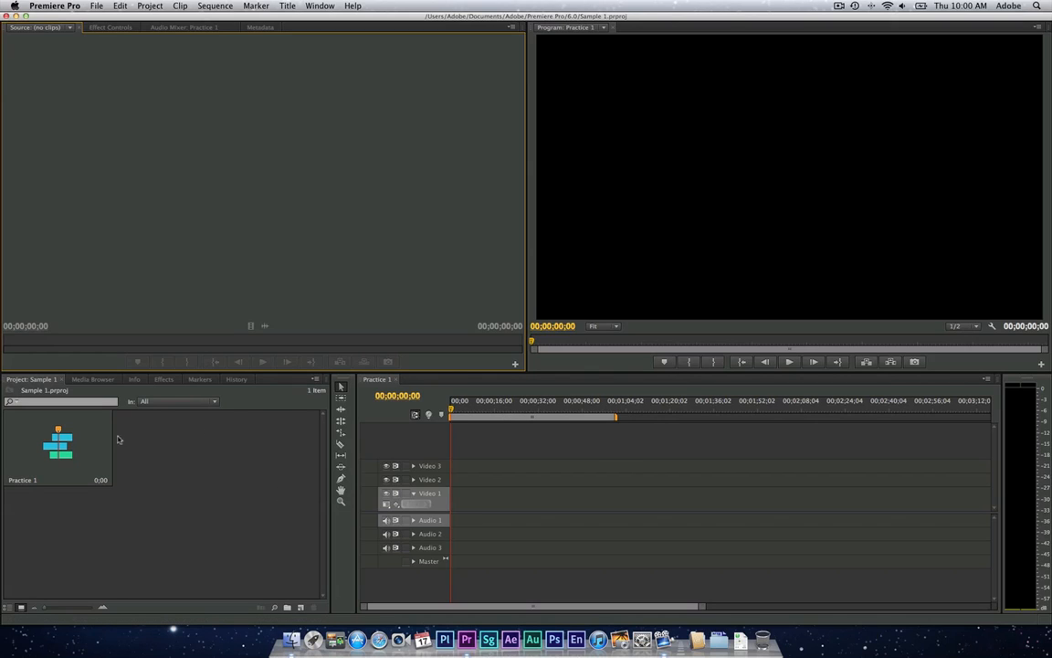
pyautogui.moveTo(132, 511)
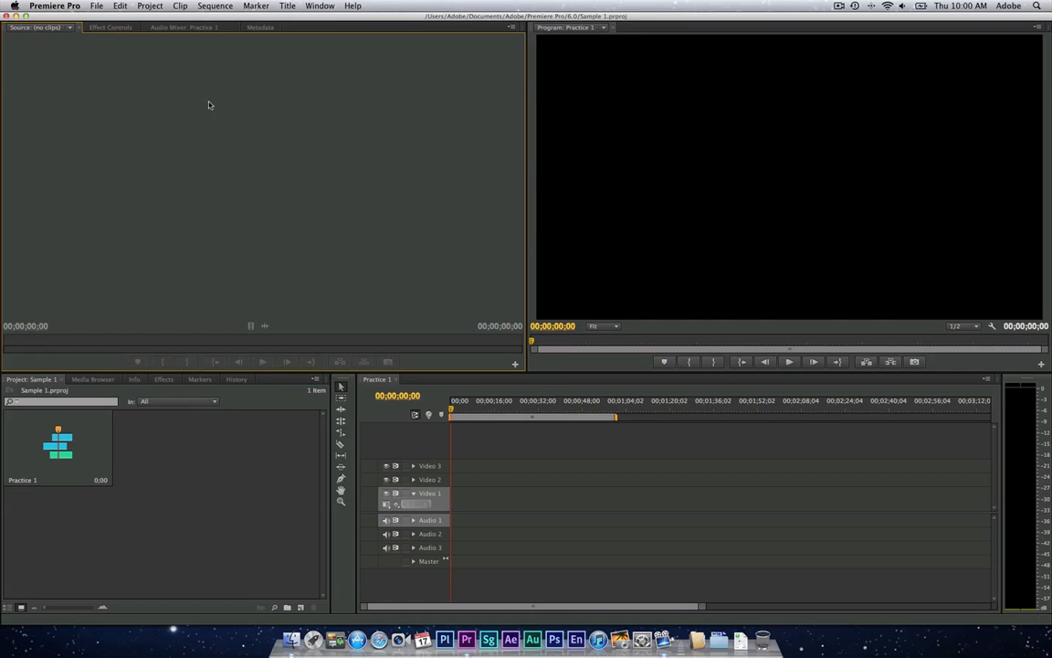
pyautogui.moveTo(190, 174)
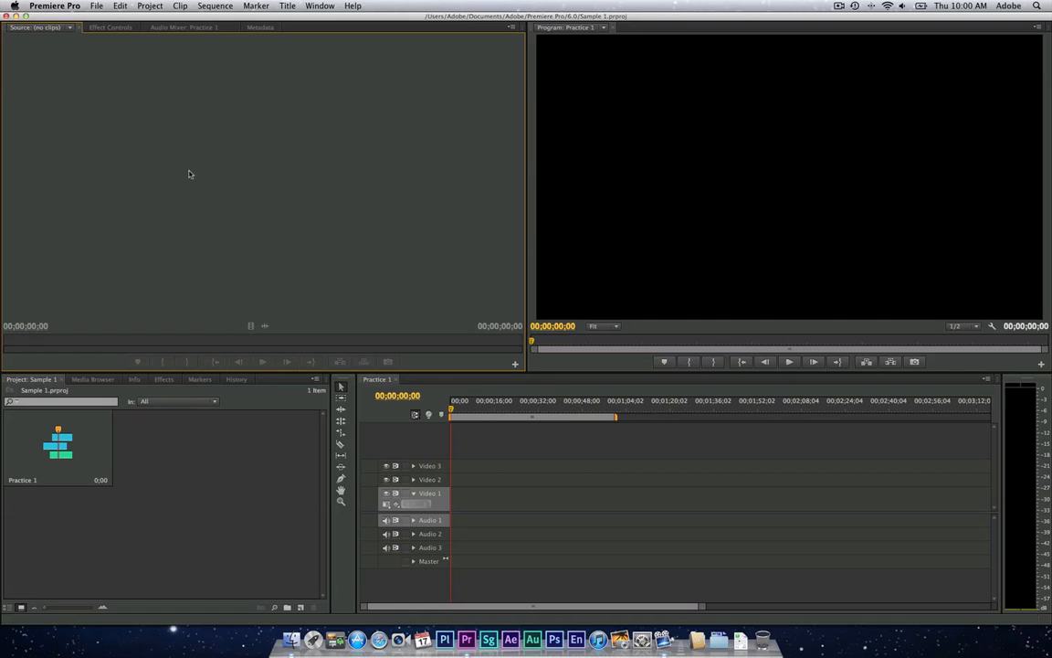
pyautogui.moveTo(768, 181)
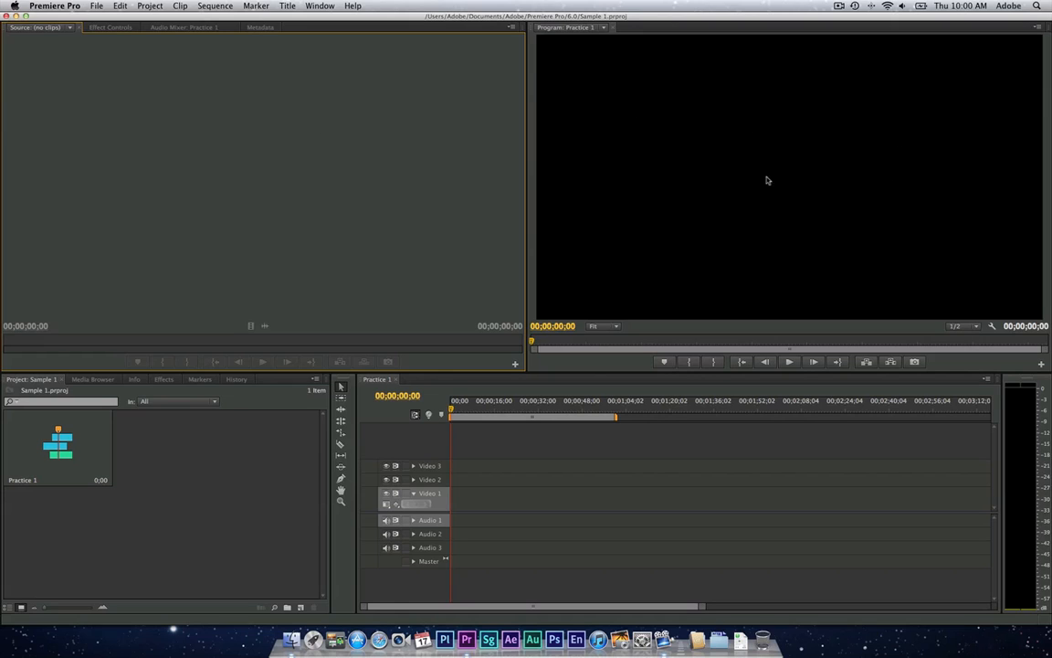
pyautogui.moveTo(833, 164)
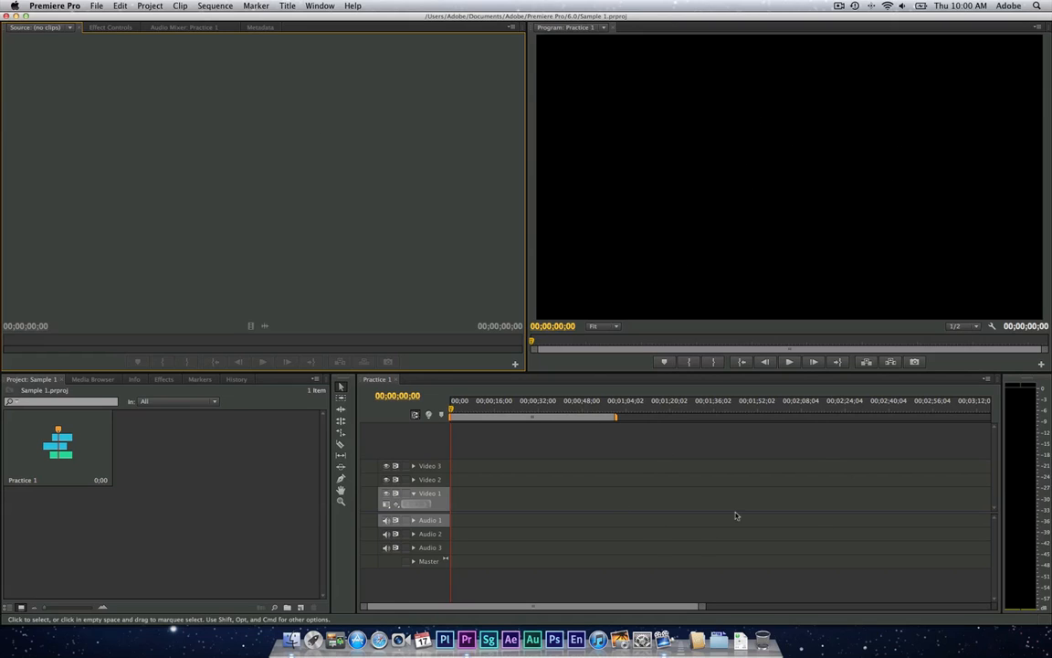
pyautogui.moveTo(703, 475)
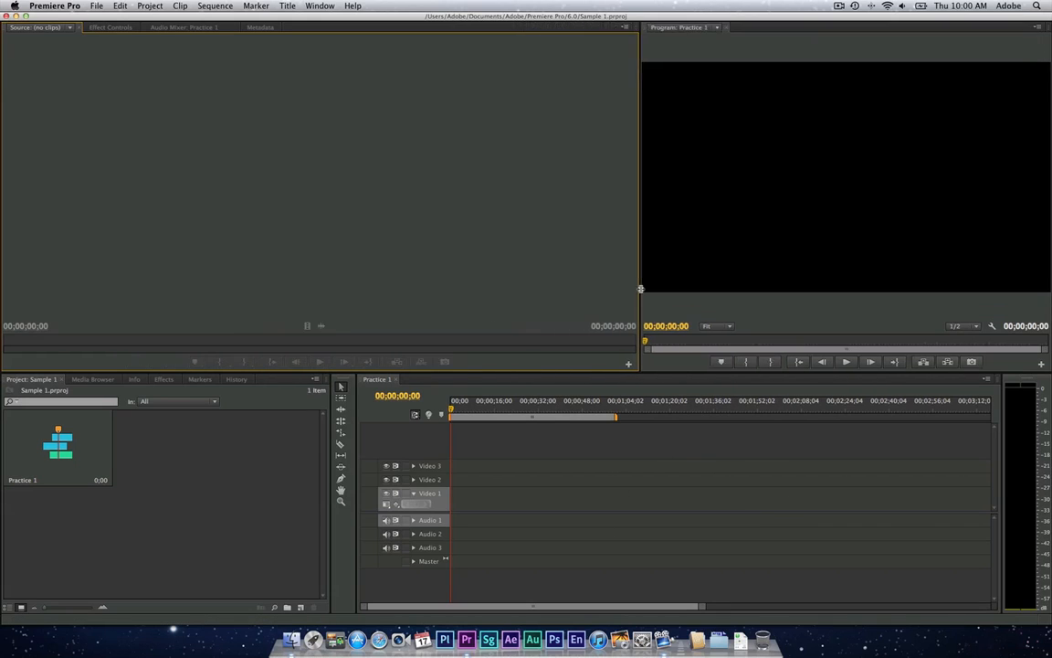
pyautogui.moveTo(639, 183); pyautogui.dragTo(502, 183)
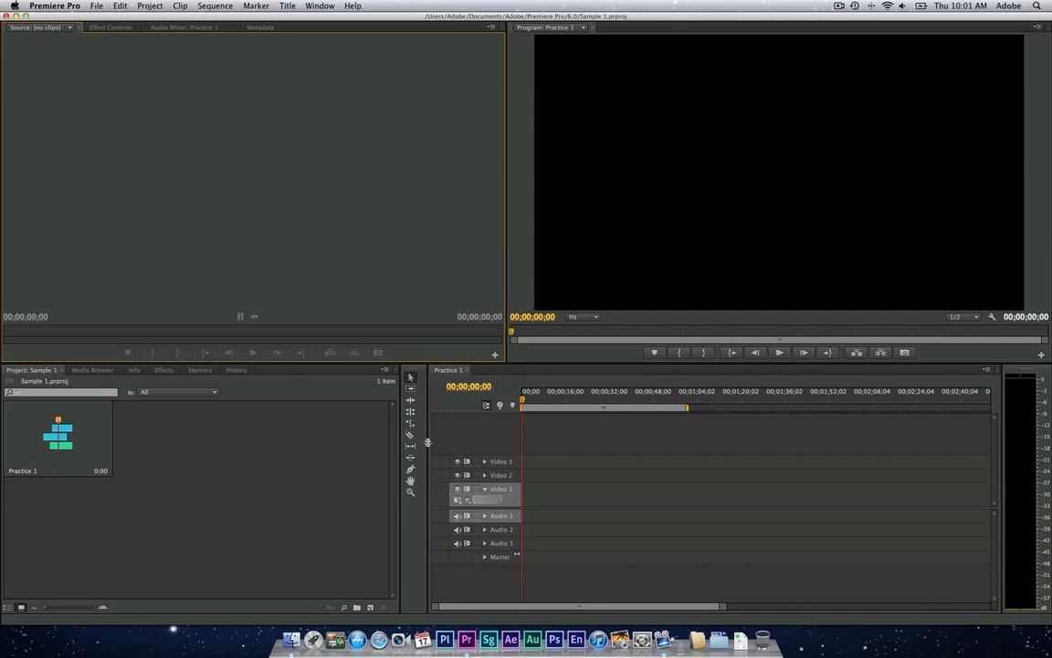
pyautogui.moveTo(460, 426)
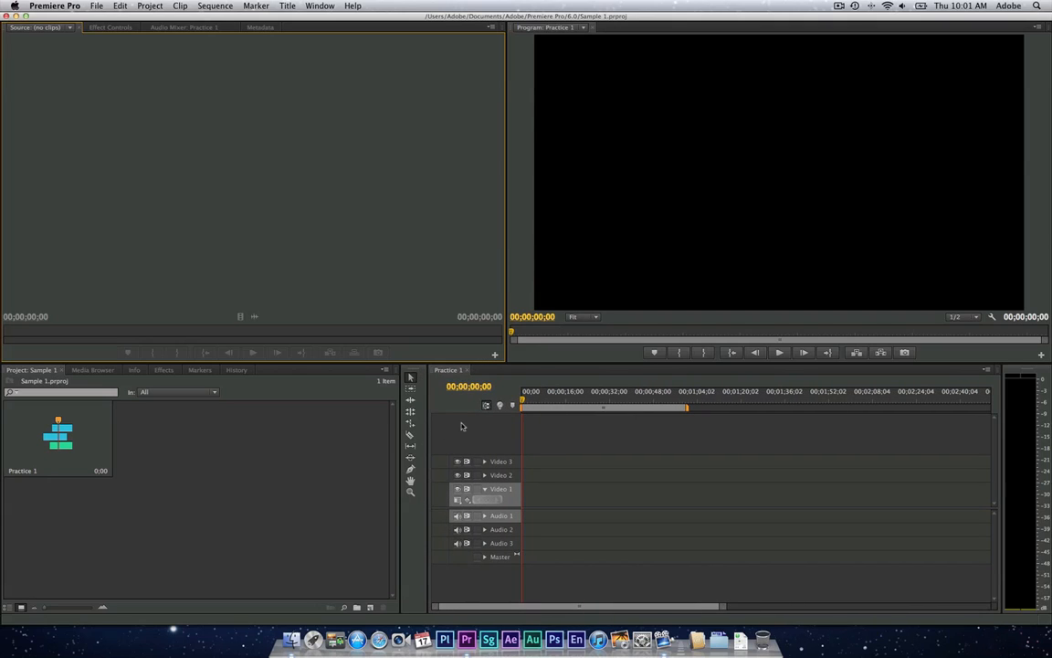
pyautogui.moveTo(289, 475)
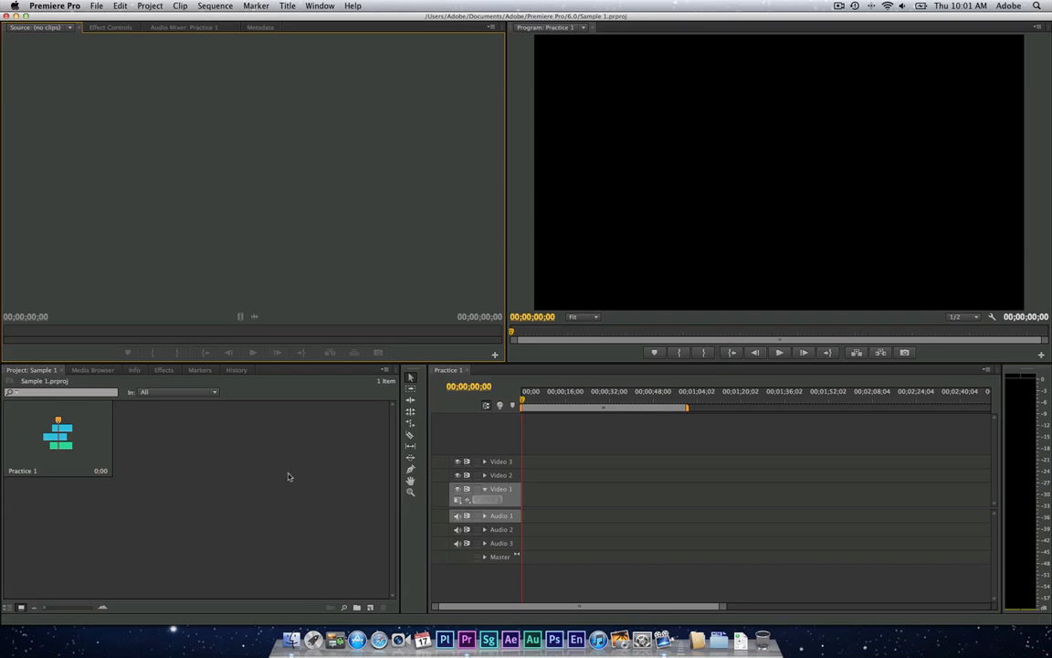
pyautogui.moveTo(237, 460)
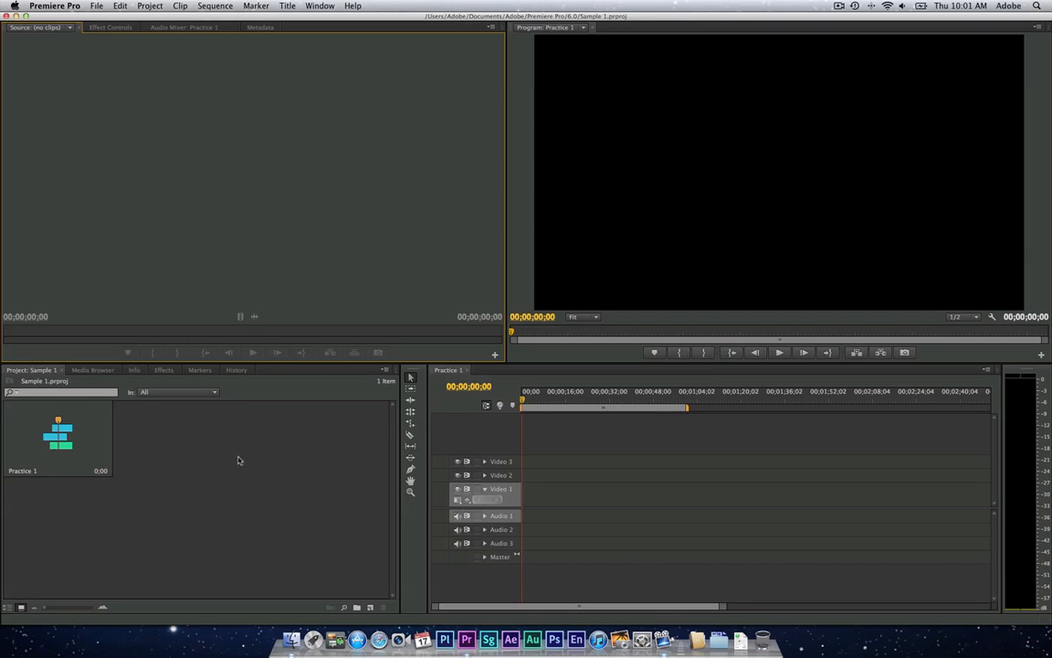
# - Import all clips from the Media > Stock Footage folder into the project
pyautogui.click(95, 7)
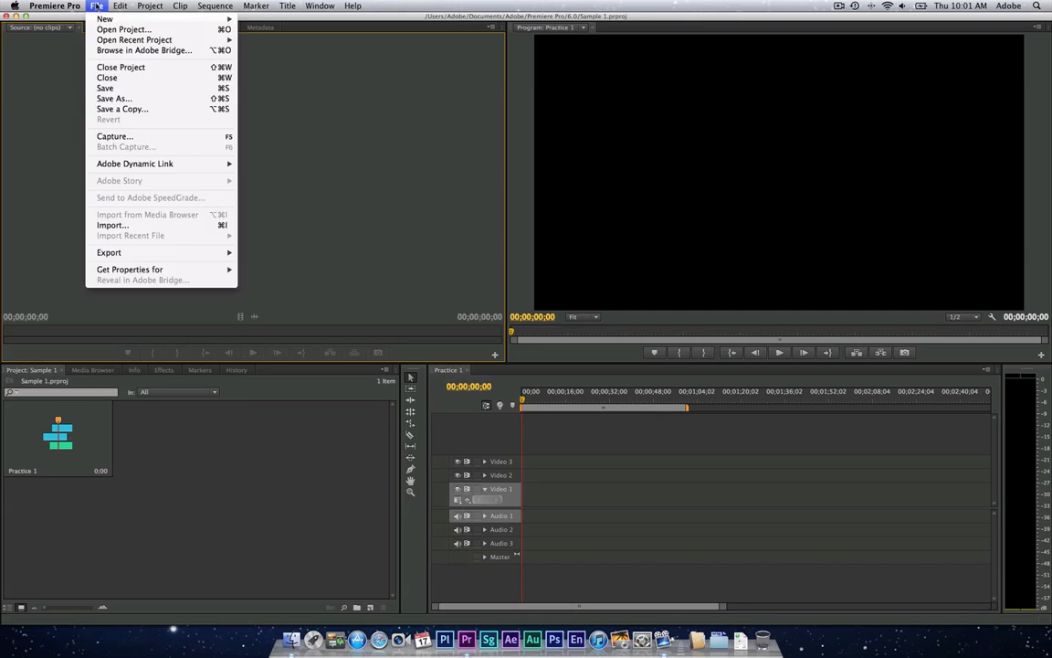
pyautogui.moveTo(113, 225)
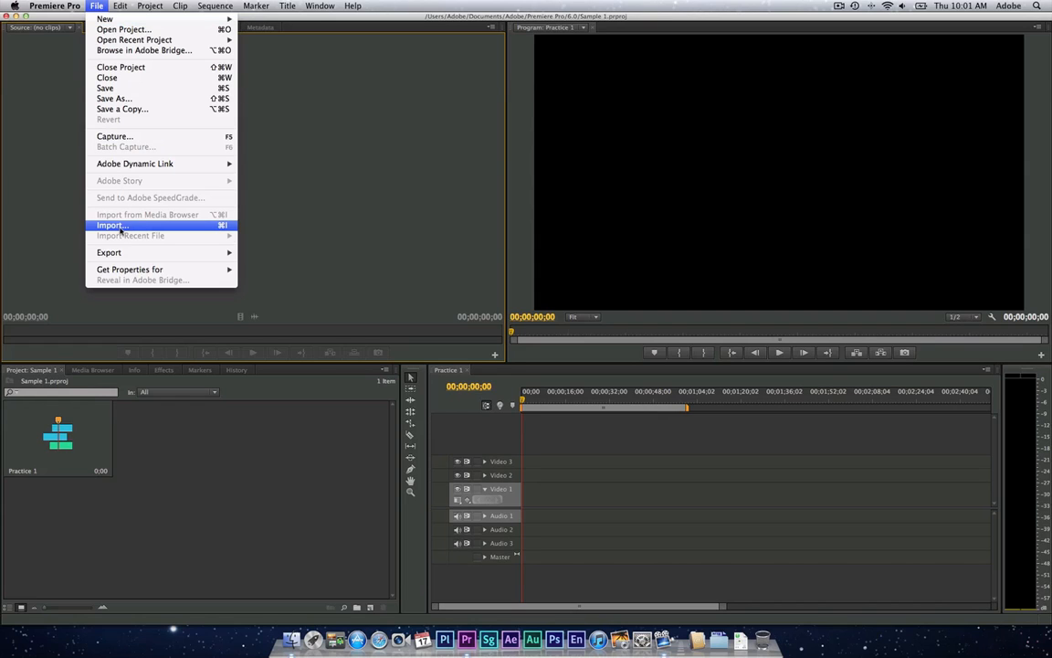
pyautogui.click(112, 227)
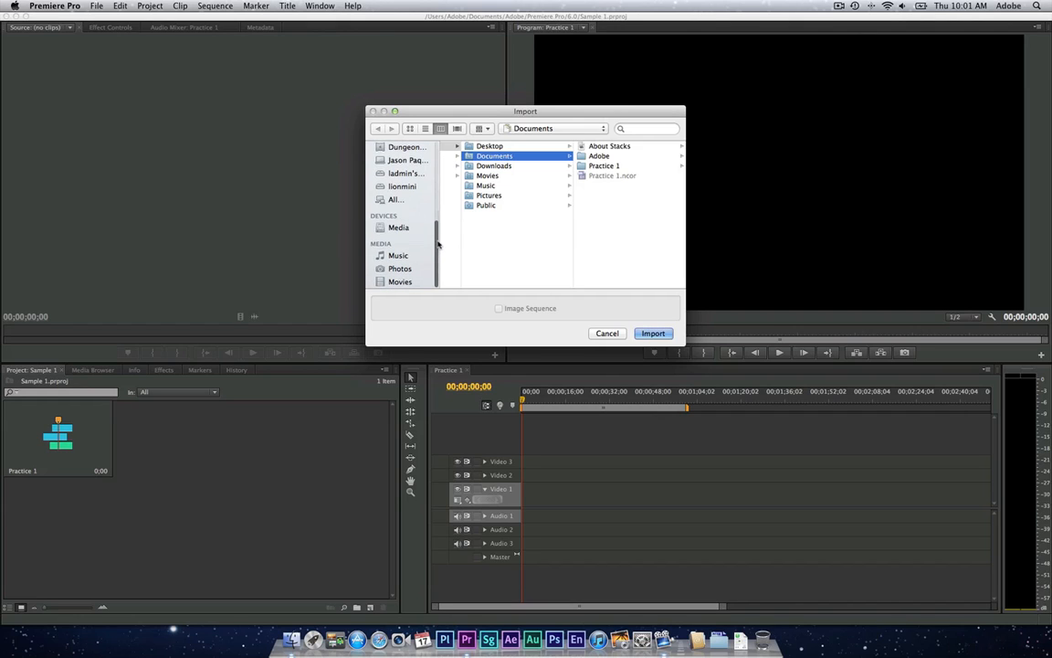
pyautogui.moveTo(416, 274)
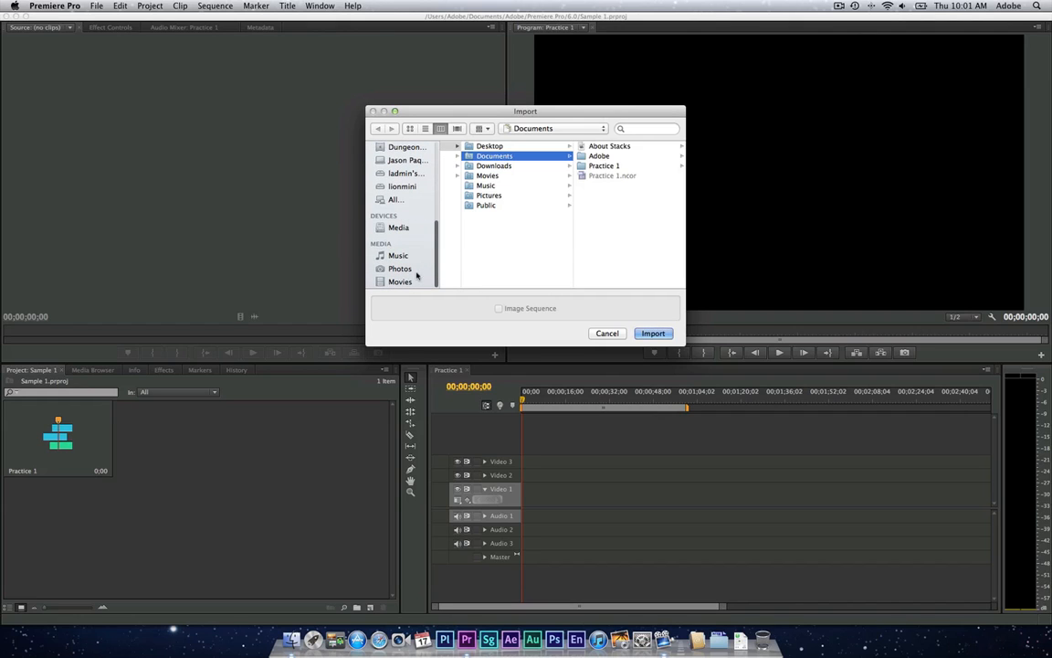
pyautogui.scroll(-3)
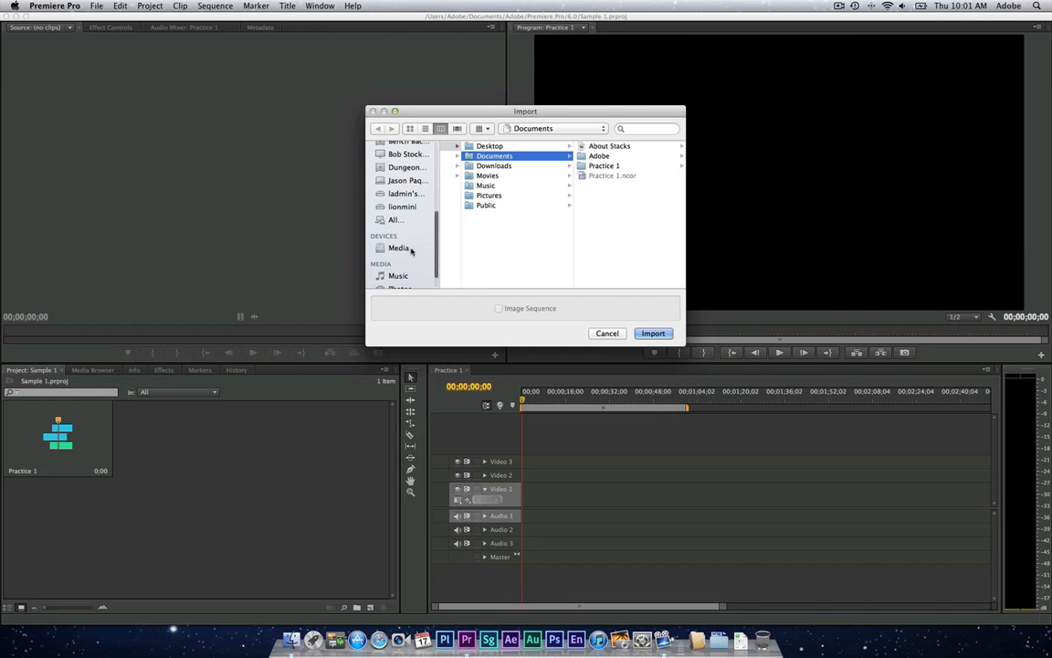
pyautogui.click(398, 248)
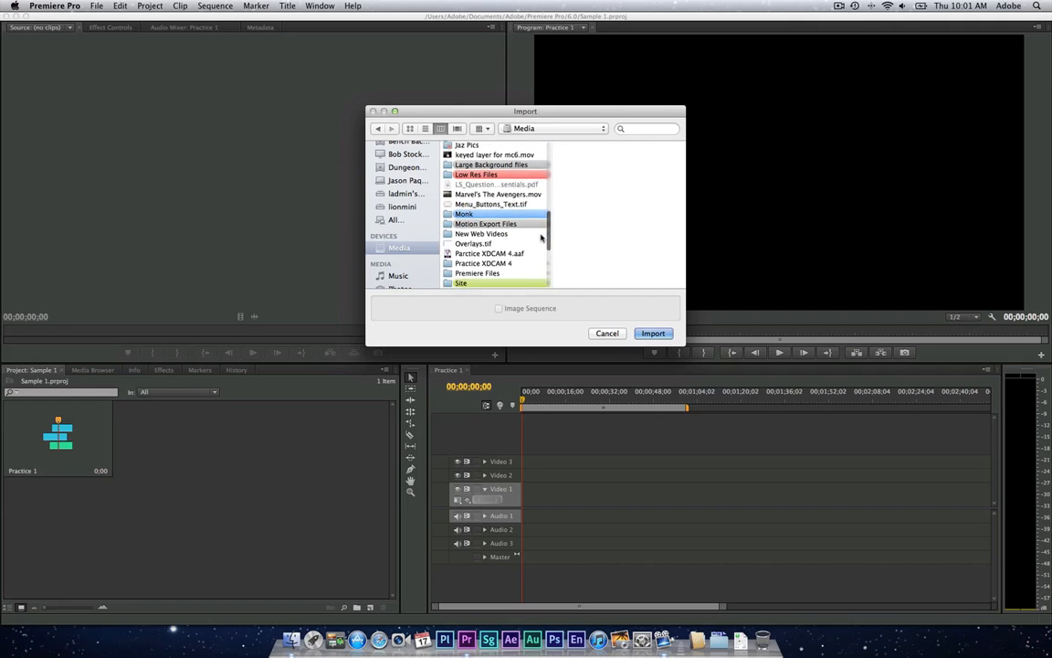
pyautogui.scroll(-3)
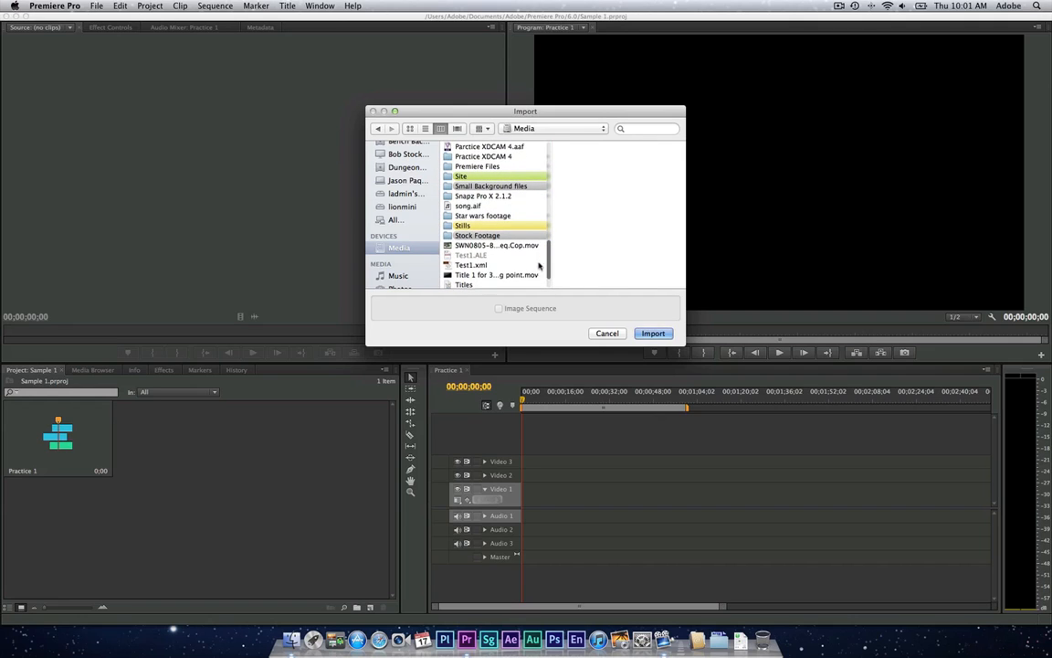
pyautogui.click(479, 233)
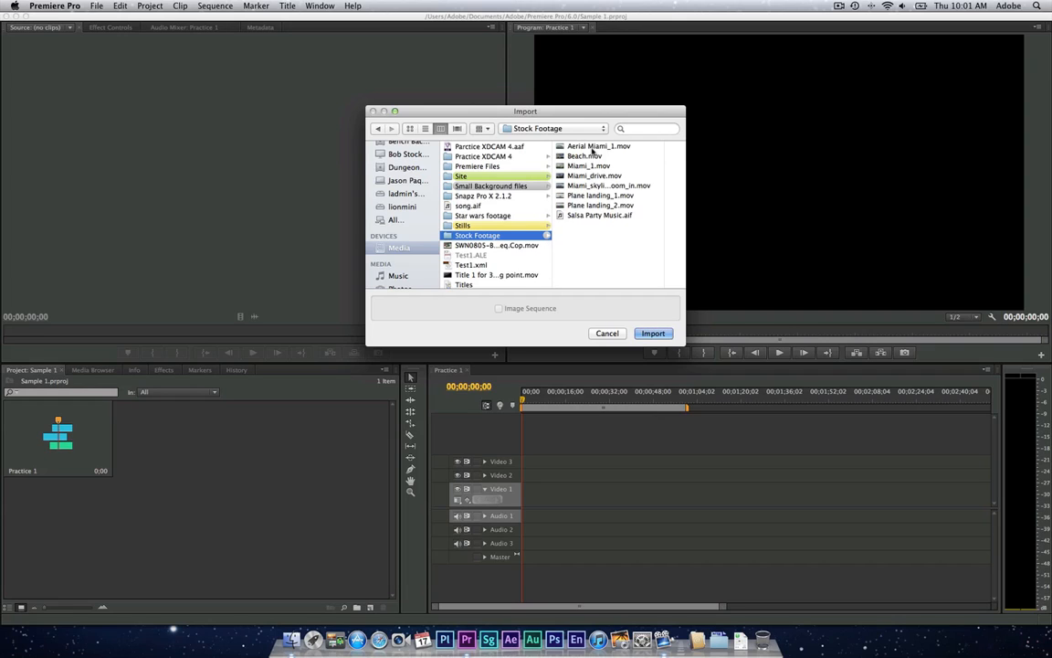
pyautogui.moveTo(592, 154)
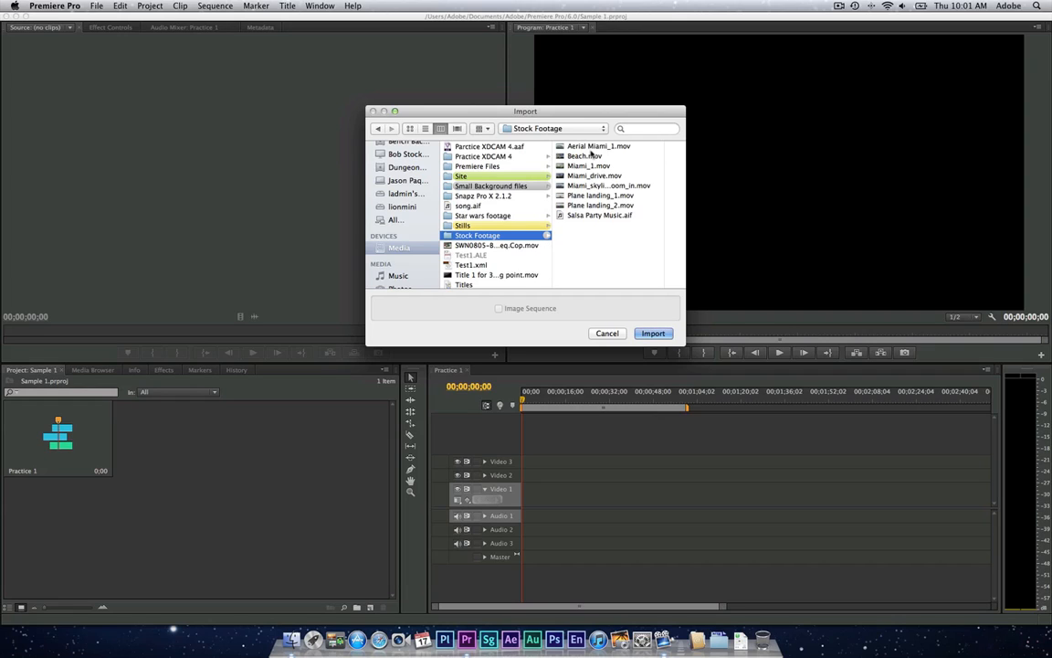
pyautogui.moveTo(585, 175)
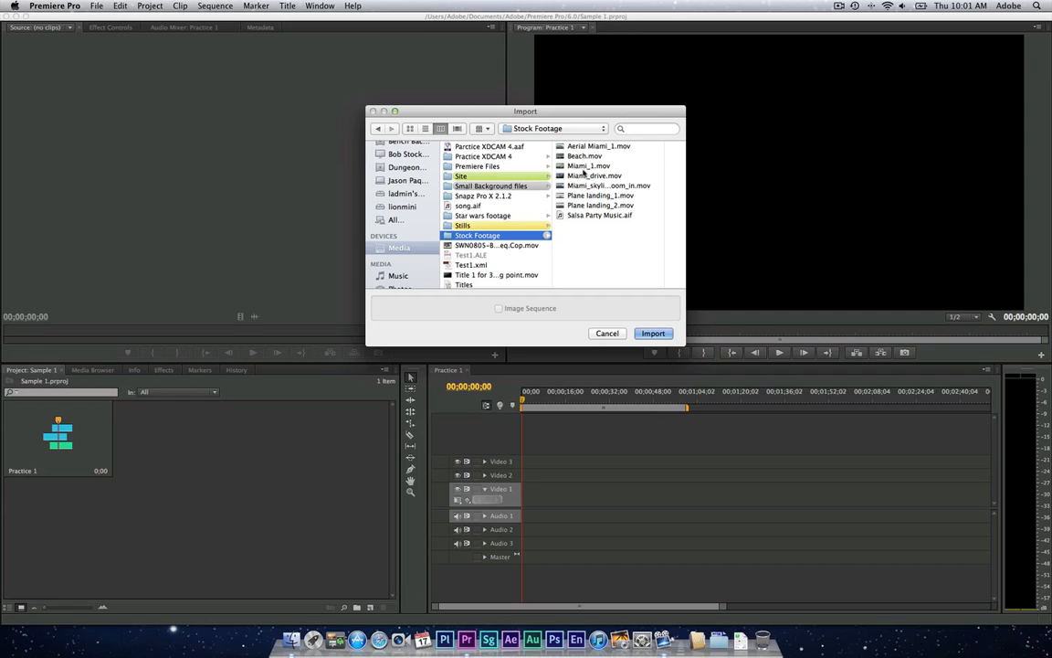
pyautogui.moveTo(592, 146)
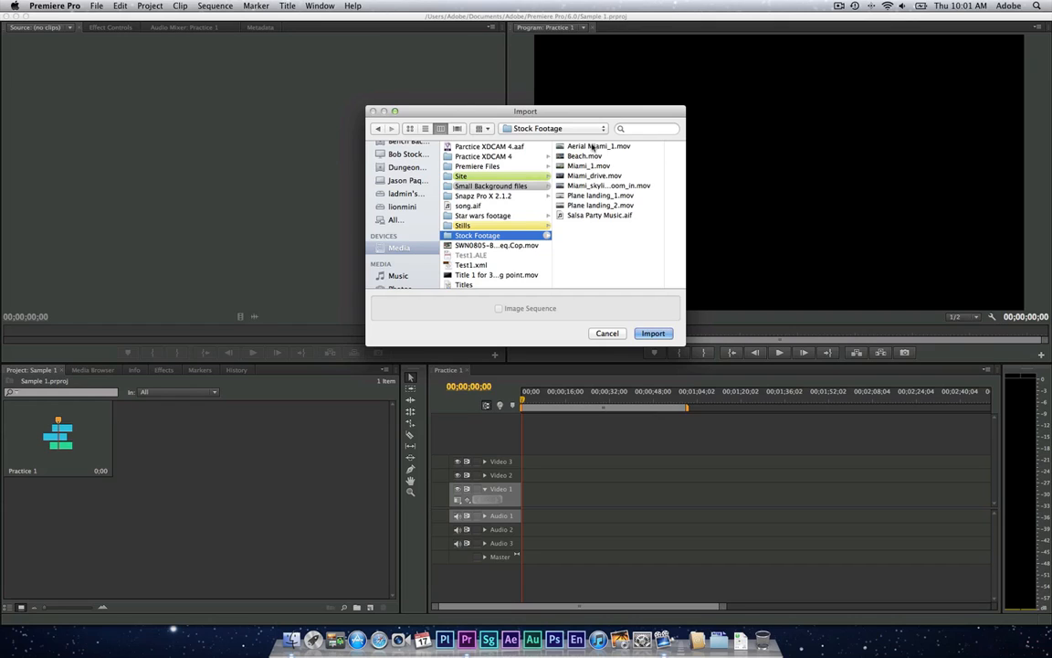
pyautogui.click(599, 146)
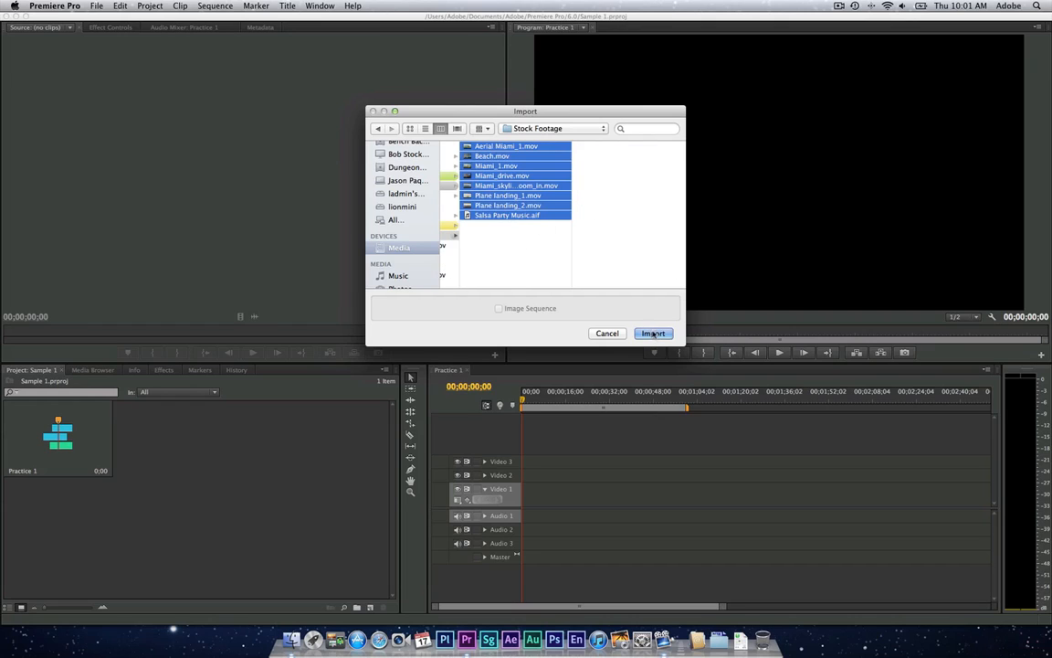
pyautogui.click(654, 333)
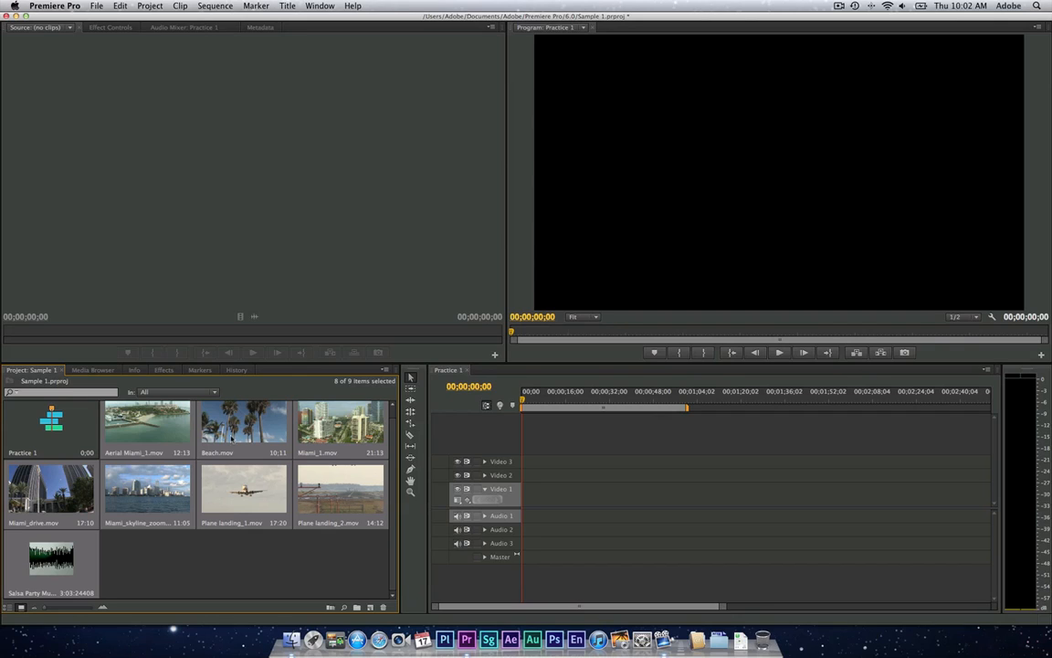
pyautogui.moveTo(300, 402)
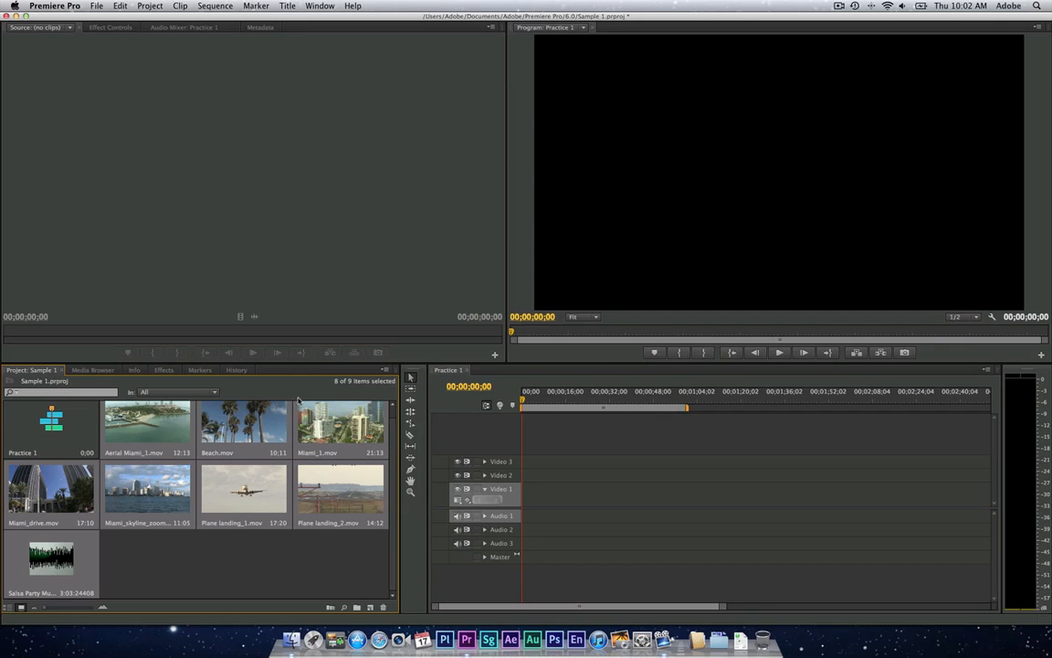
pyautogui.moveTo(344, 385)
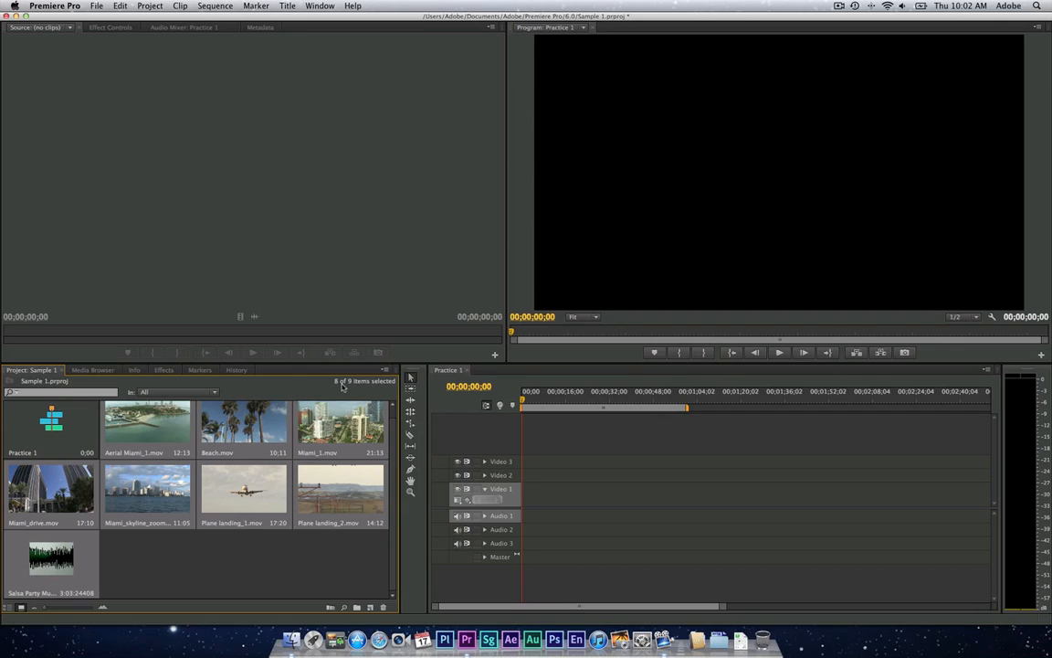
pyautogui.moveTo(256, 457)
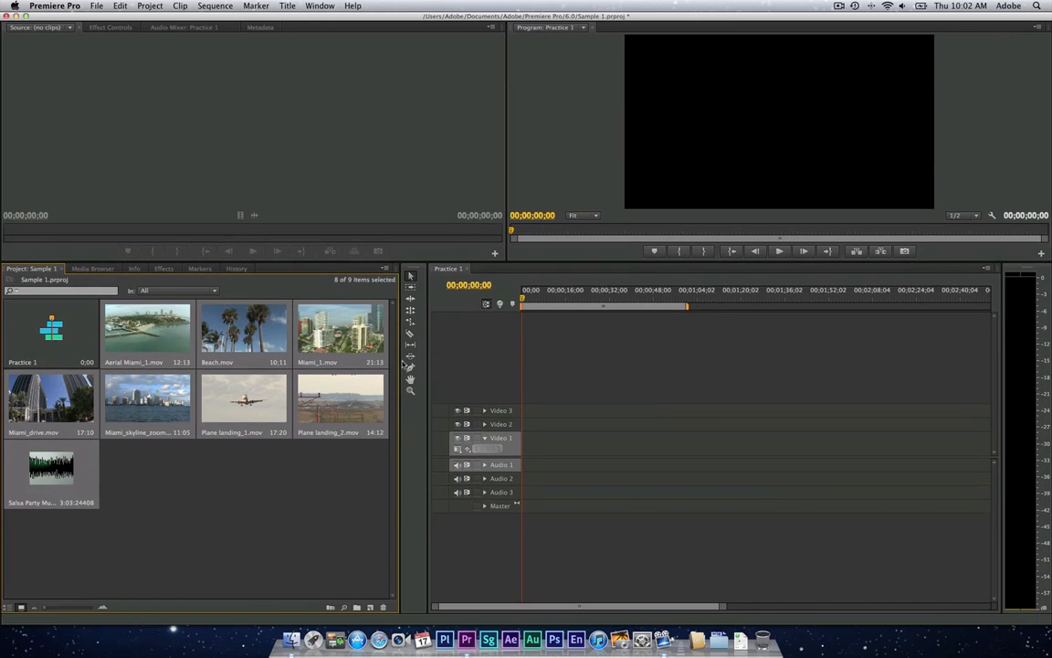
pyautogui.moveTo(449, 369)
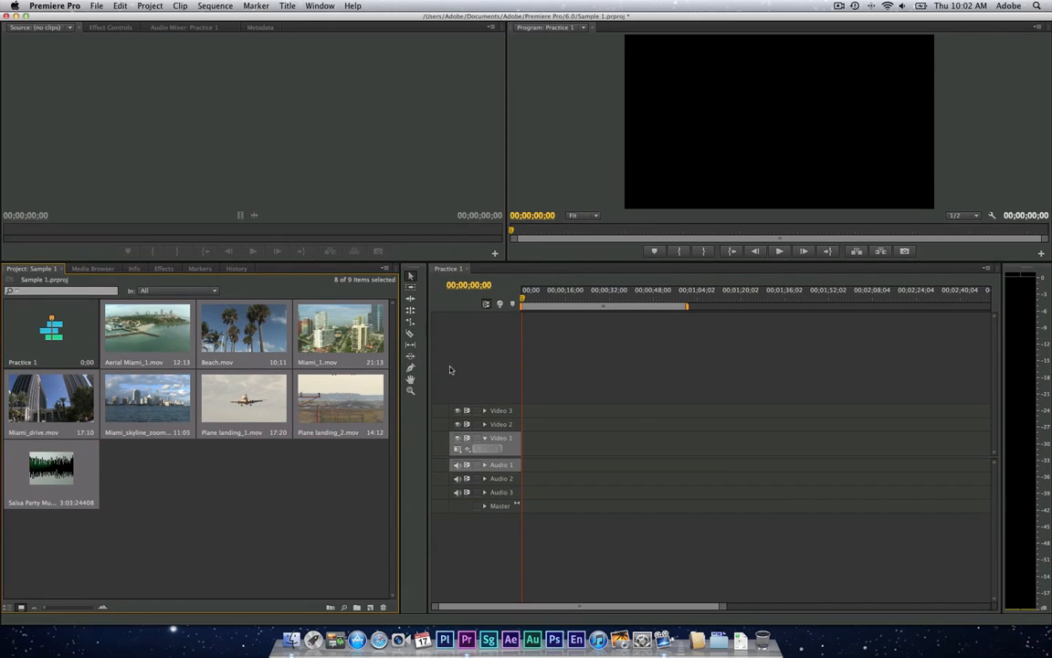
pyautogui.moveTo(44, 504)
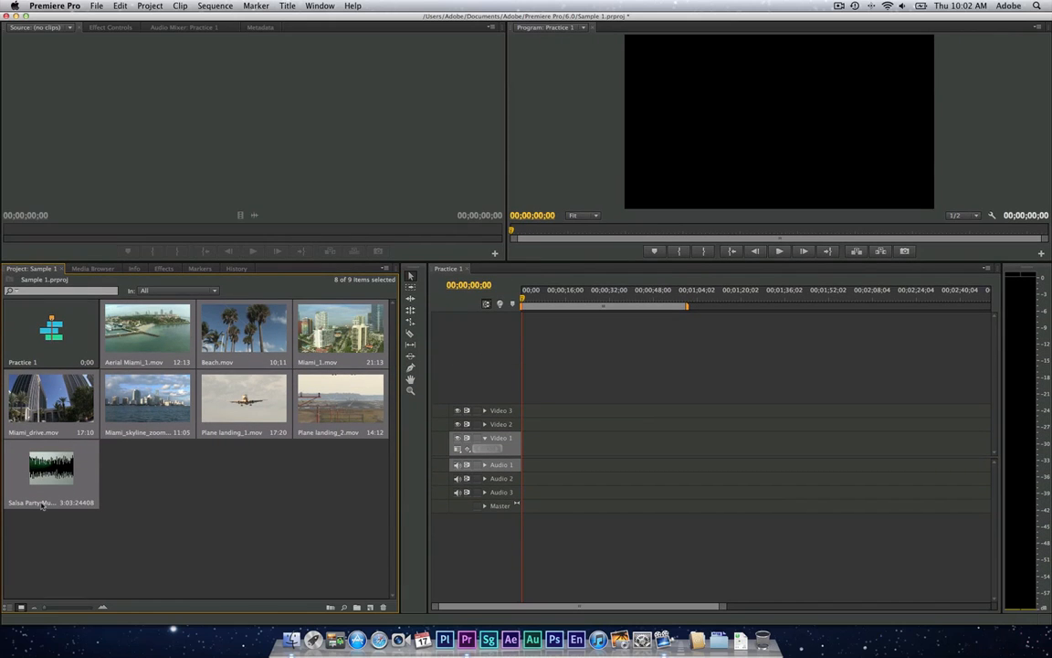
pyautogui.moveTo(8, 606)
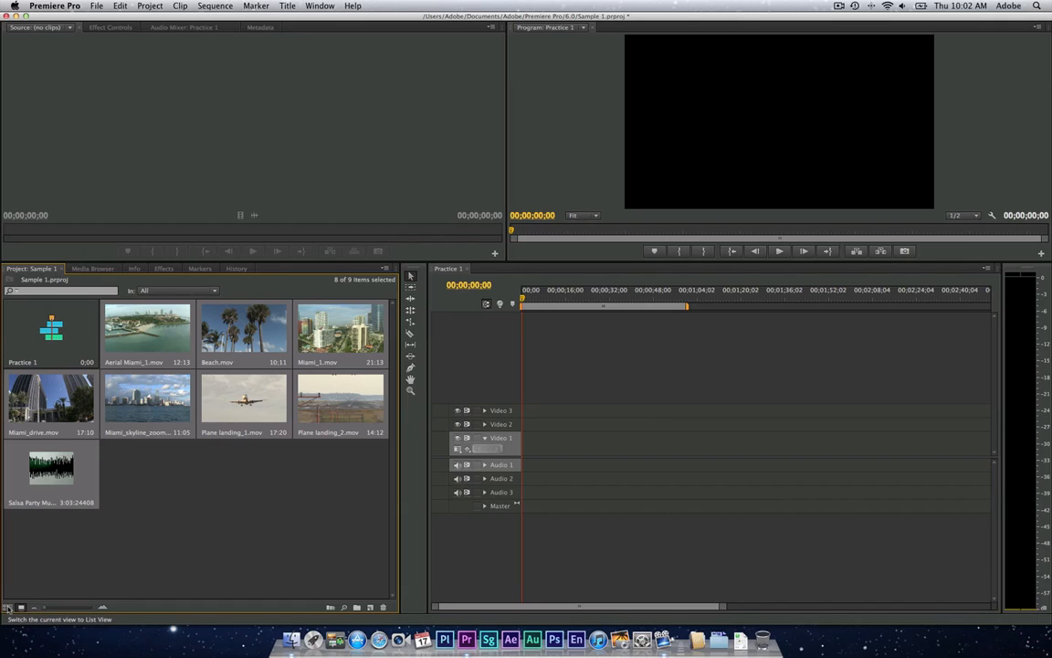
# - Switch the Project panel to list view and re-sort the clips by Name, ending sorted by Label
pyautogui.click(7, 606)
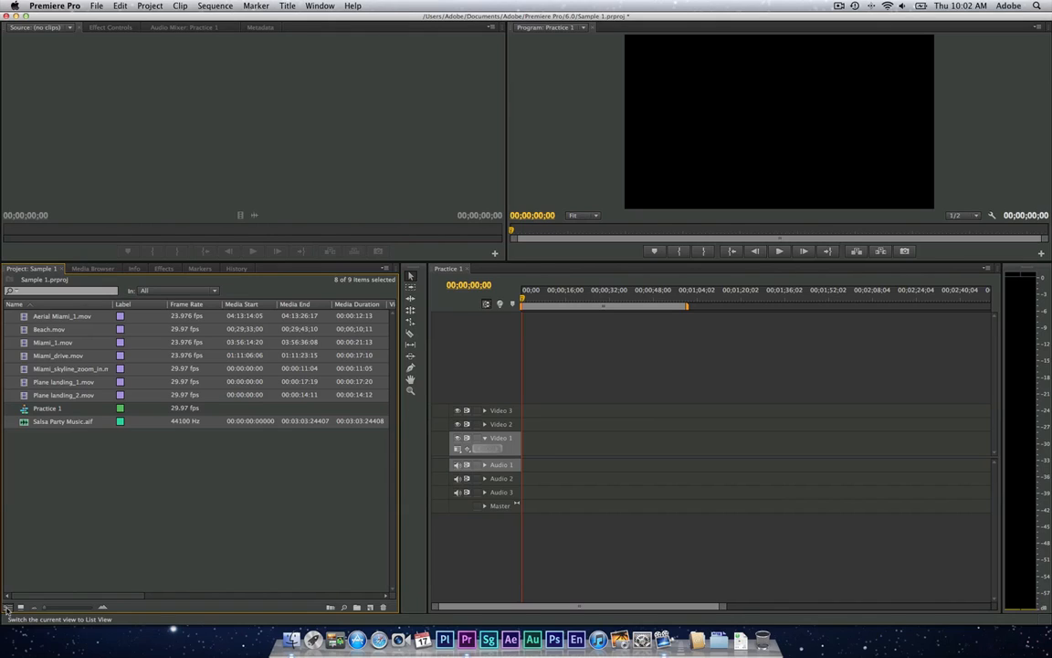
pyautogui.moveTo(44, 559)
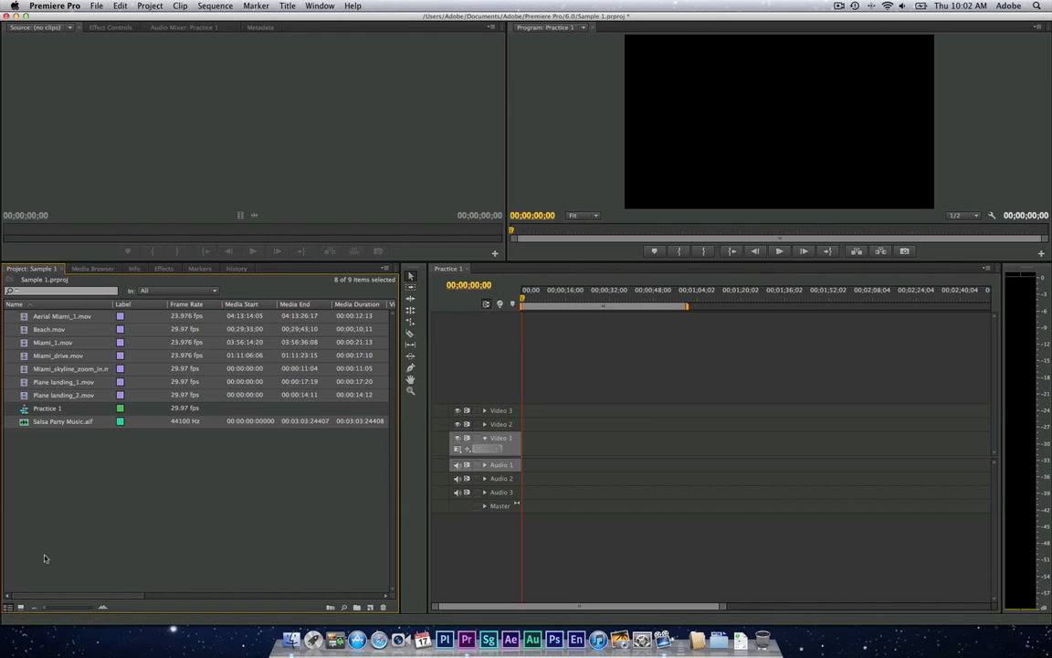
pyautogui.moveTo(47, 409)
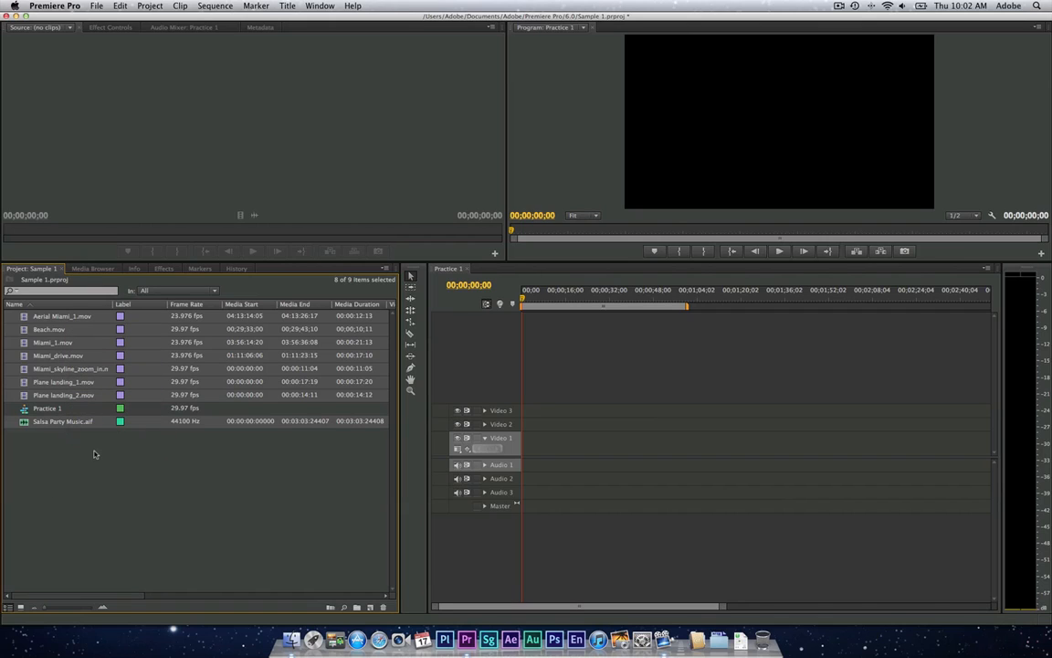
pyautogui.moveTo(120, 316)
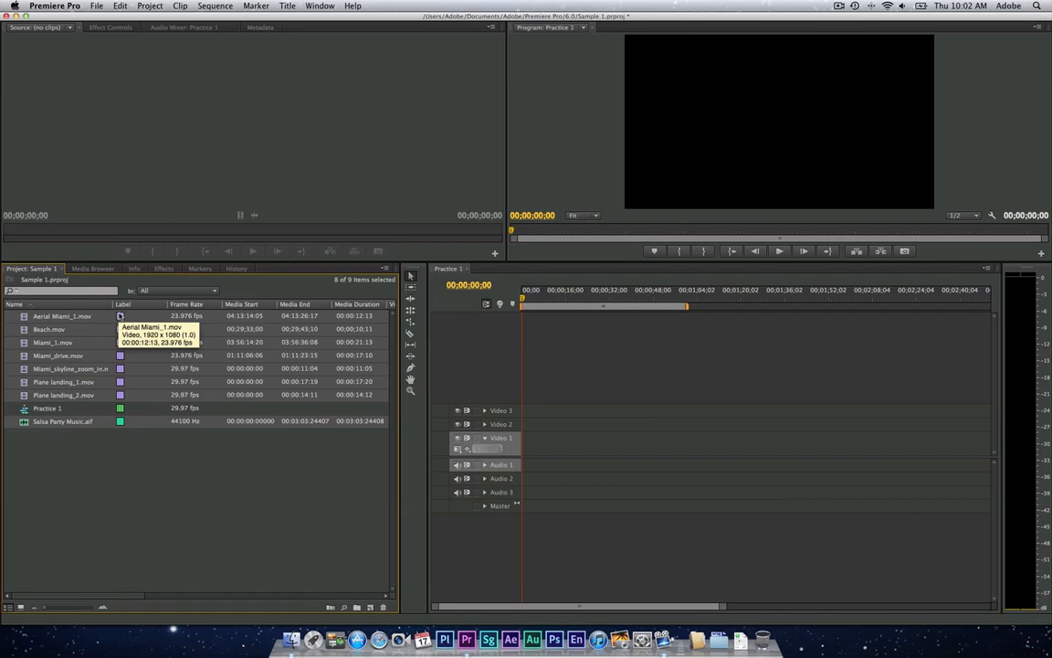
pyautogui.rightClick(62, 316)
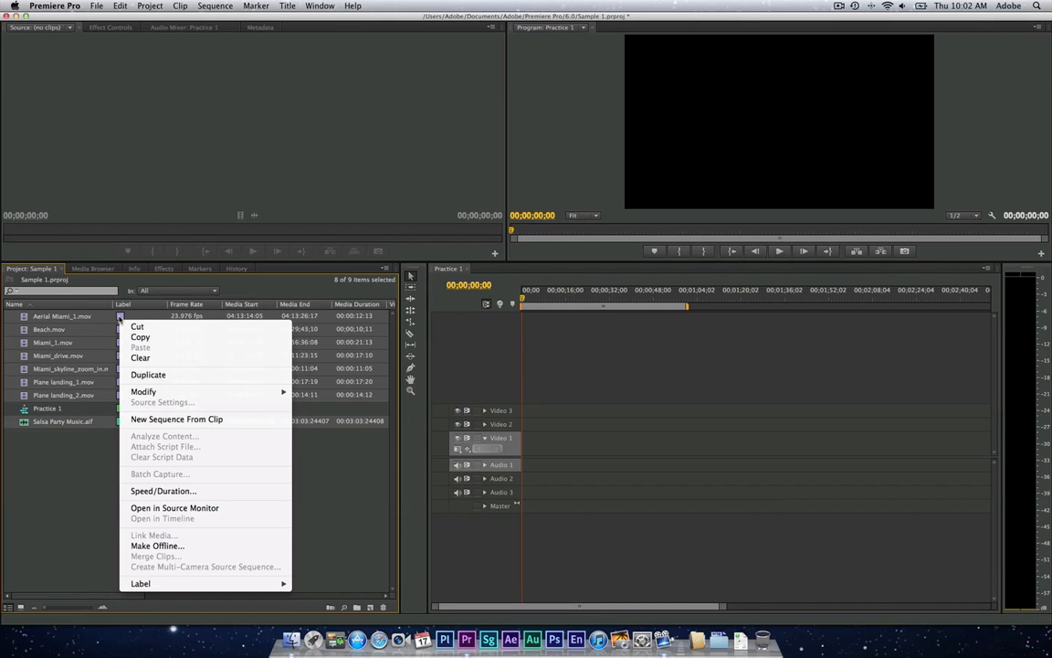
pyautogui.moveTo(142, 391)
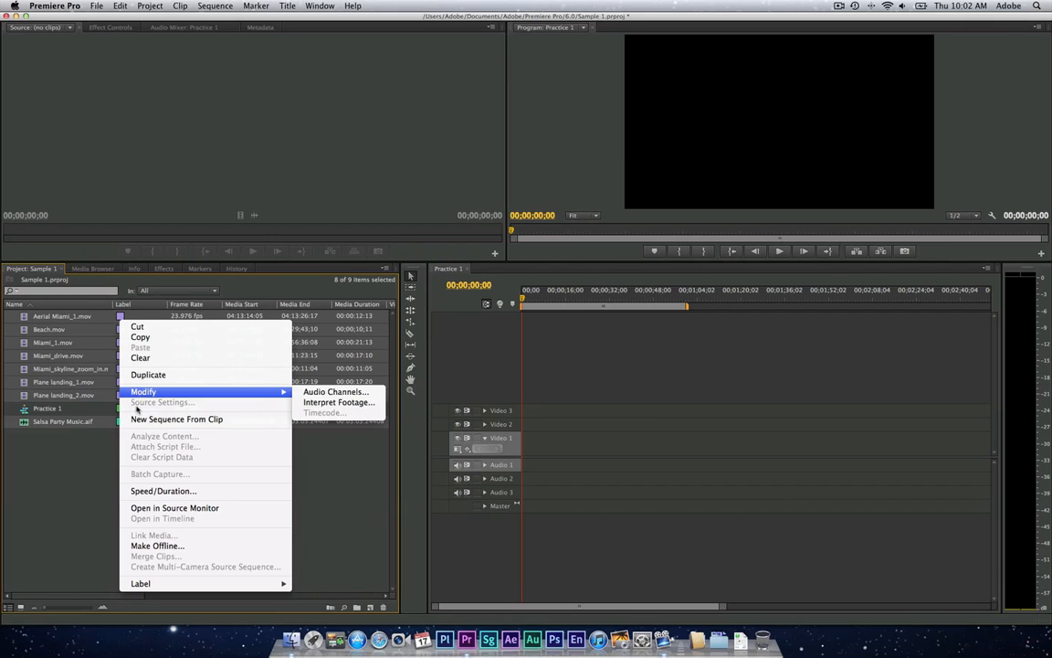
pyautogui.moveTo(157, 545)
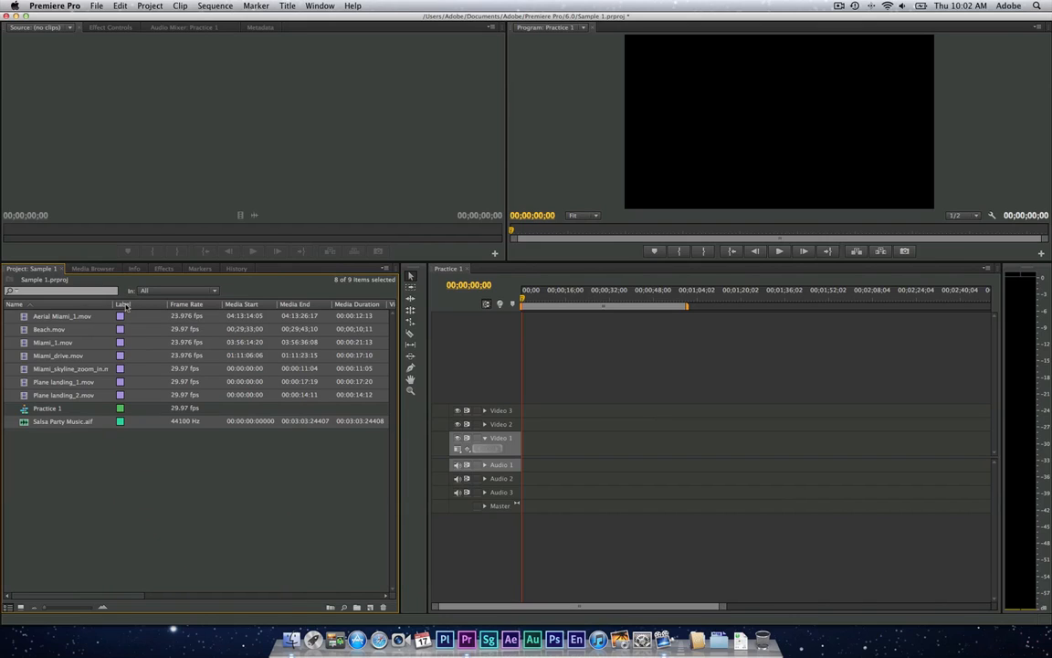
pyautogui.click(124, 303)
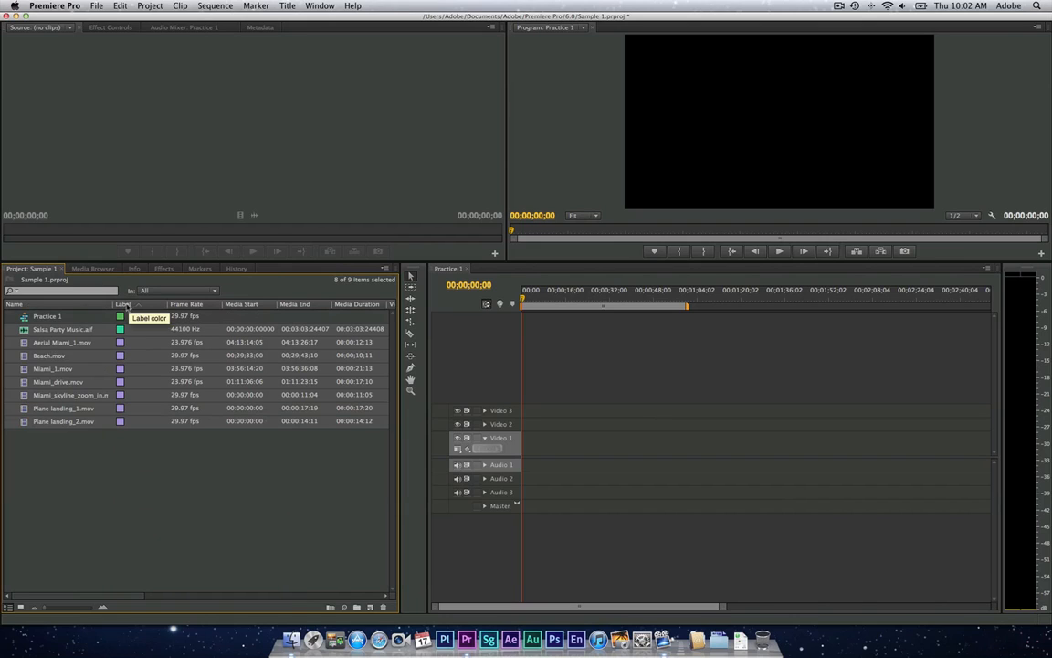
pyautogui.click(18, 303)
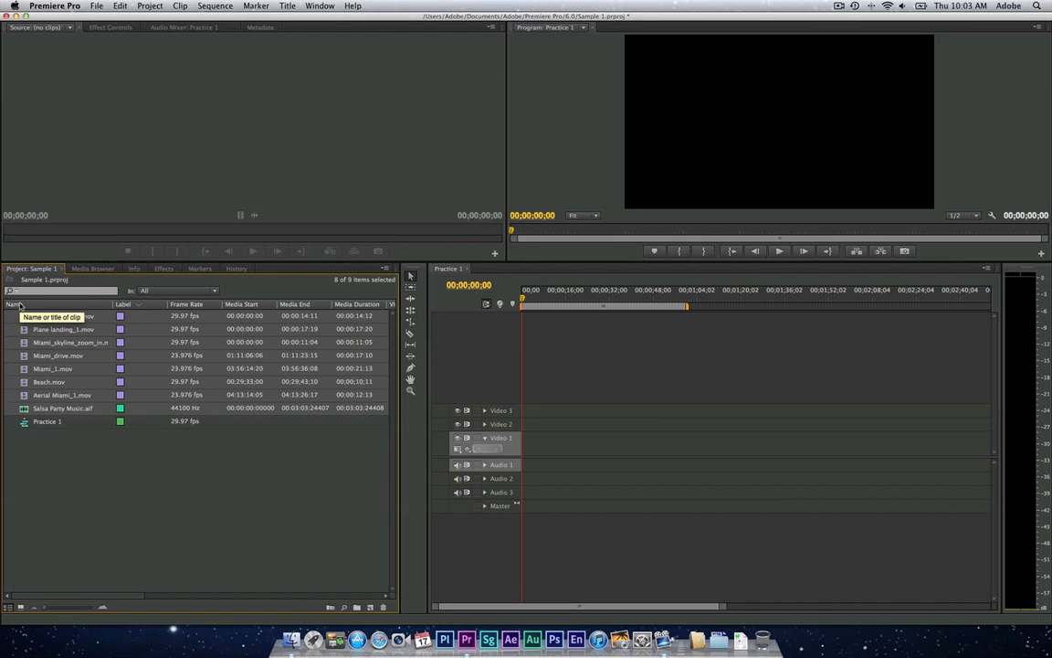
pyautogui.click(15, 303)
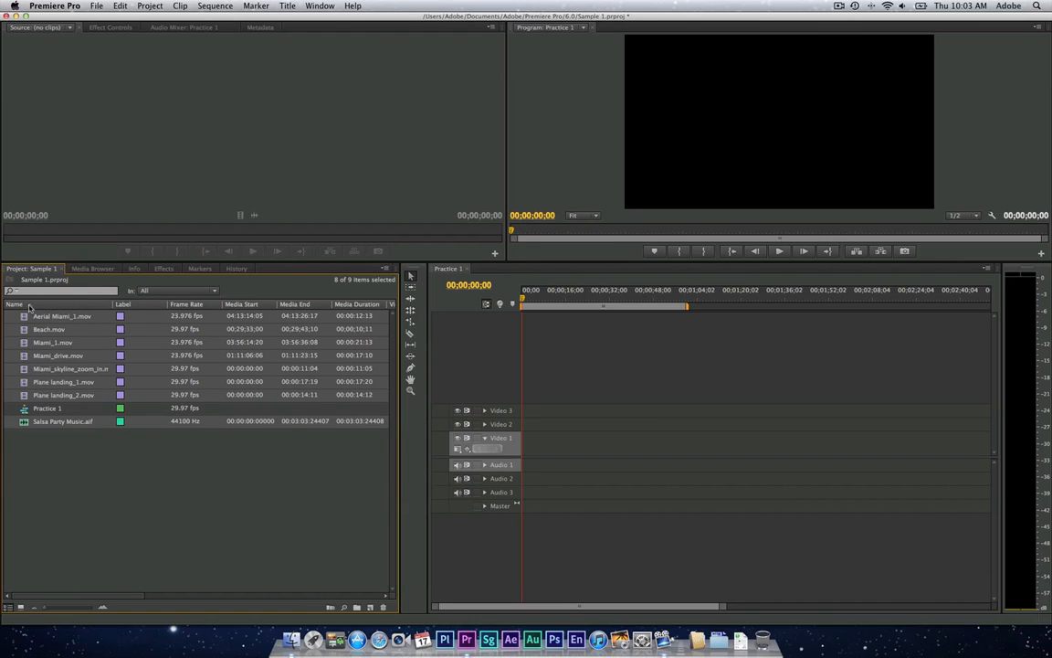
pyautogui.click(15, 303)
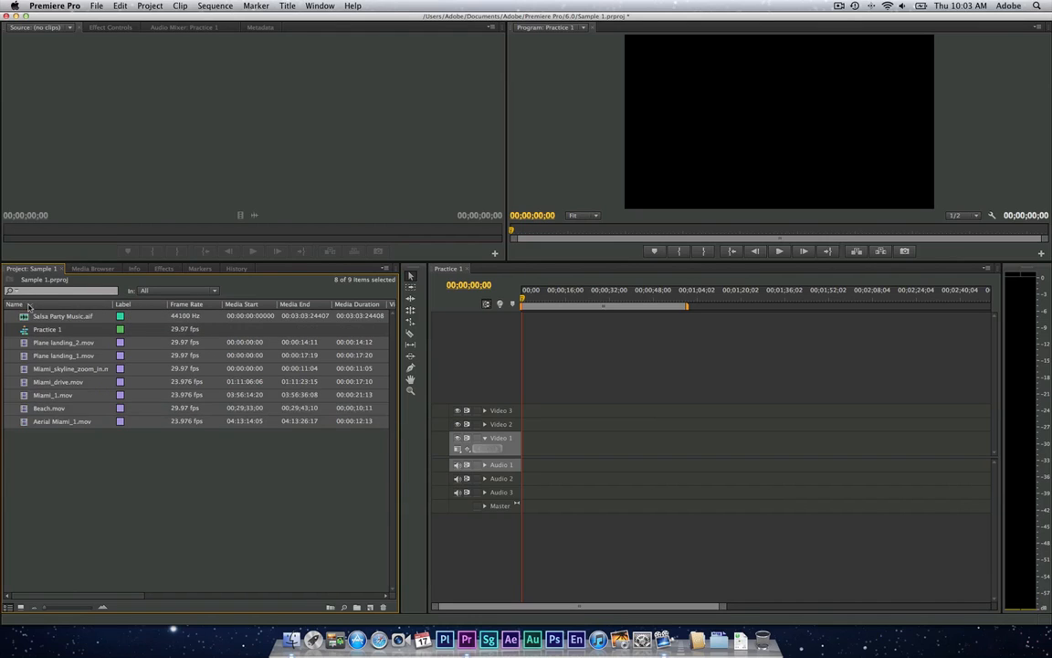
pyautogui.click(14, 303)
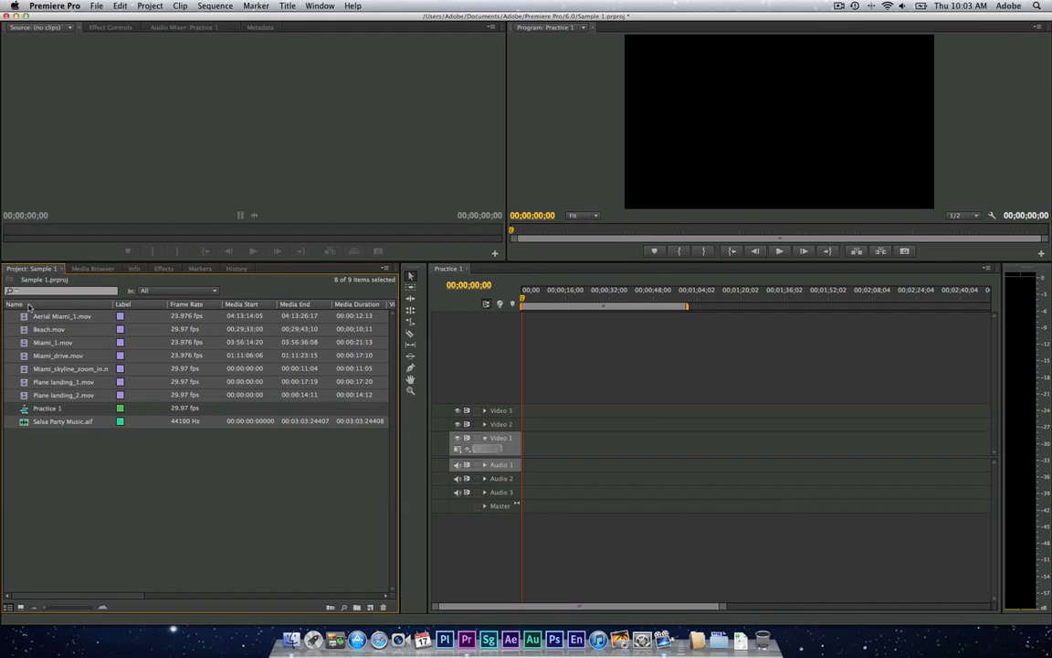
pyautogui.click(186, 303)
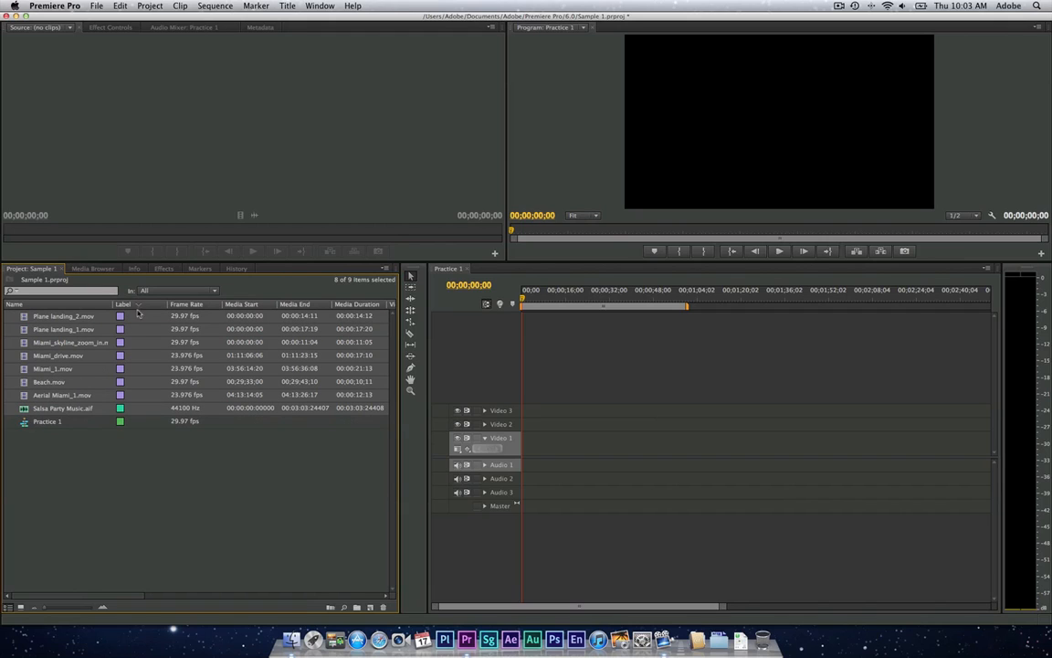
pyautogui.moveTo(124, 318)
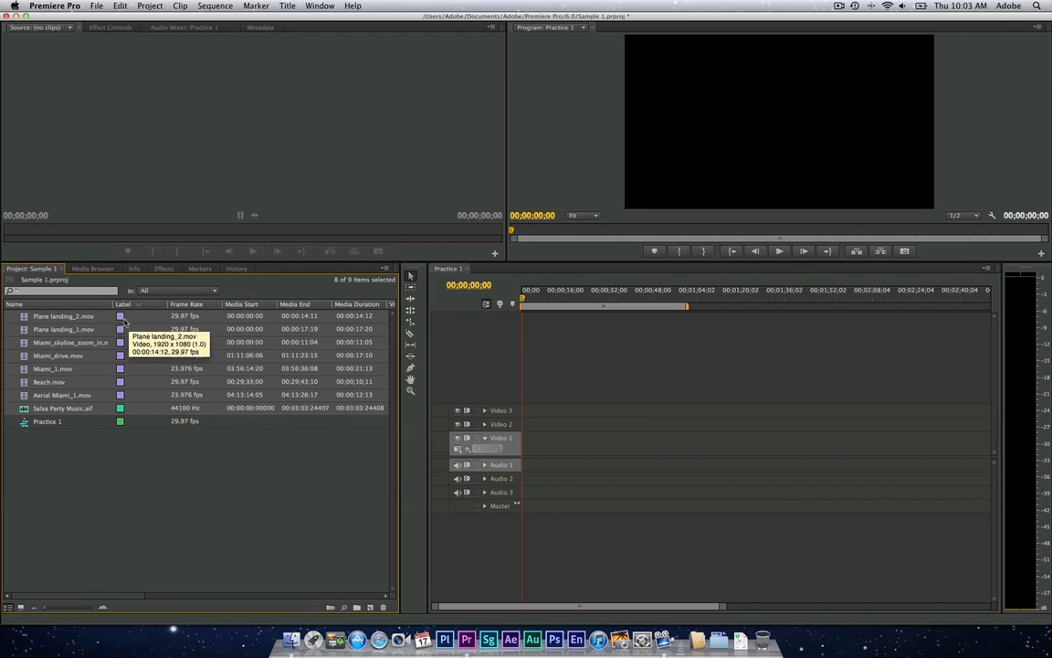
pyautogui.moveTo(143, 395)
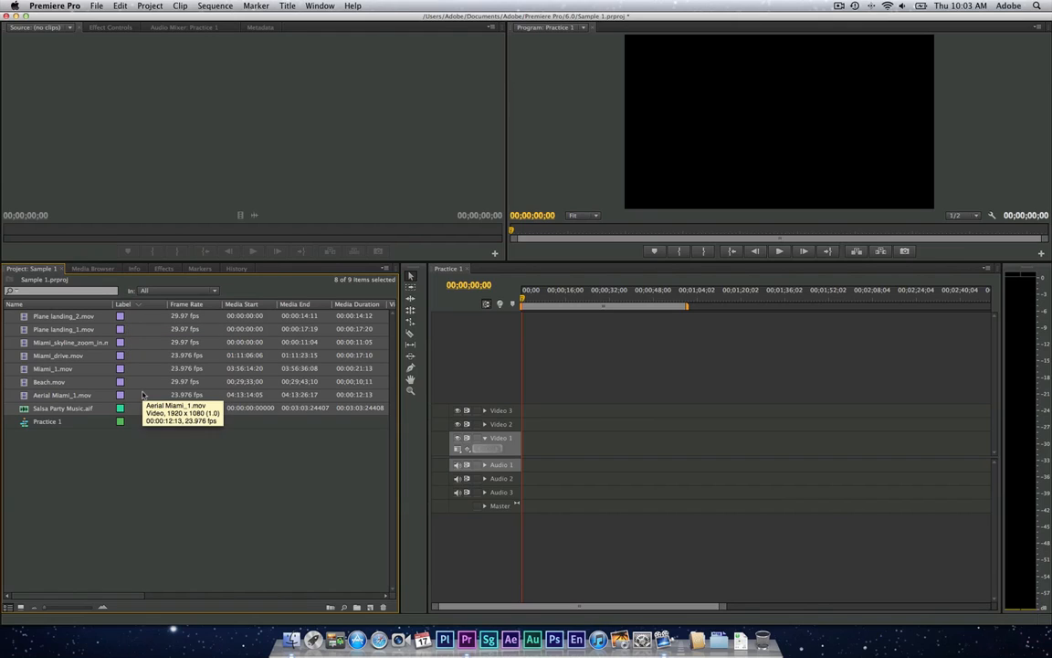
pyautogui.moveTo(121, 438)
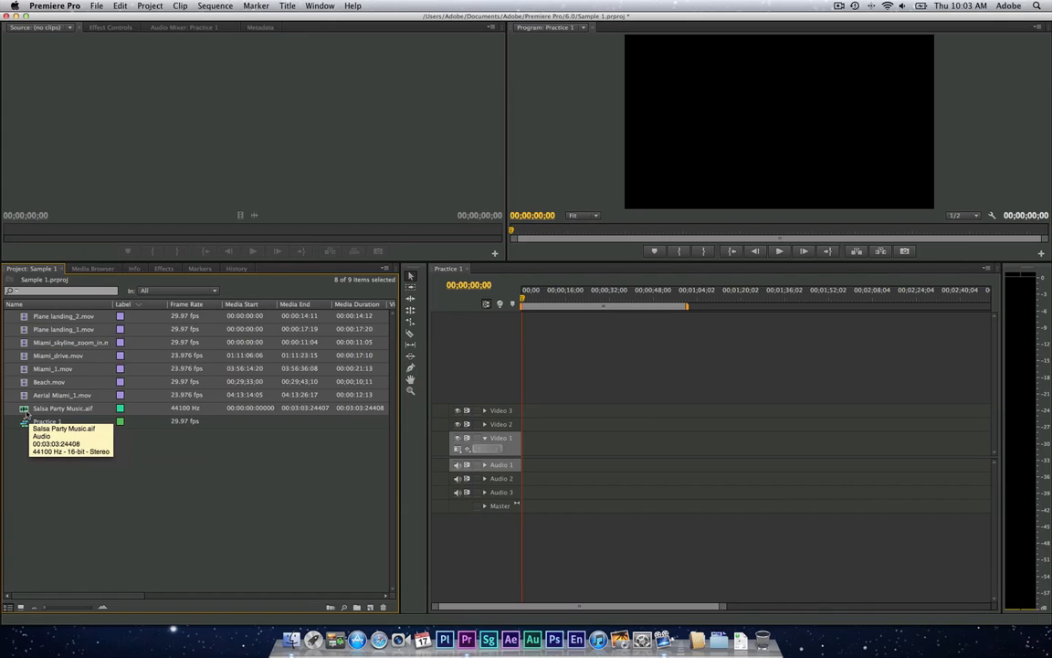
pyautogui.moveTo(47, 420)
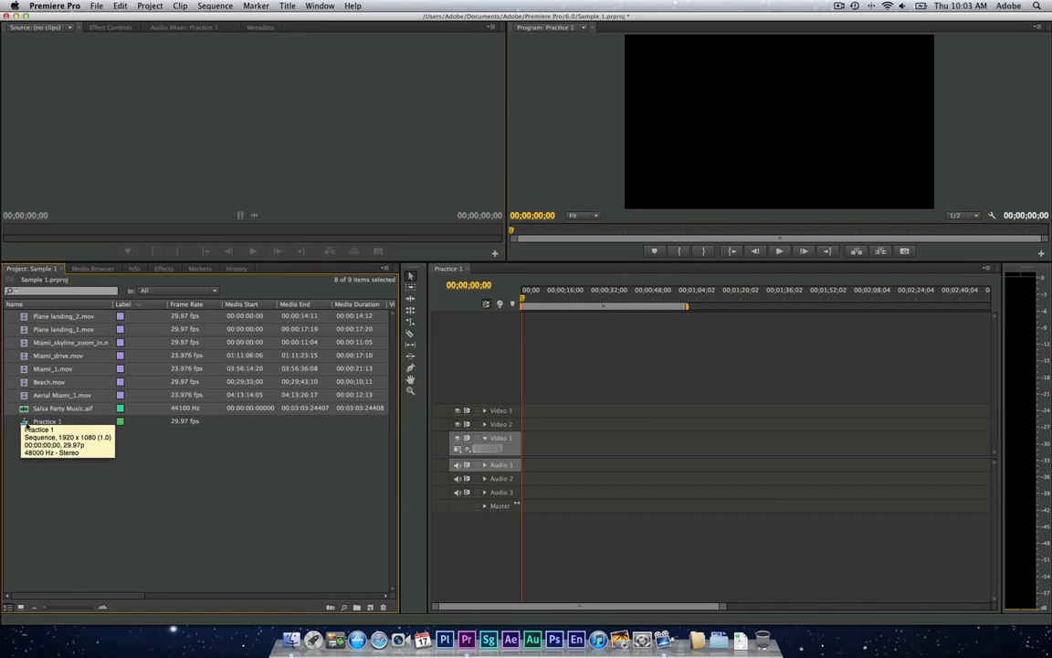
pyautogui.moveTo(57, 457)
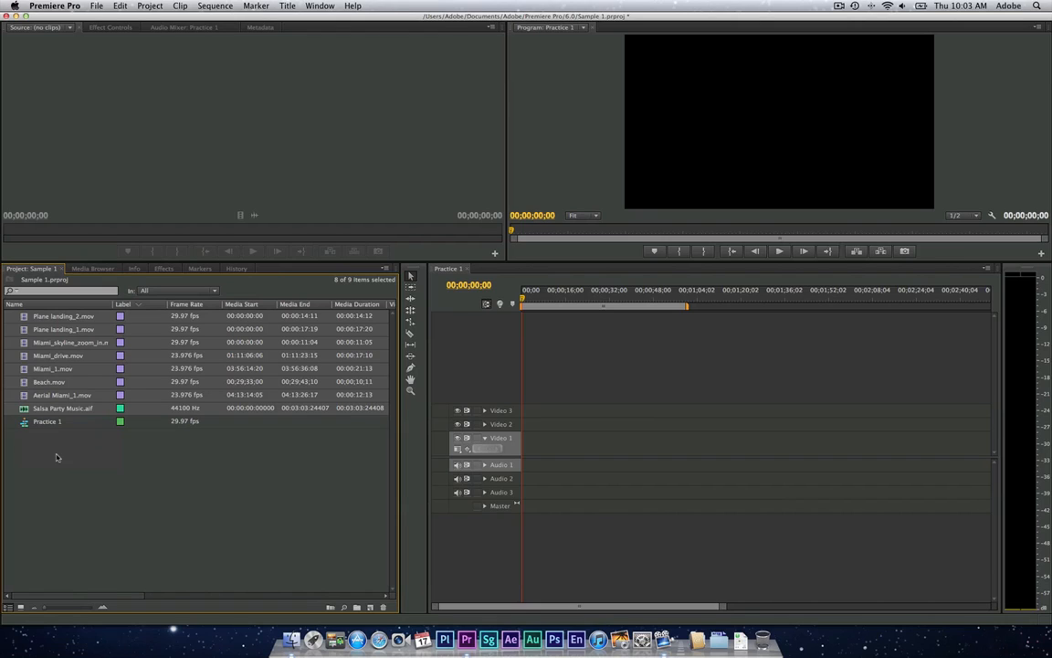
pyautogui.moveTo(73, 588)
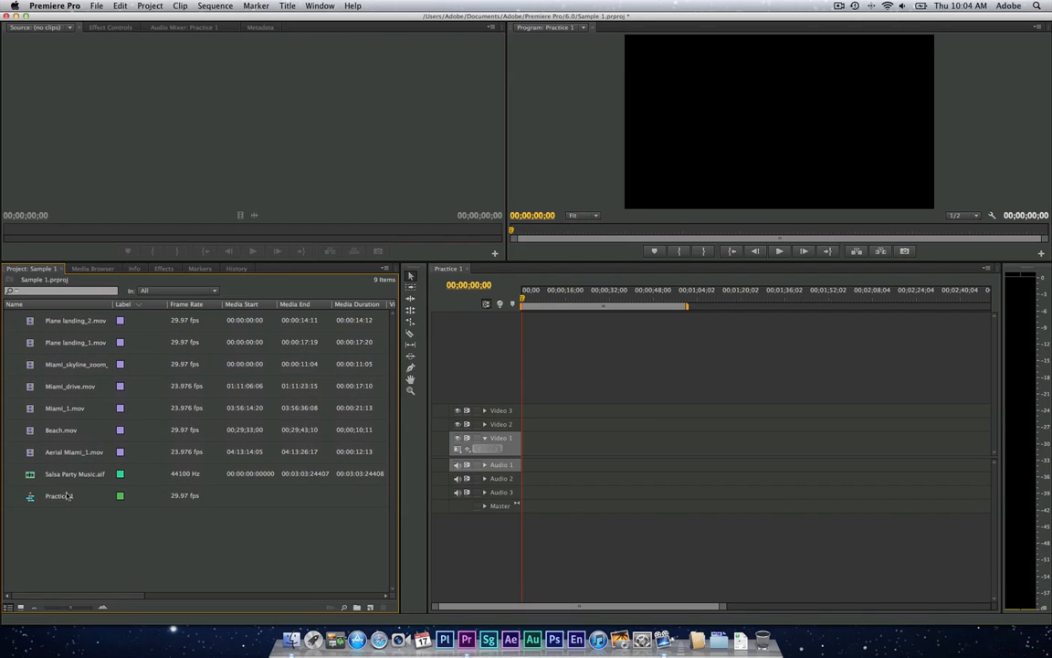
pyautogui.moveTo(20, 607)
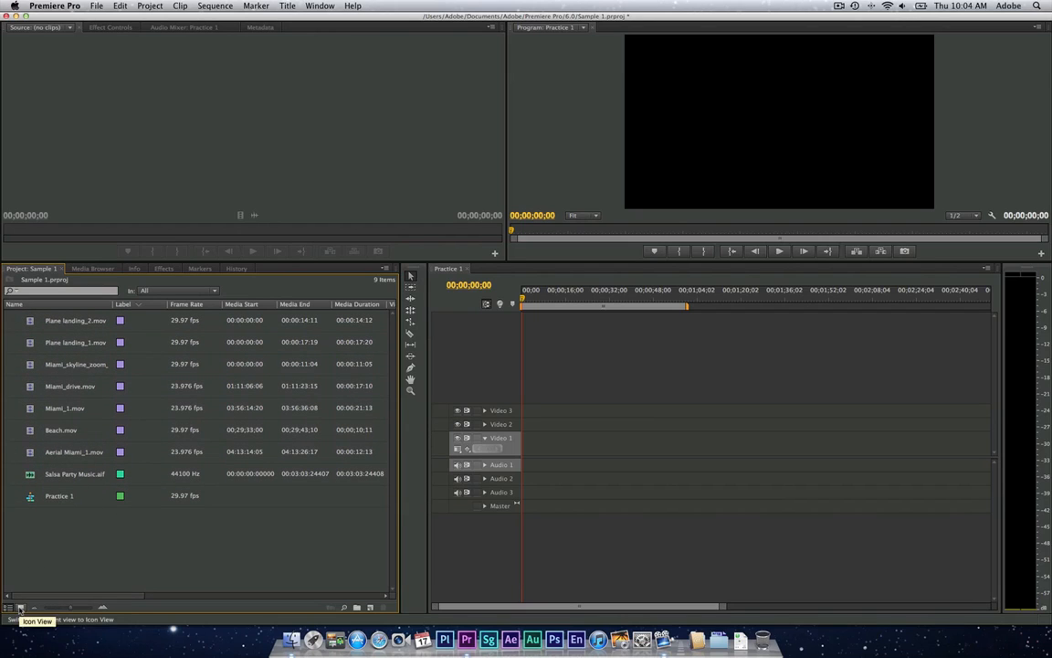
# - Switch the Project panel back to Icon View thumbnails
pyautogui.click(20, 606)
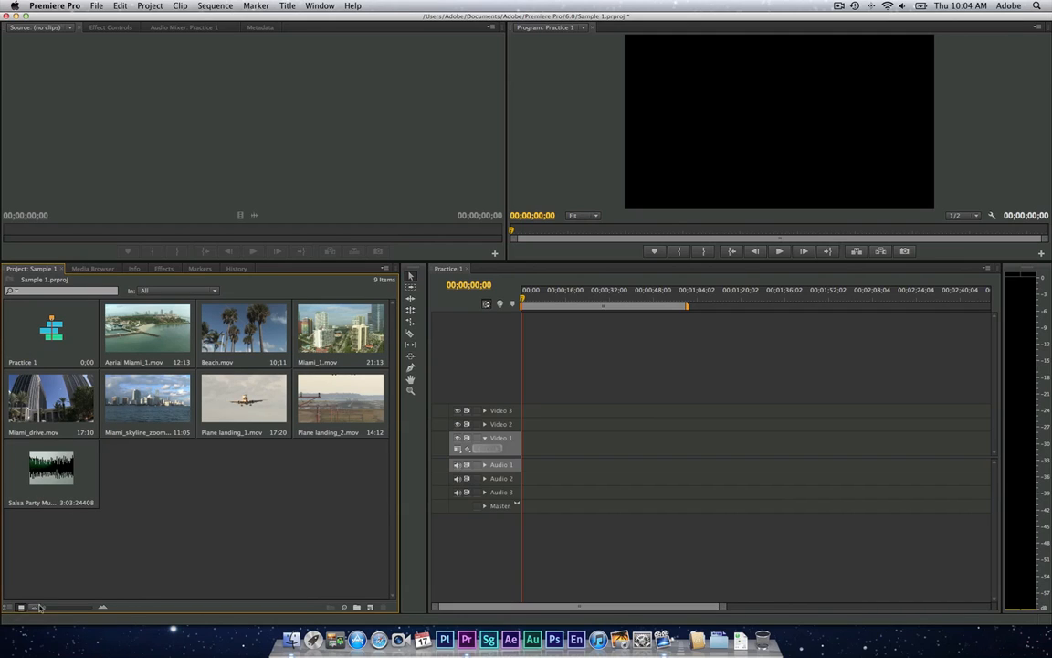
pyautogui.moveTo(40, 610)
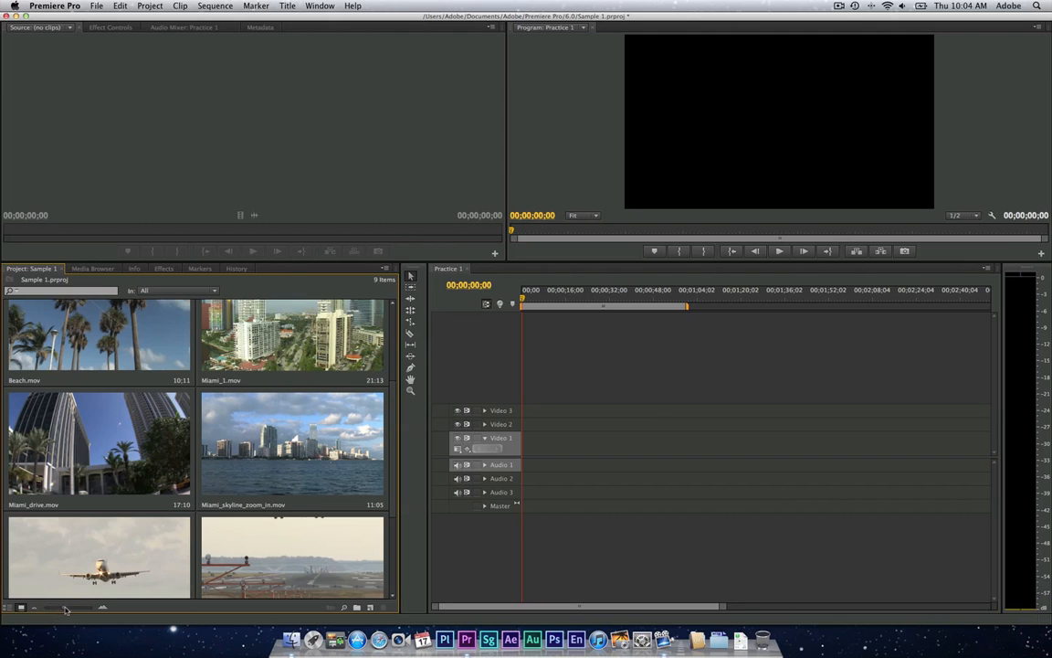
pyautogui.moveTo(82, 610)
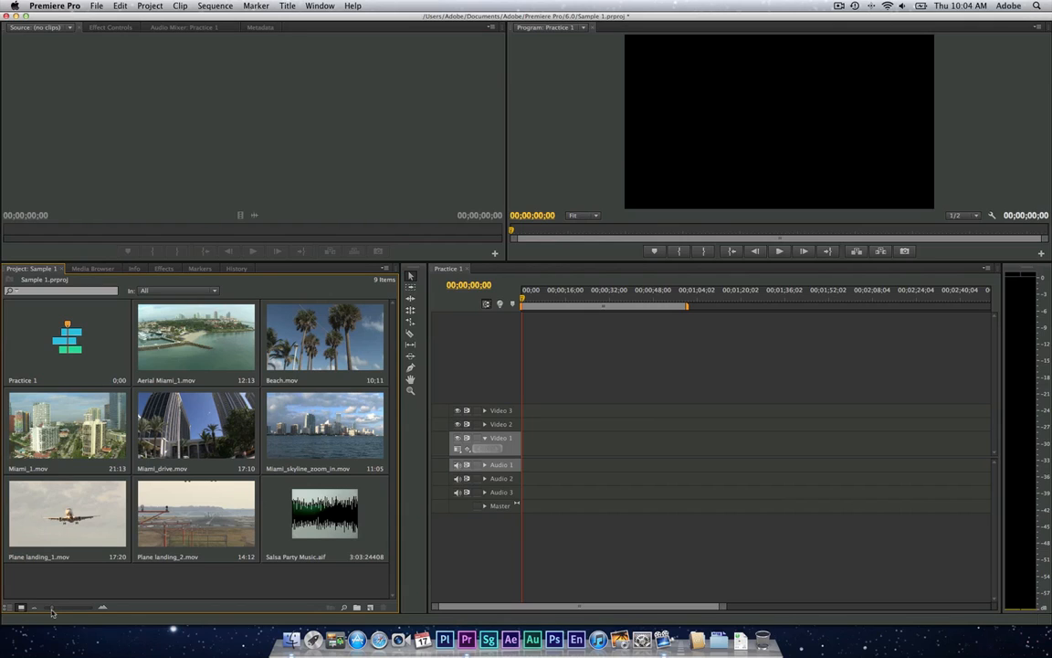
pyautogui.moveTo(77, 577)
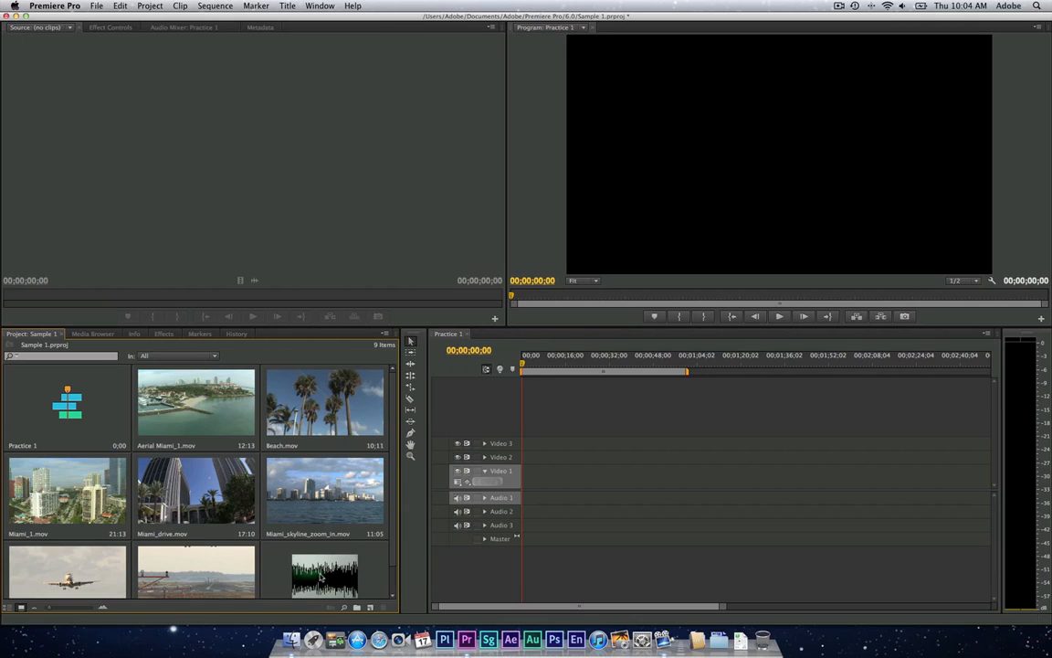
pyautogui.moveTo(186, 464)
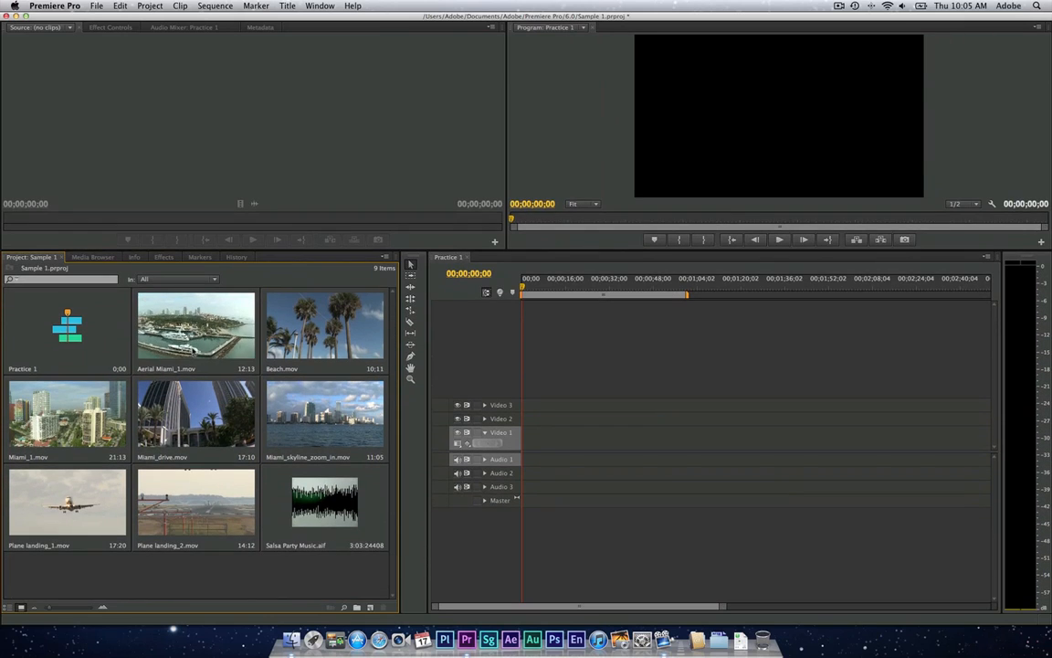
# - Select clip thumbnails in the Project panel, ending on the beach clip
pyautogui.click(196, 326)
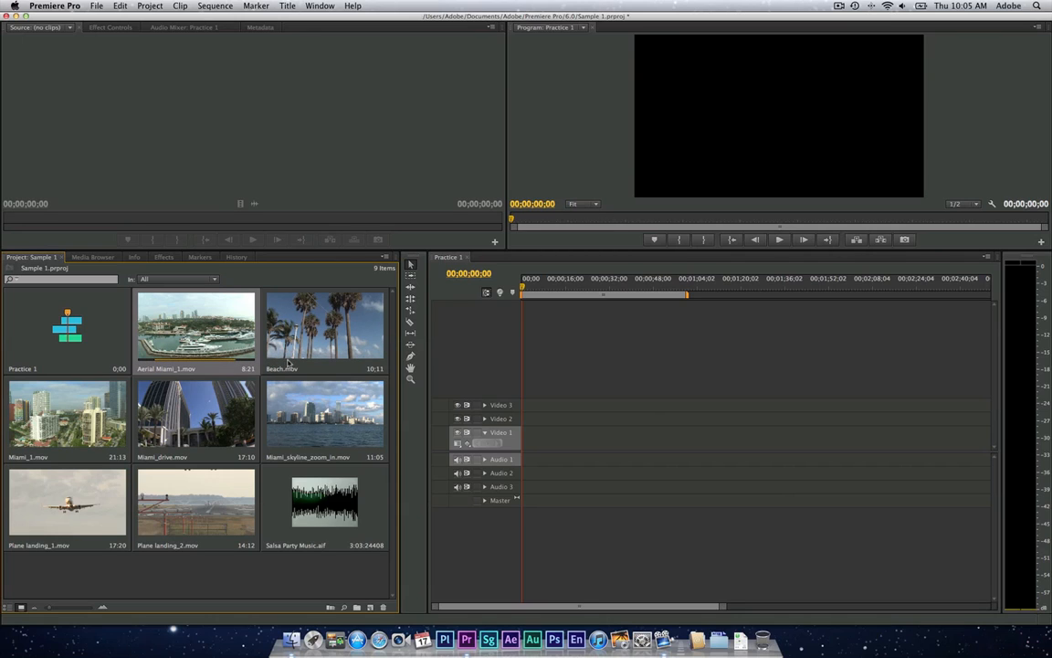
pyautogui.click(325, 329)
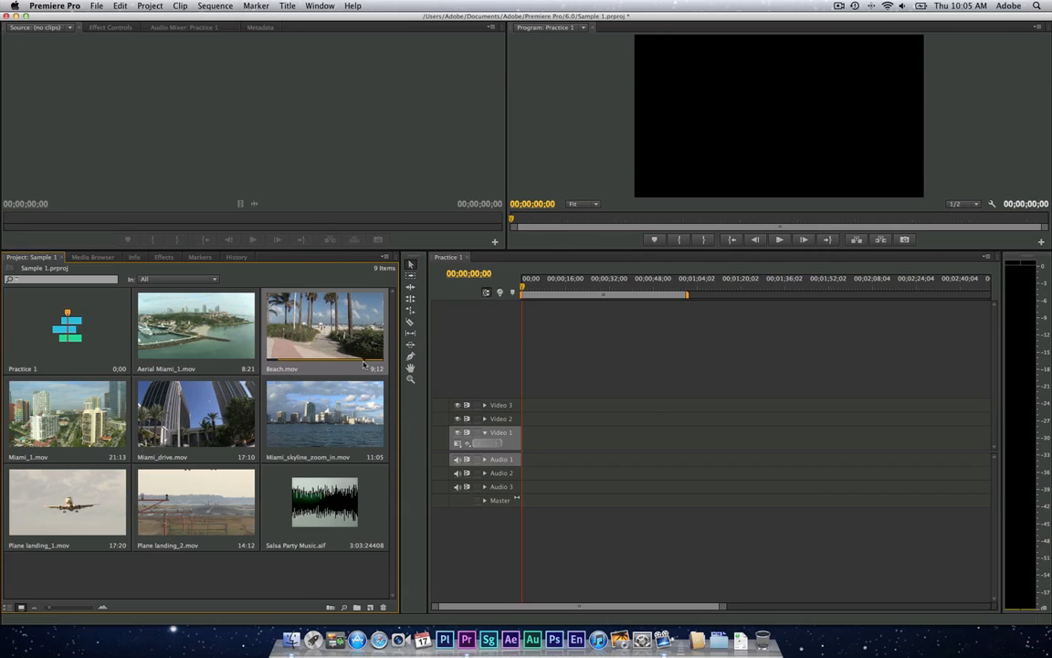
pyautogui.moveTo(58, 449)
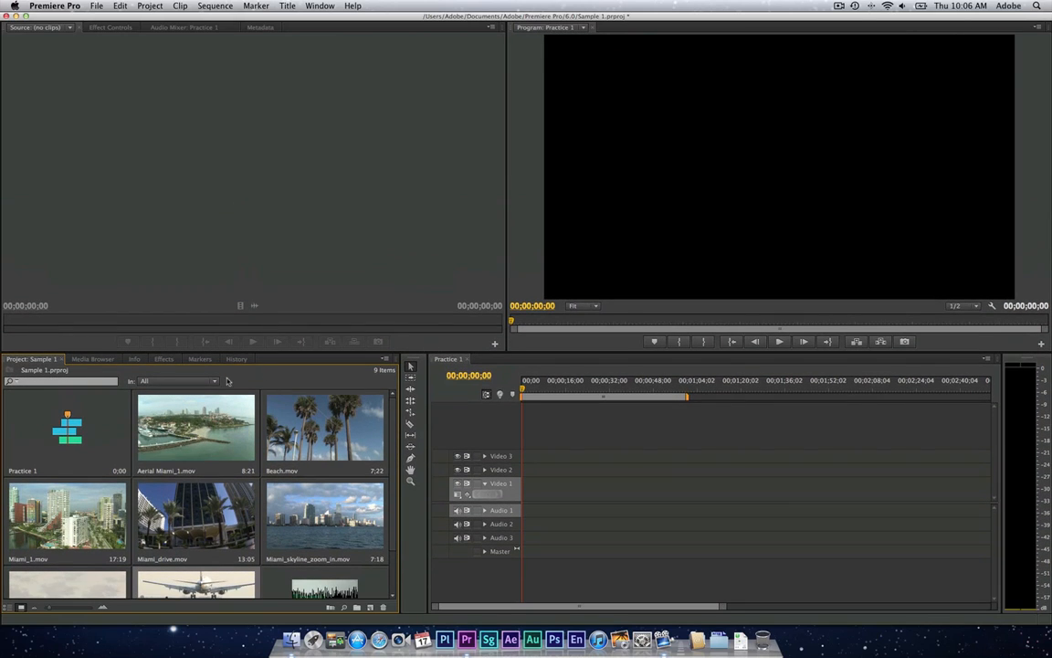
pyautogui.moveTo(347, 199)
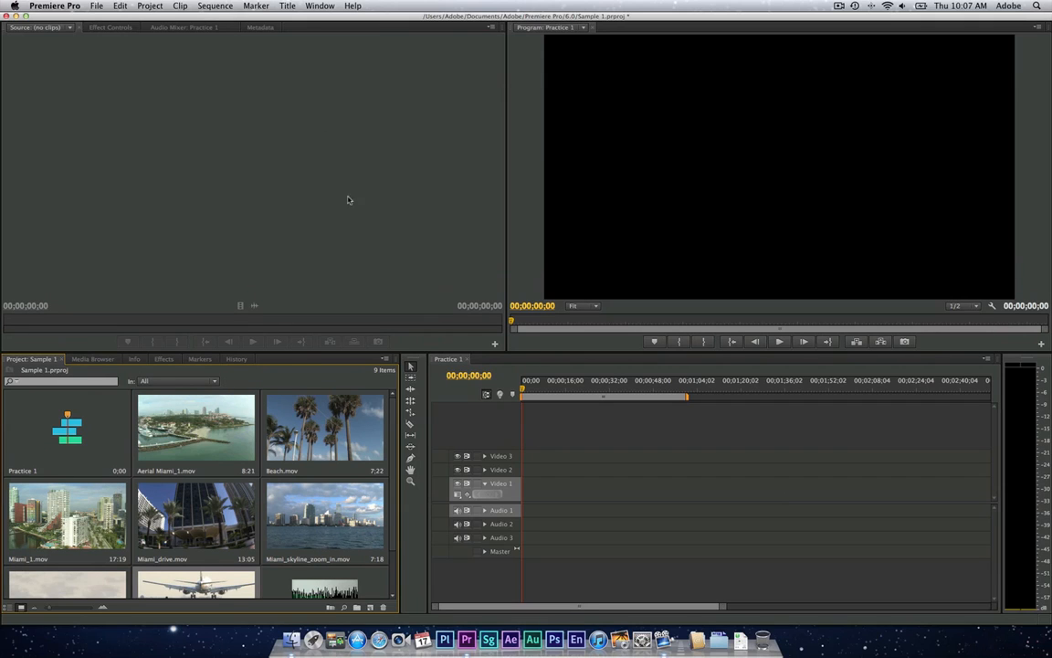
pyautogui.moveTo(263, 475)
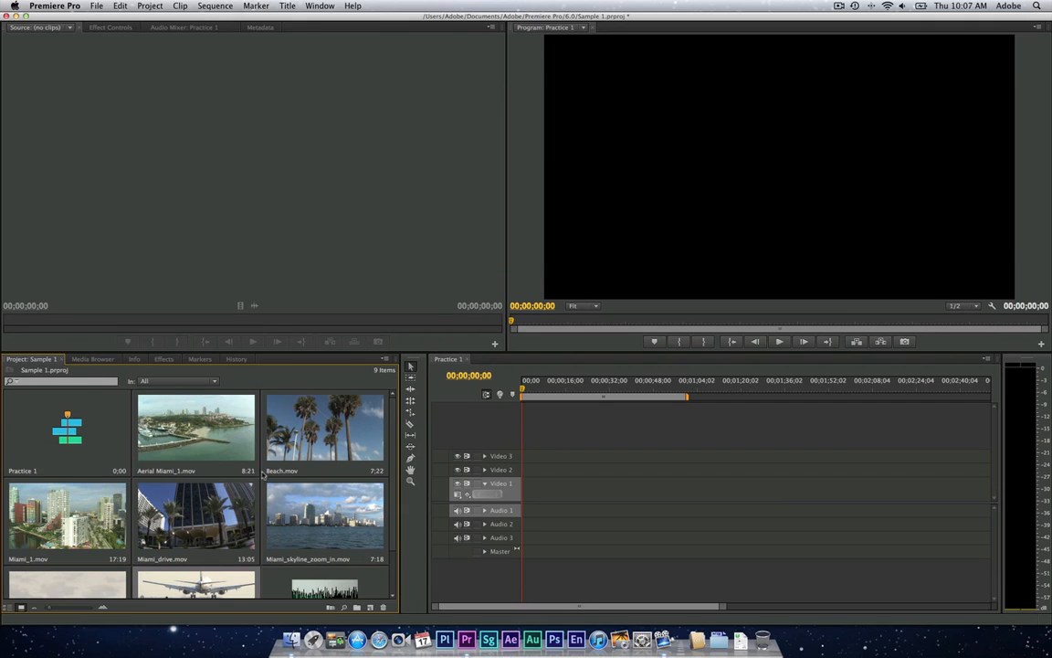
pyautogui.doubleClick(196, 428)
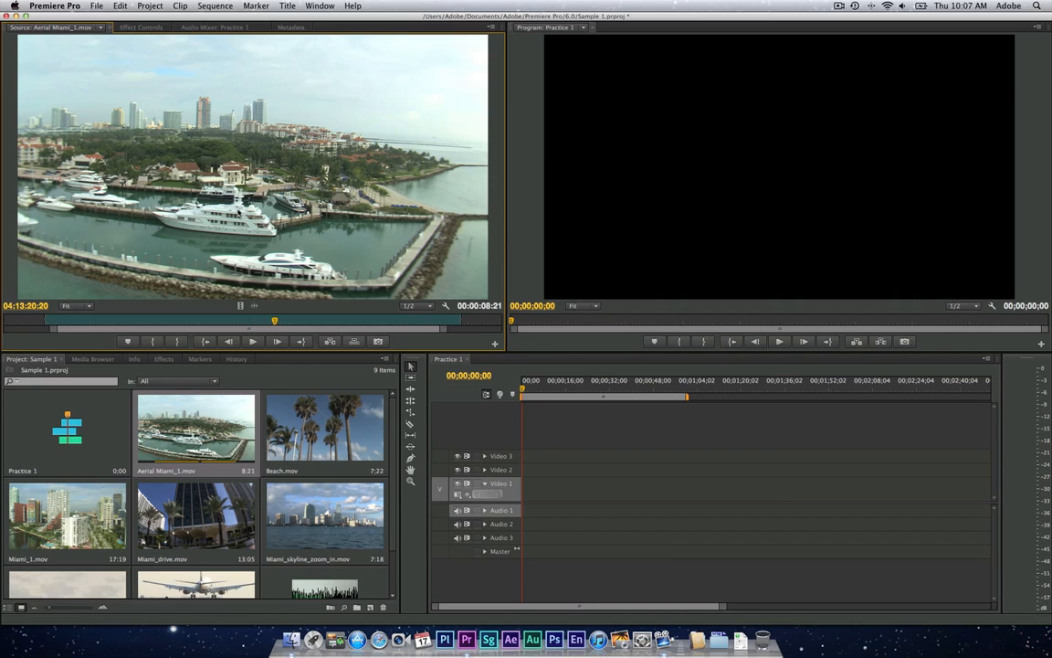
pyautogui.moveTo(282, 300)
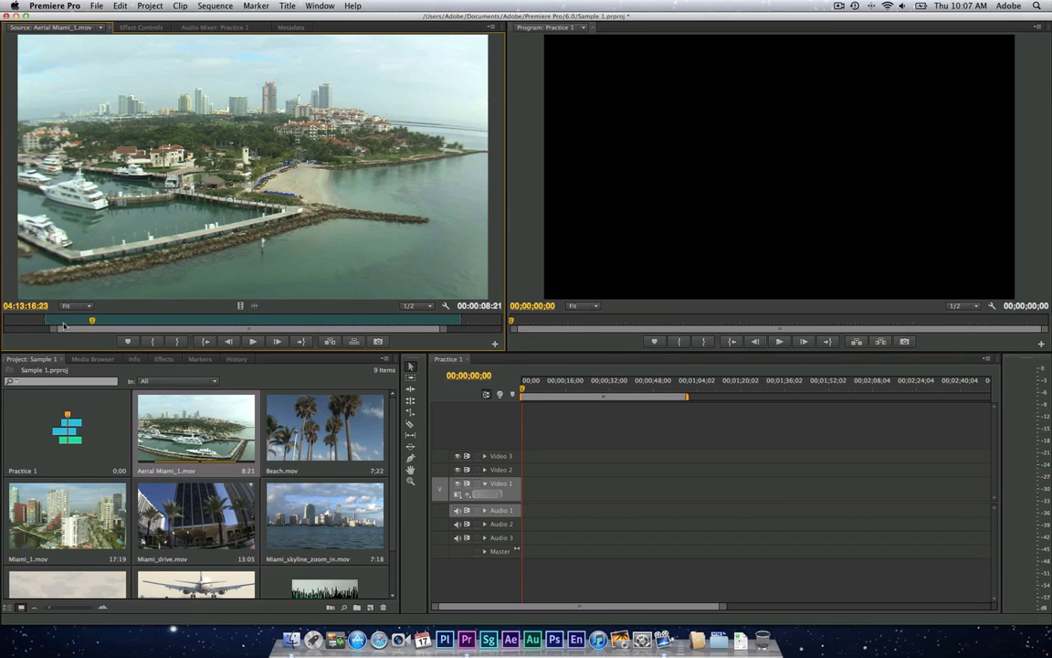
pyautogui.moveTo(252, 342)
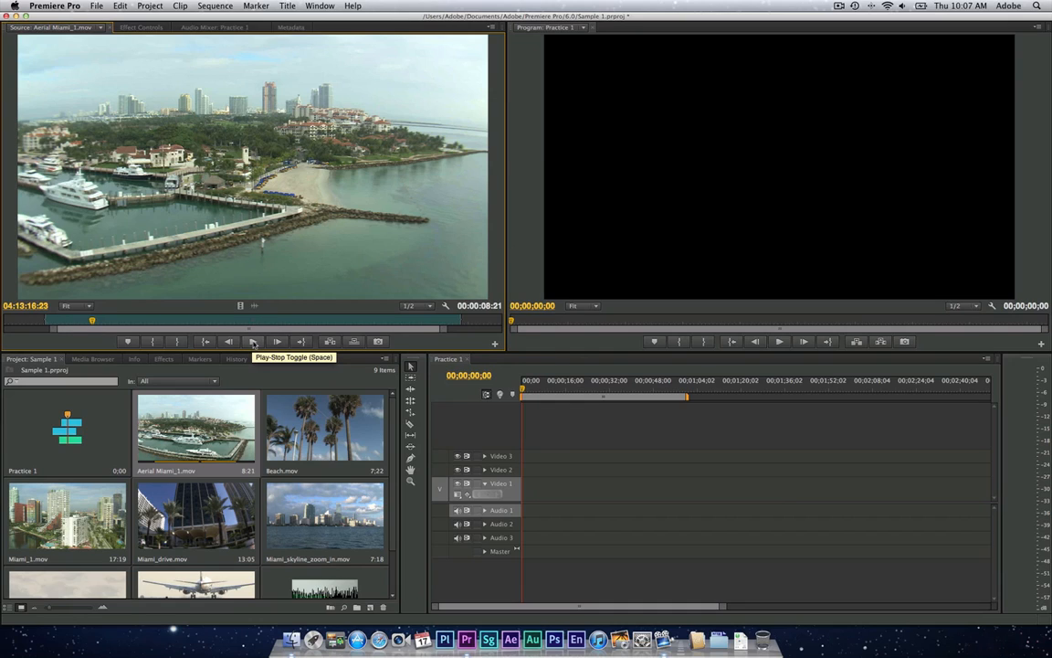
pyautogui.click(252, 342)
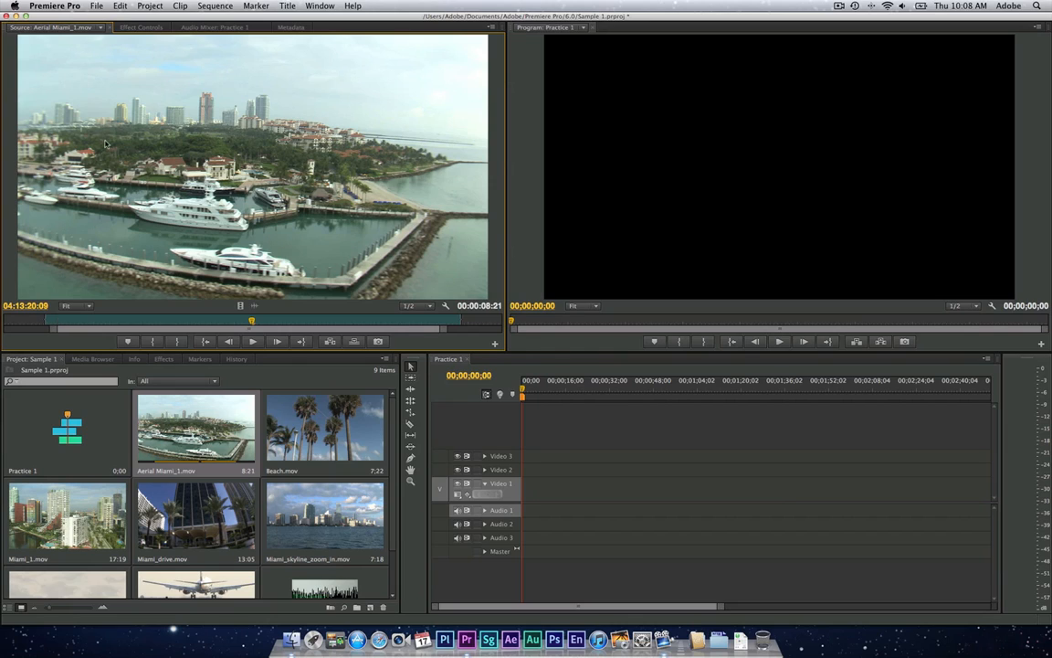
pyautogui.moveTo(258, 183)
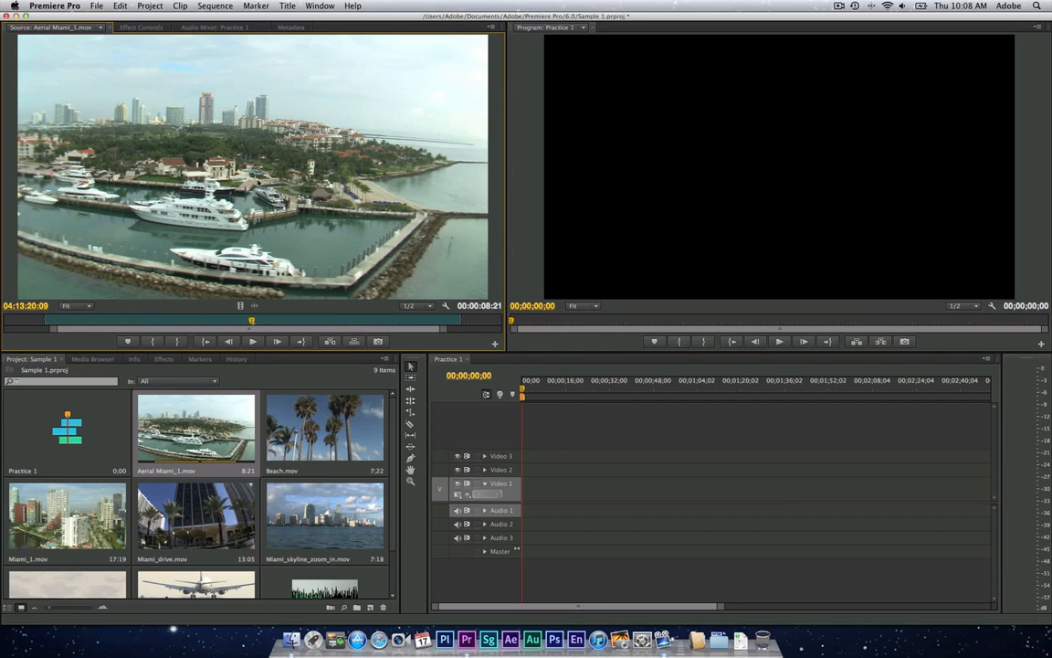
pyautogui.moveTo(259, 183)
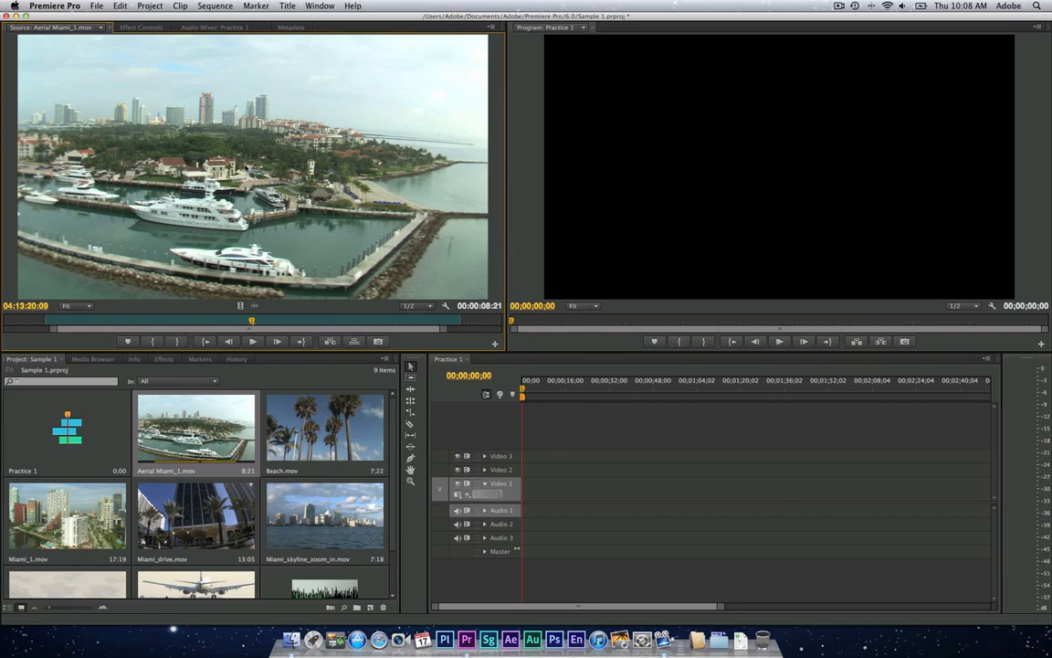
pyautogui.moveTo(242, 161)
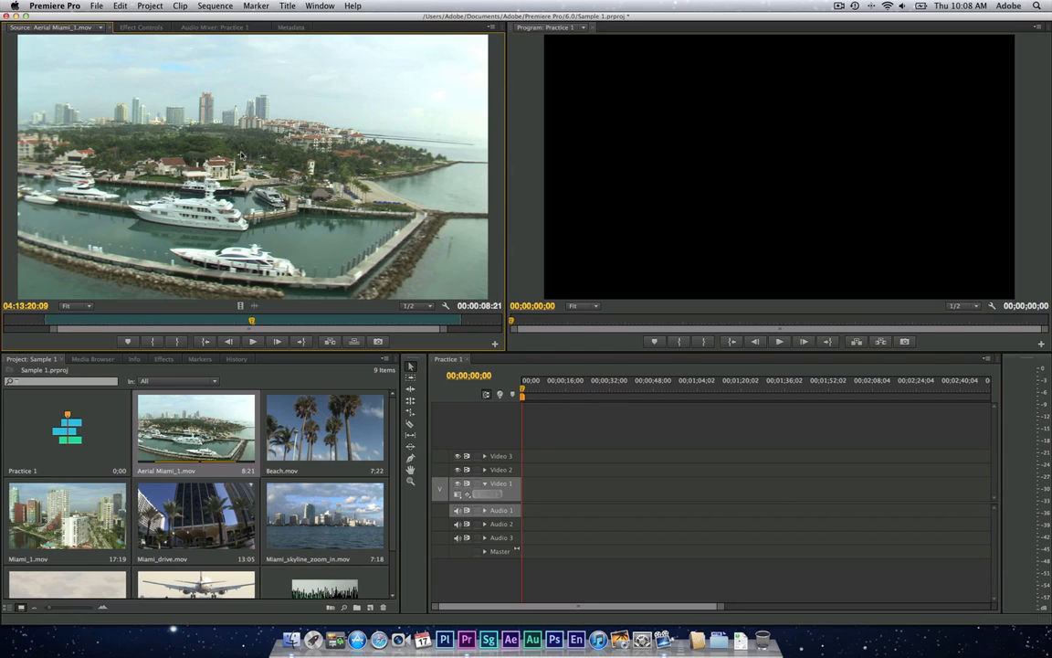
# - Place Aerial_Miami on Video 1 at the timeline start, keeping it despite the Clip Mismatch Warning
pyautogui.moveTo(241, 155); pyautogui.dragTo(555, 490)
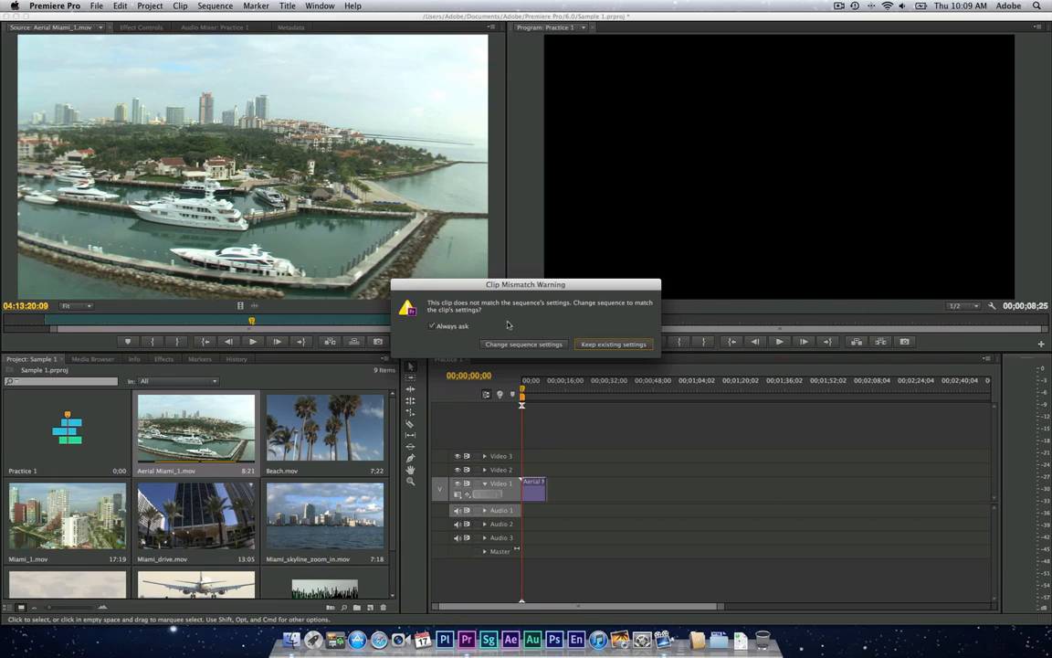
pyautogui.moveTo(591, 316)
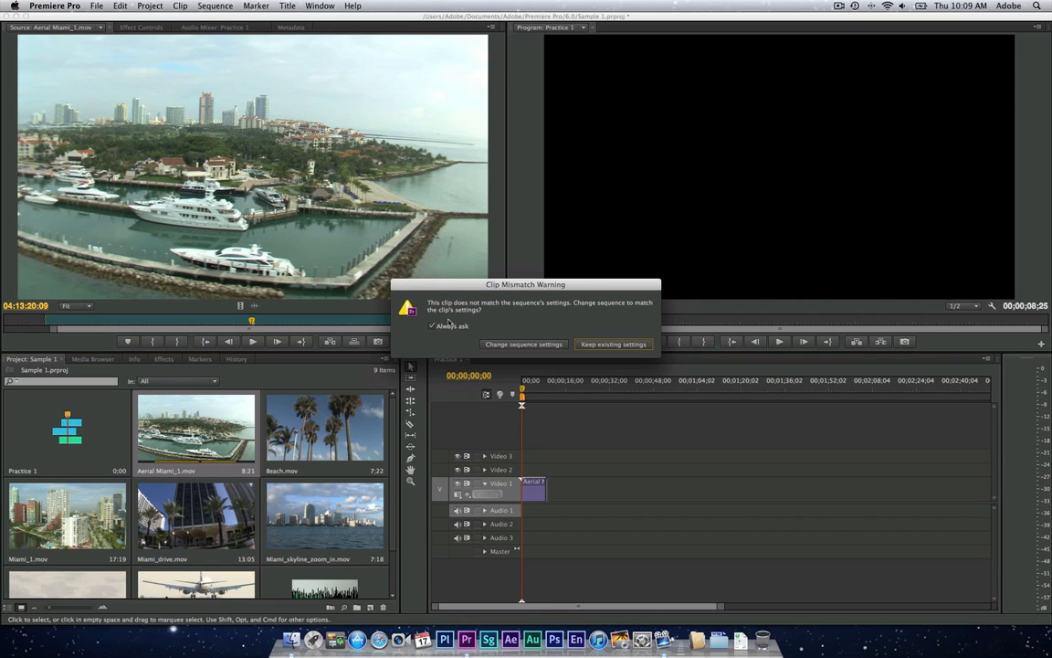
pyautogui.moveTo(524, 336)
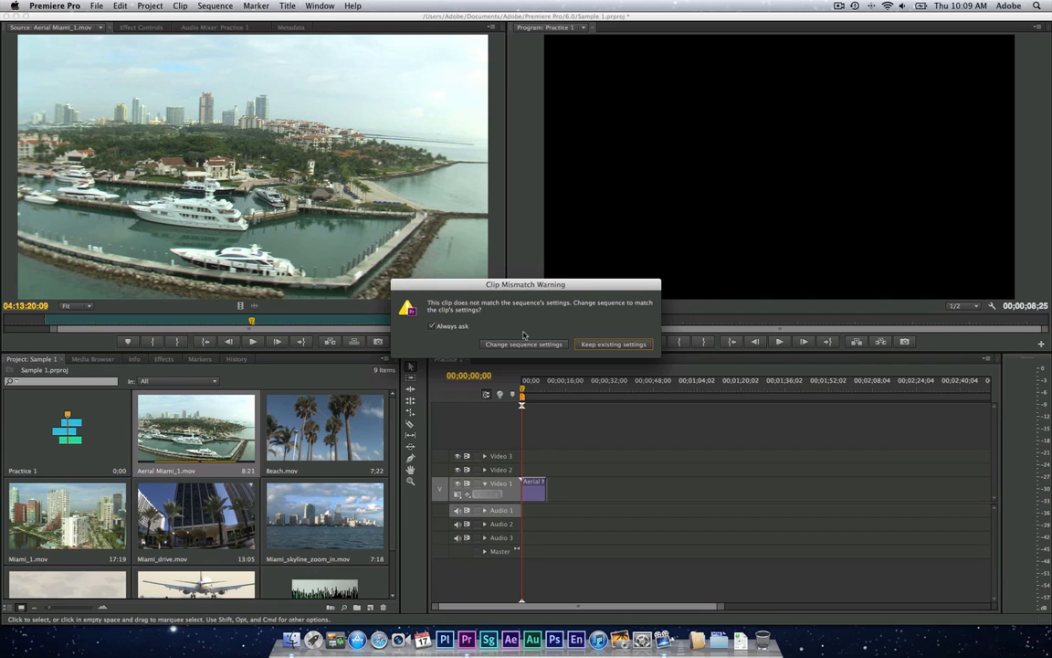
pyautogui.click(612, 343)
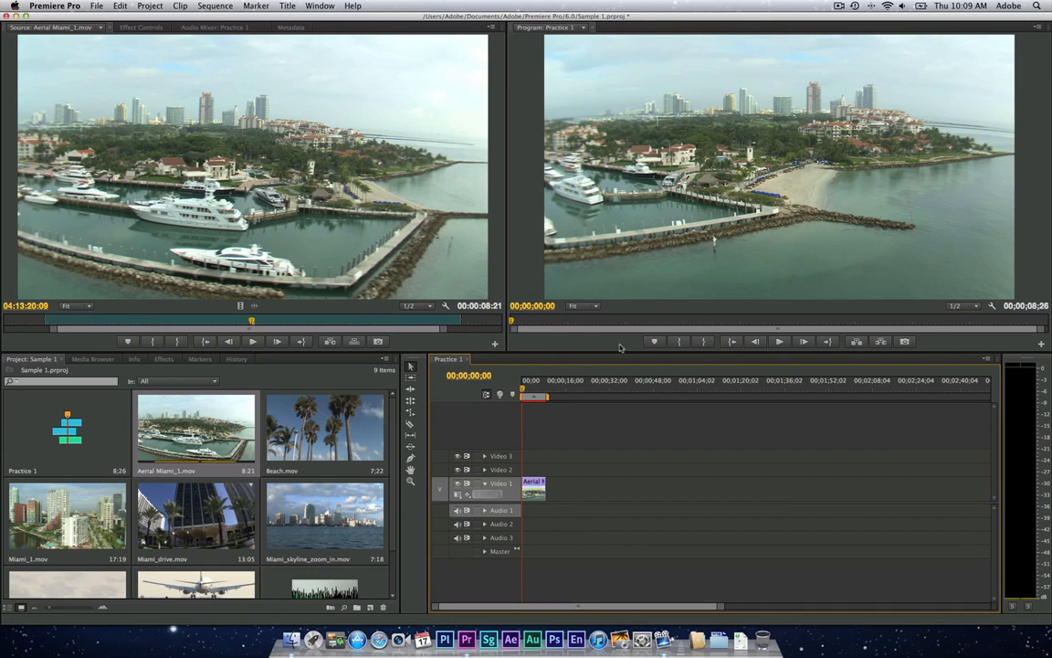
pyautogui.moveTo(614, 380)
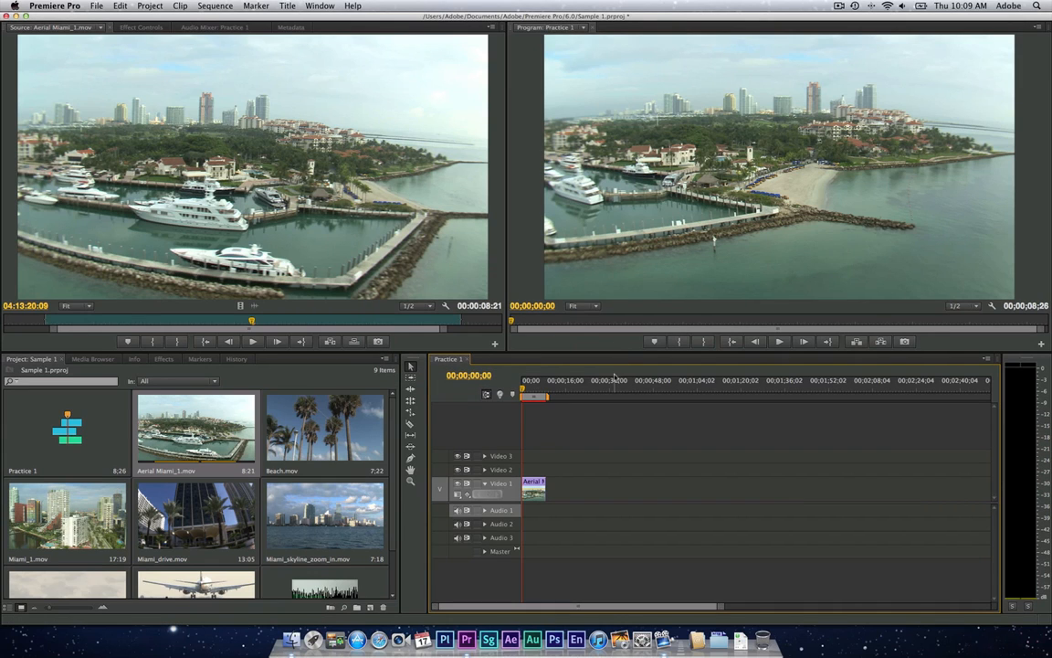
pyautogui.moveTo(512, 420)
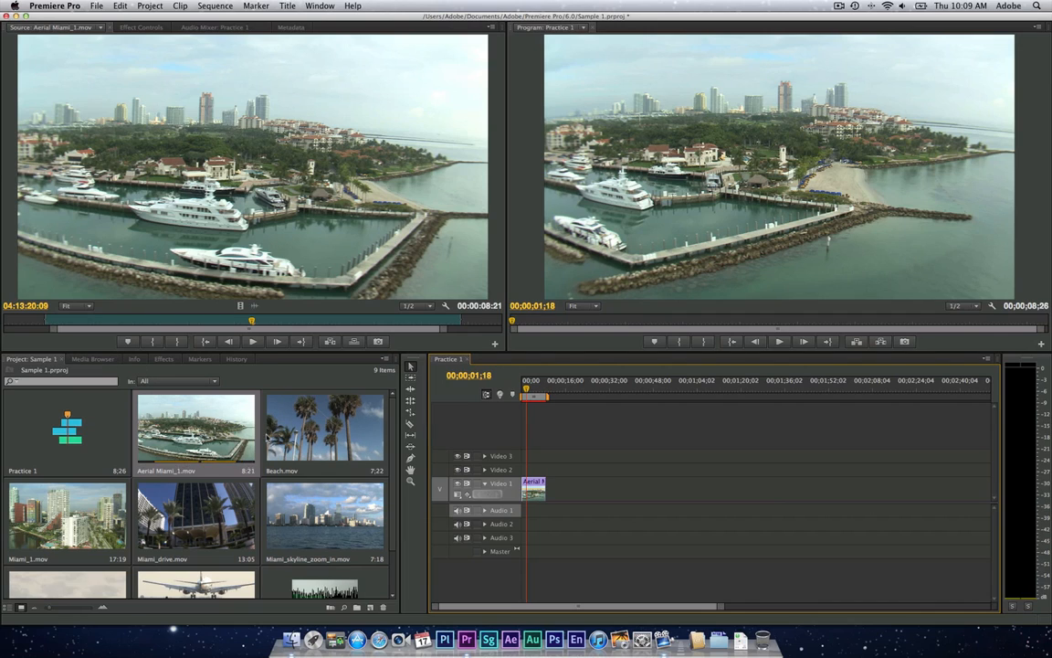
pyautogui.click(93, 358)
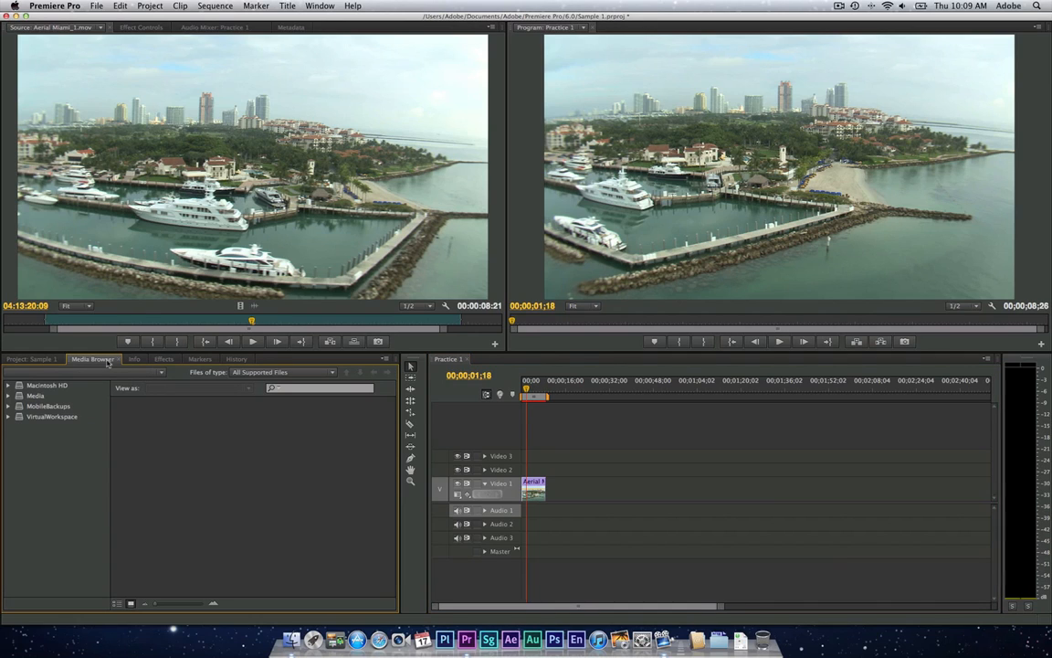
pyautogui.moveTo(27, 391)
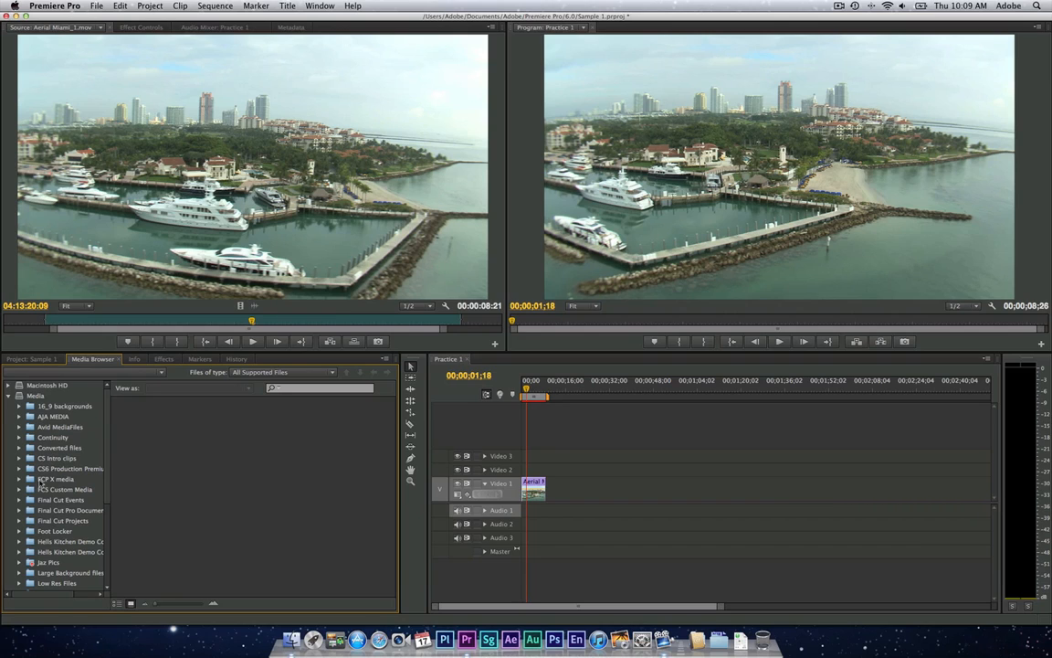
pyautogui.moveTo(41, 484)
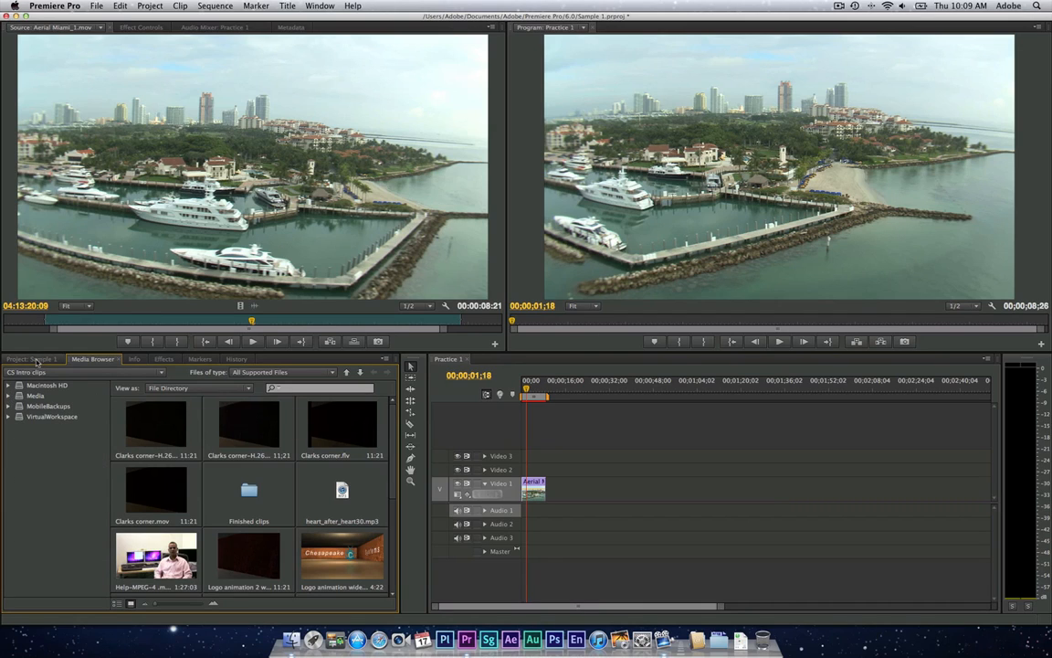
pyautogui.click(37, 358)
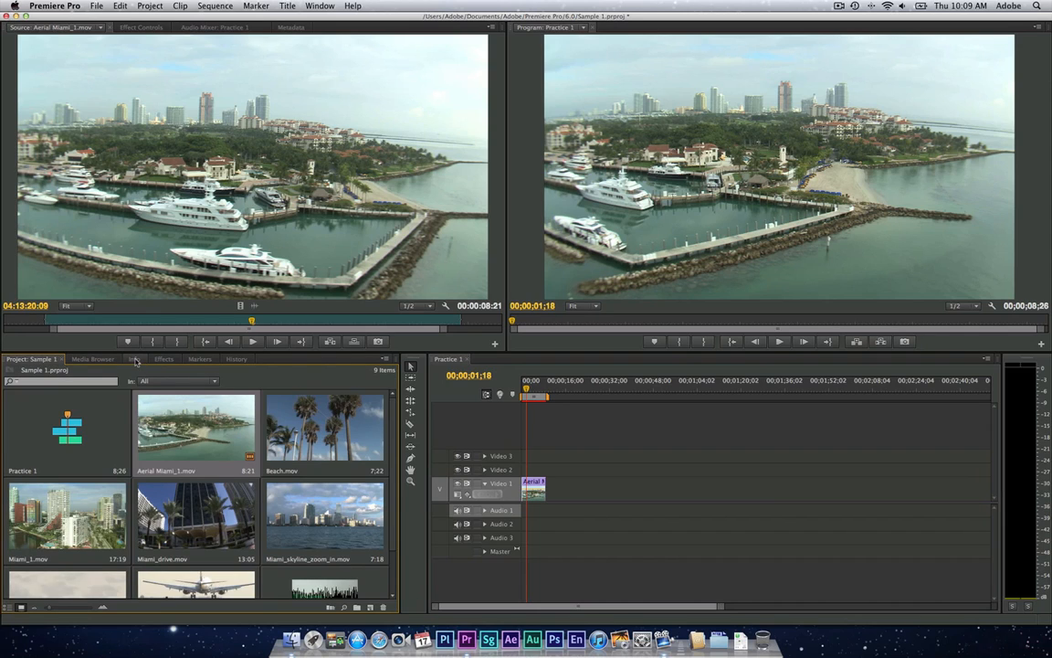
pyautogui.click(135, 358)
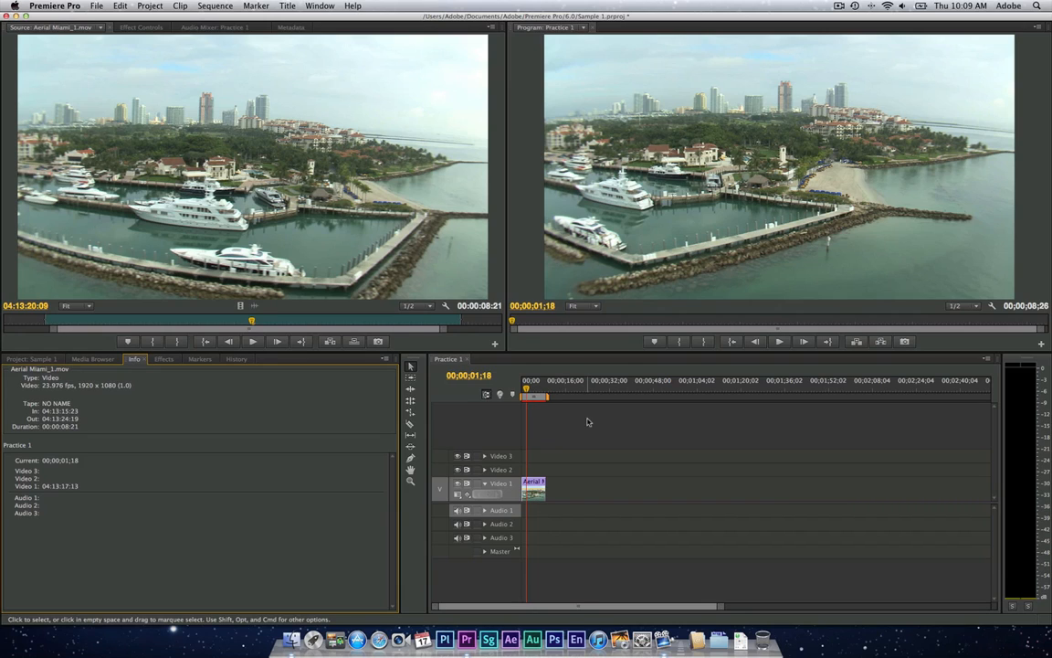
pyautogui.moveTo(584, 471)
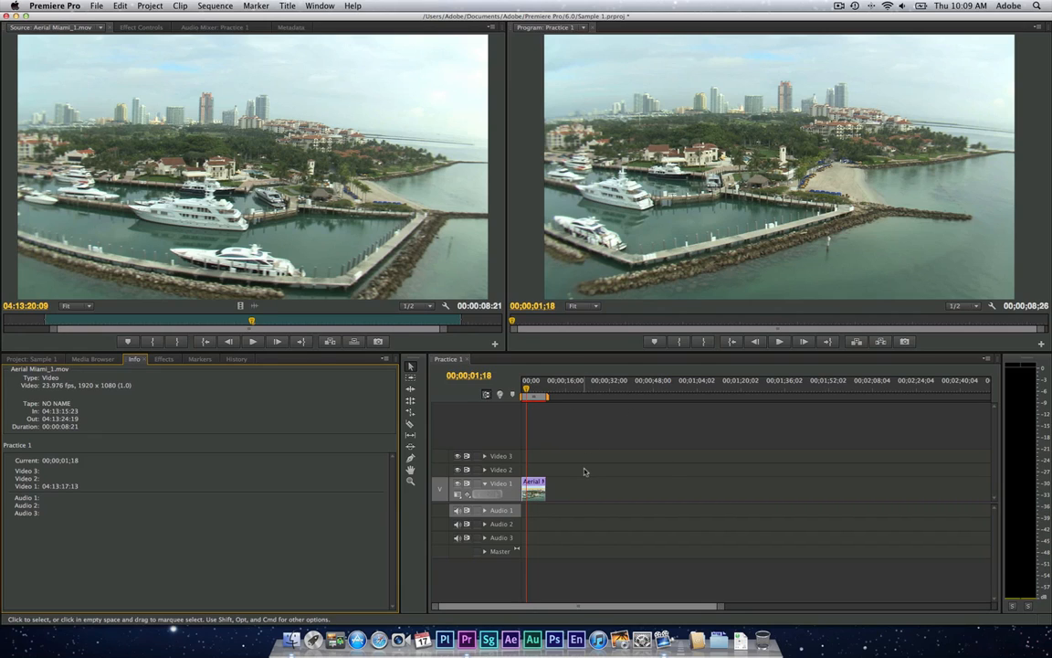
pyautogui.moveTo(596, 474)
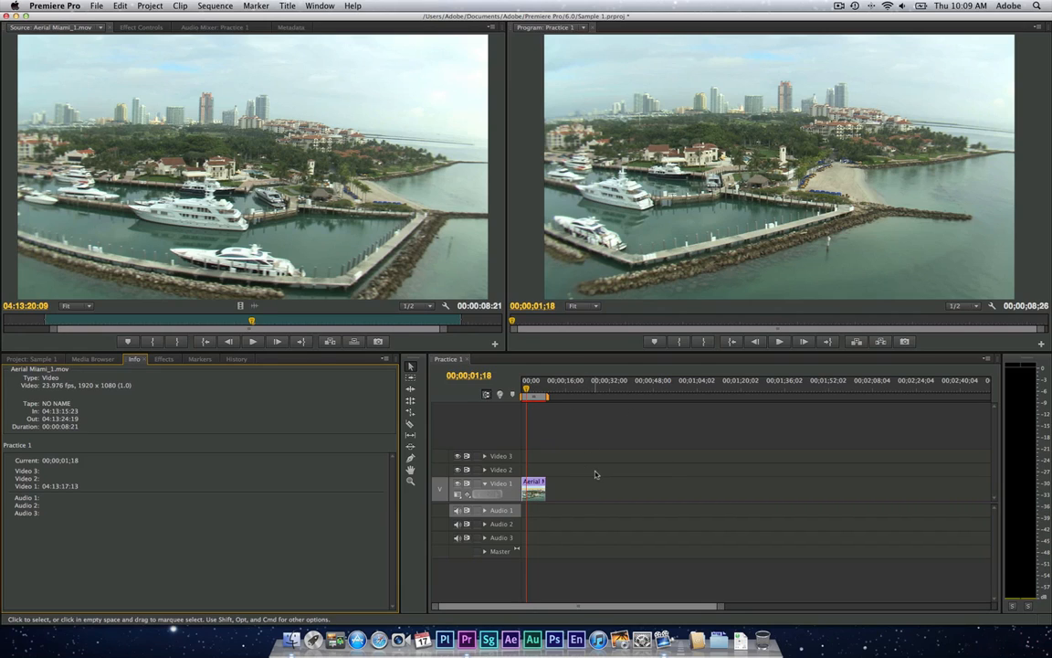
pyautogui.moveTo(150, 341)
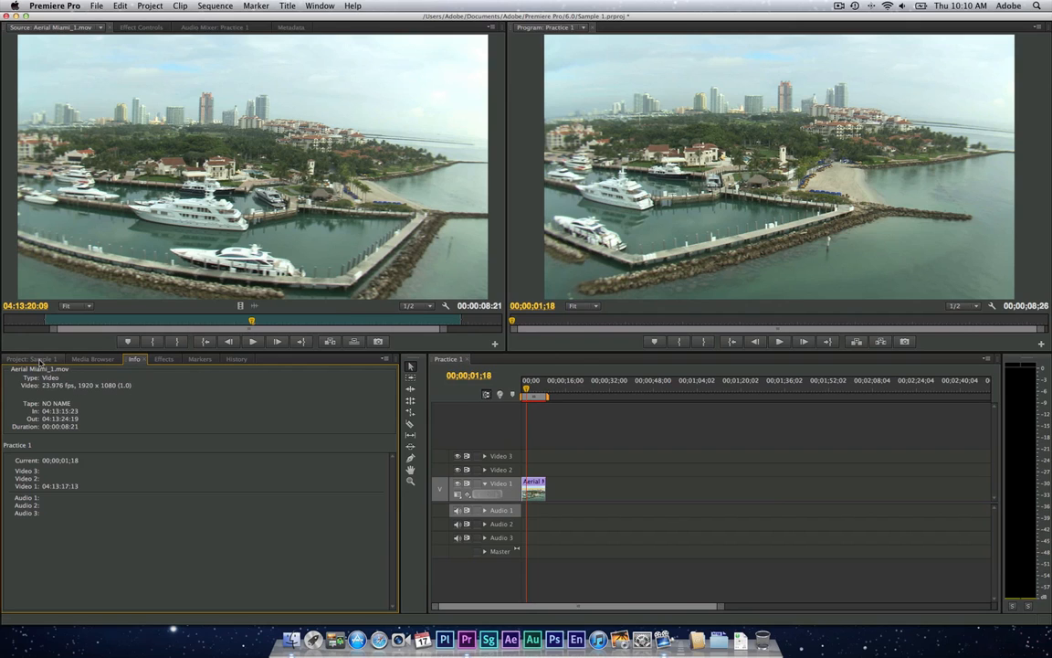
pyautogui.click(33, 358)
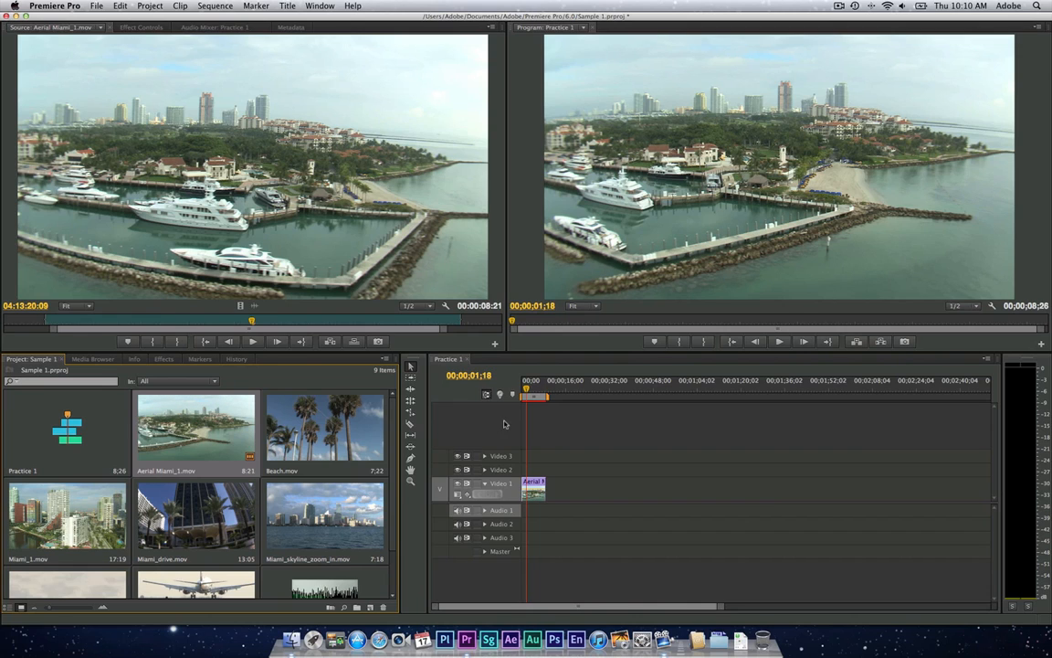
# - Place the playhead about eight seconds into the aerial Miami clip so that frame shows in the Program monitor
pyautogui.click(540, 380)
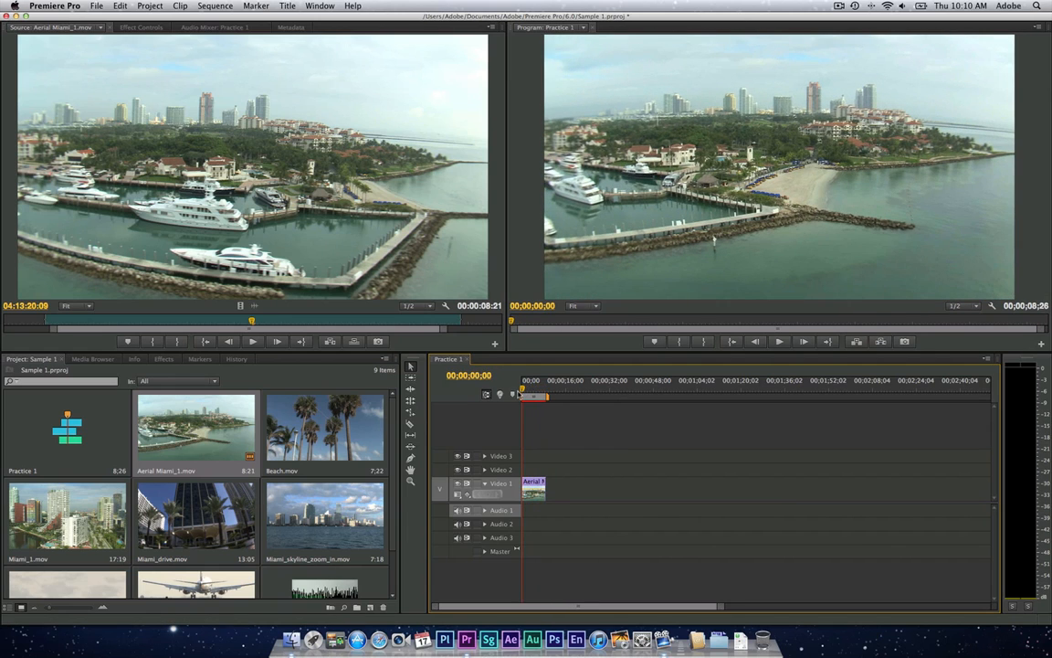
pyautogui.moveTo(646, 389)
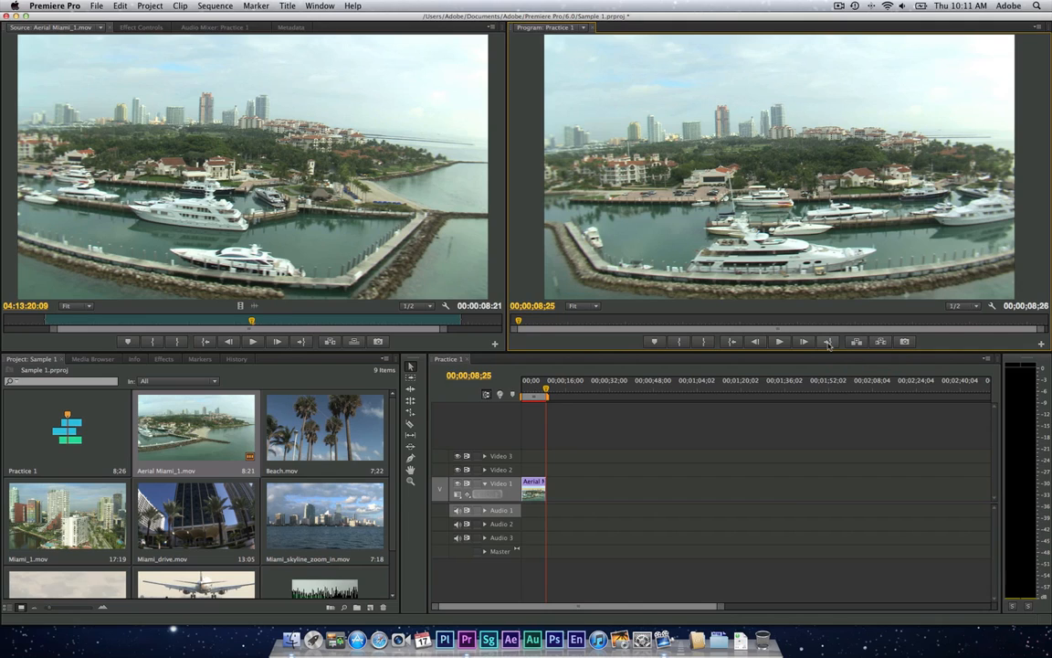
pyautogui.moveTo(830, 345)
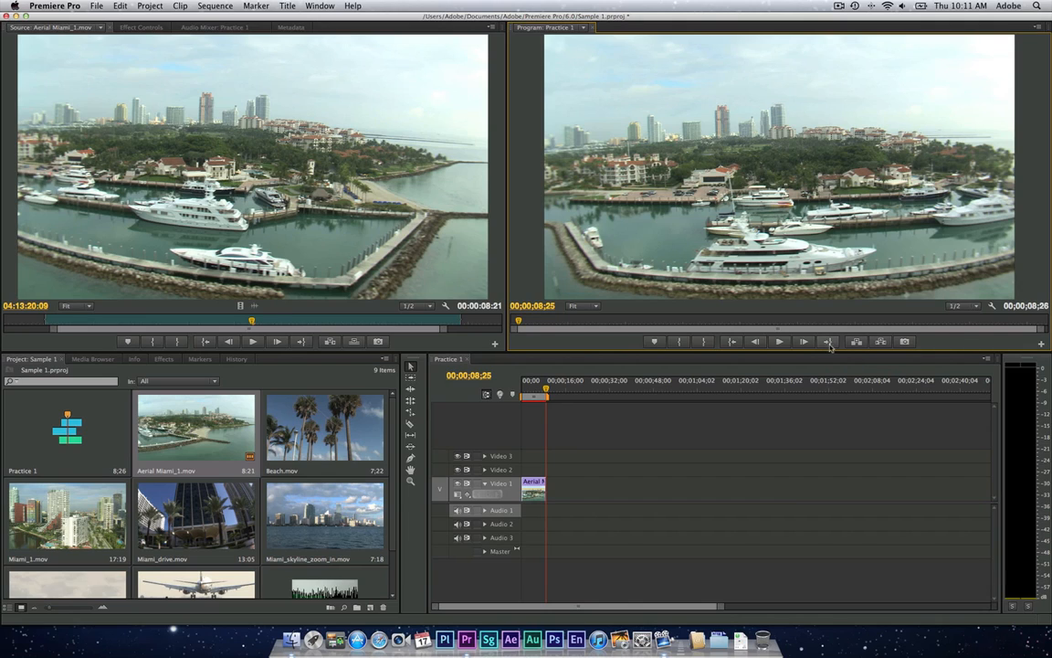
pyautogui.moveTo(731, 341)
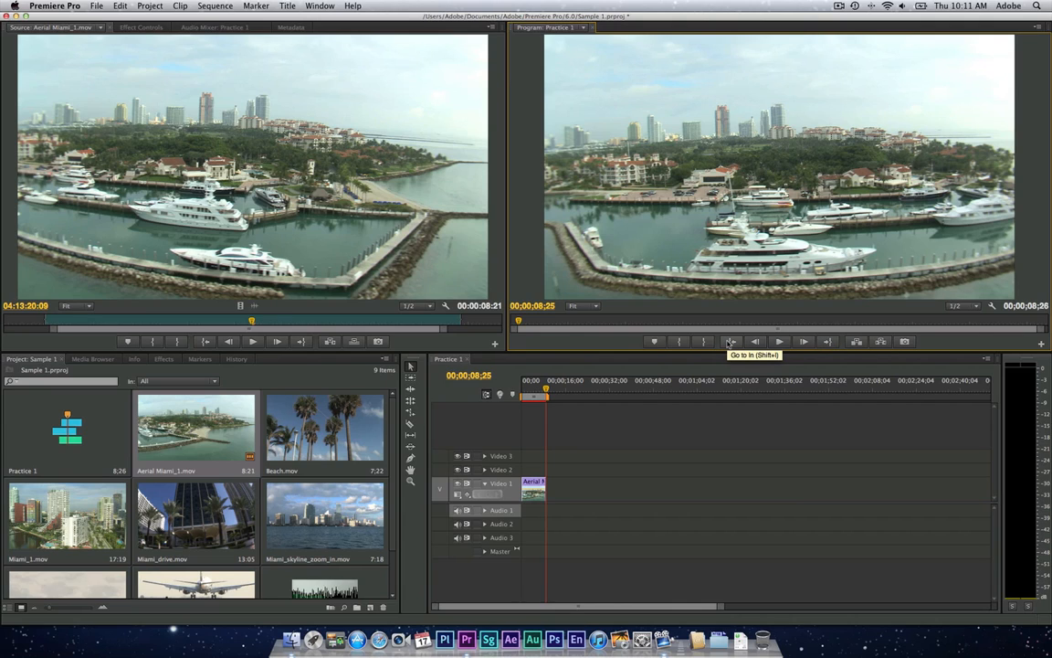
pyautogui.moveTo(661, 424)
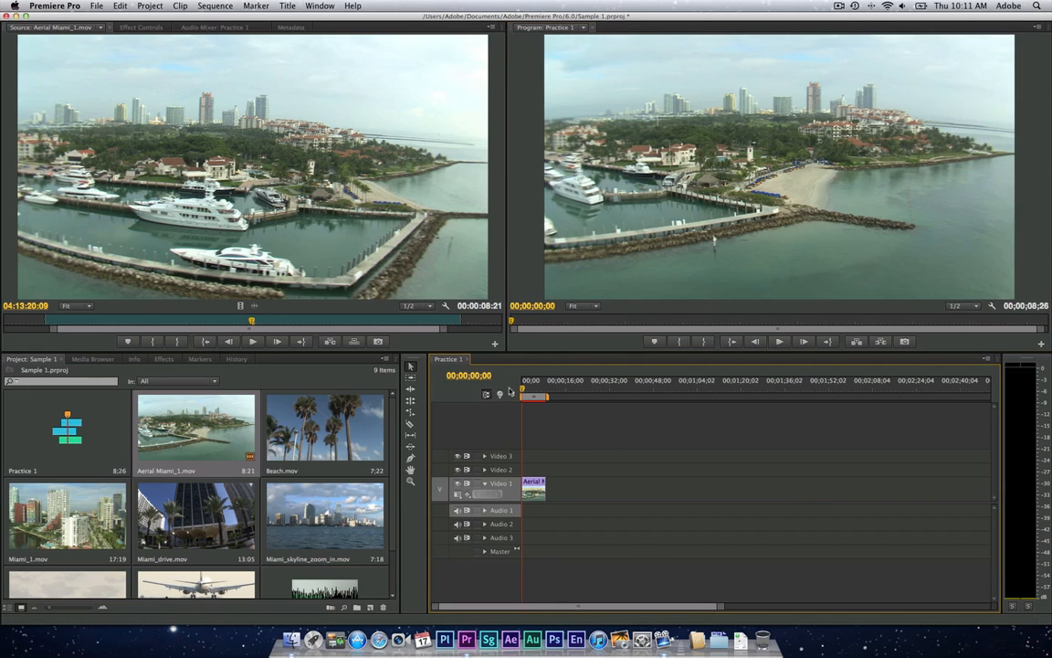
pyautogui.moveTo(500, 395)
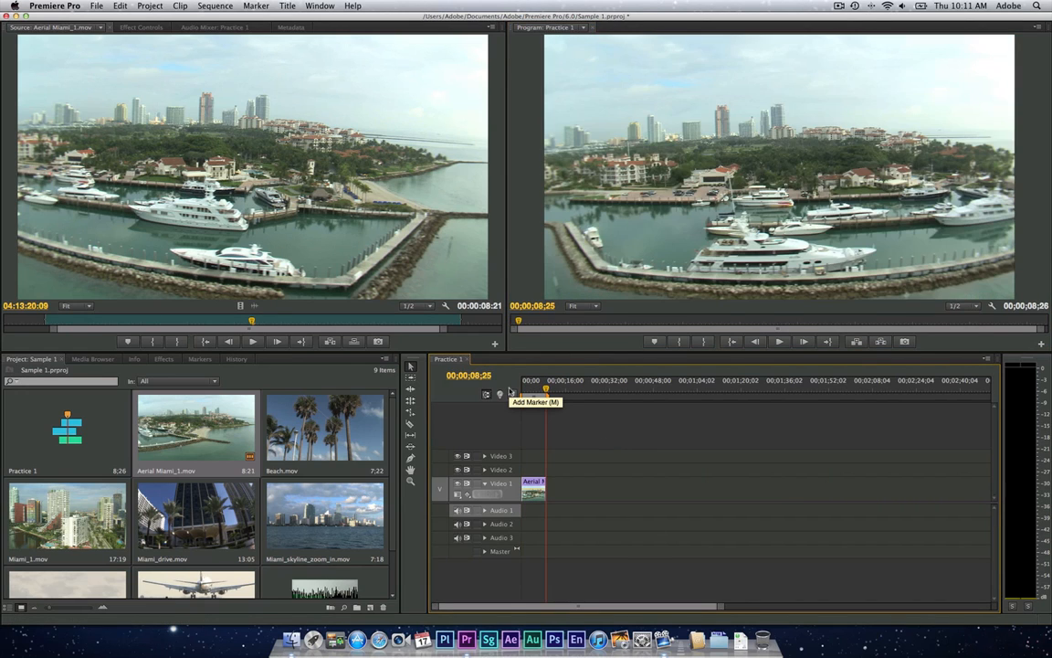
pyautogui.click(500, 395)
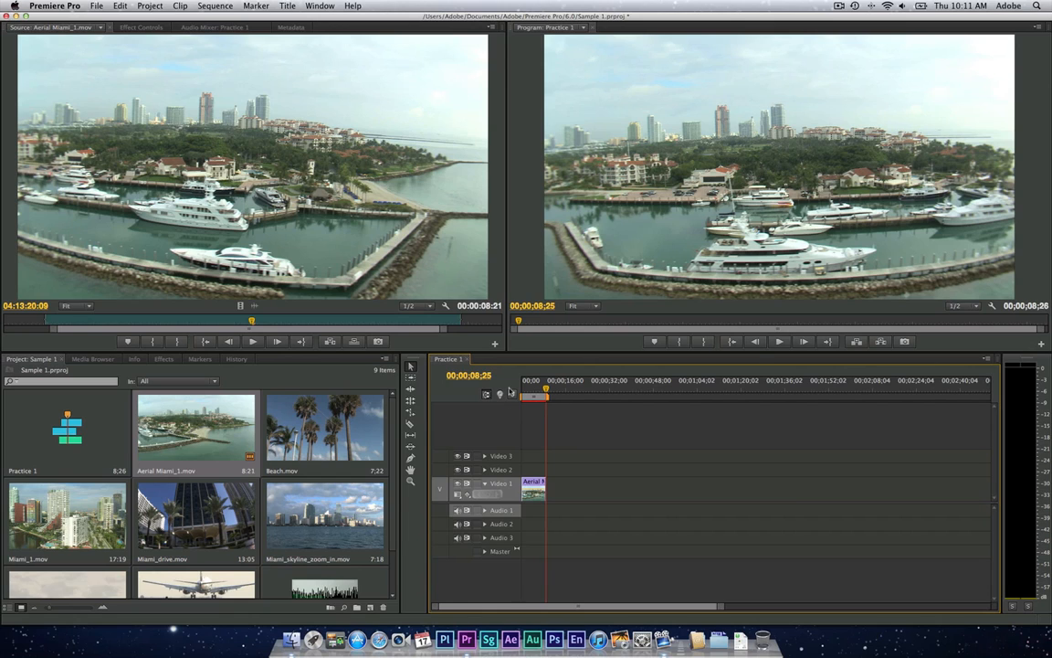